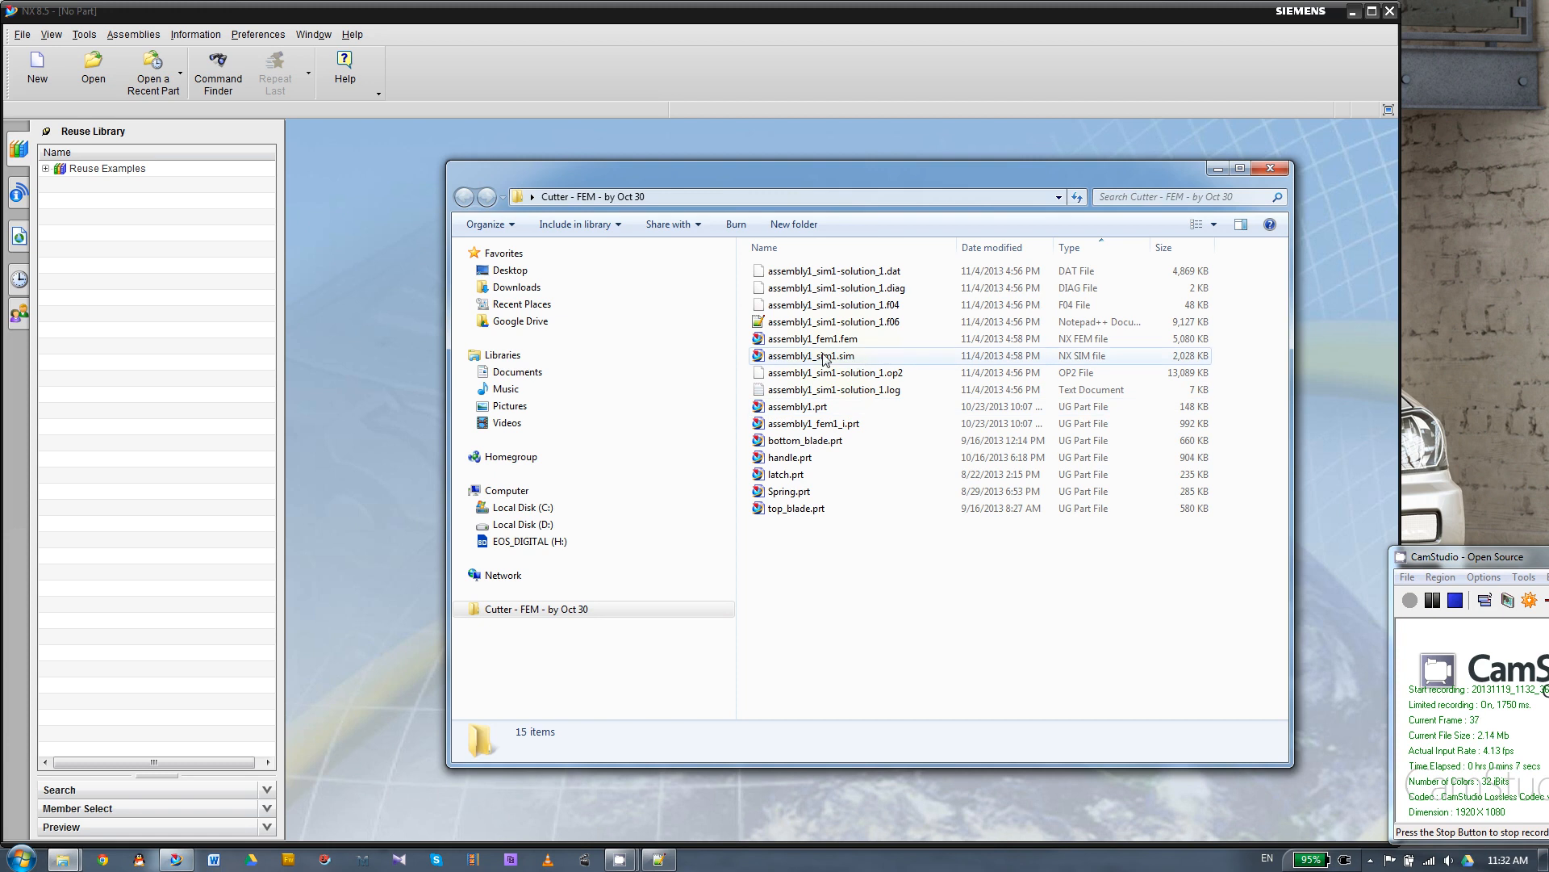
Open the assembly1 sim file from the Cutter - FEM folder and rotate the pliers model.
double_click(812, 355)
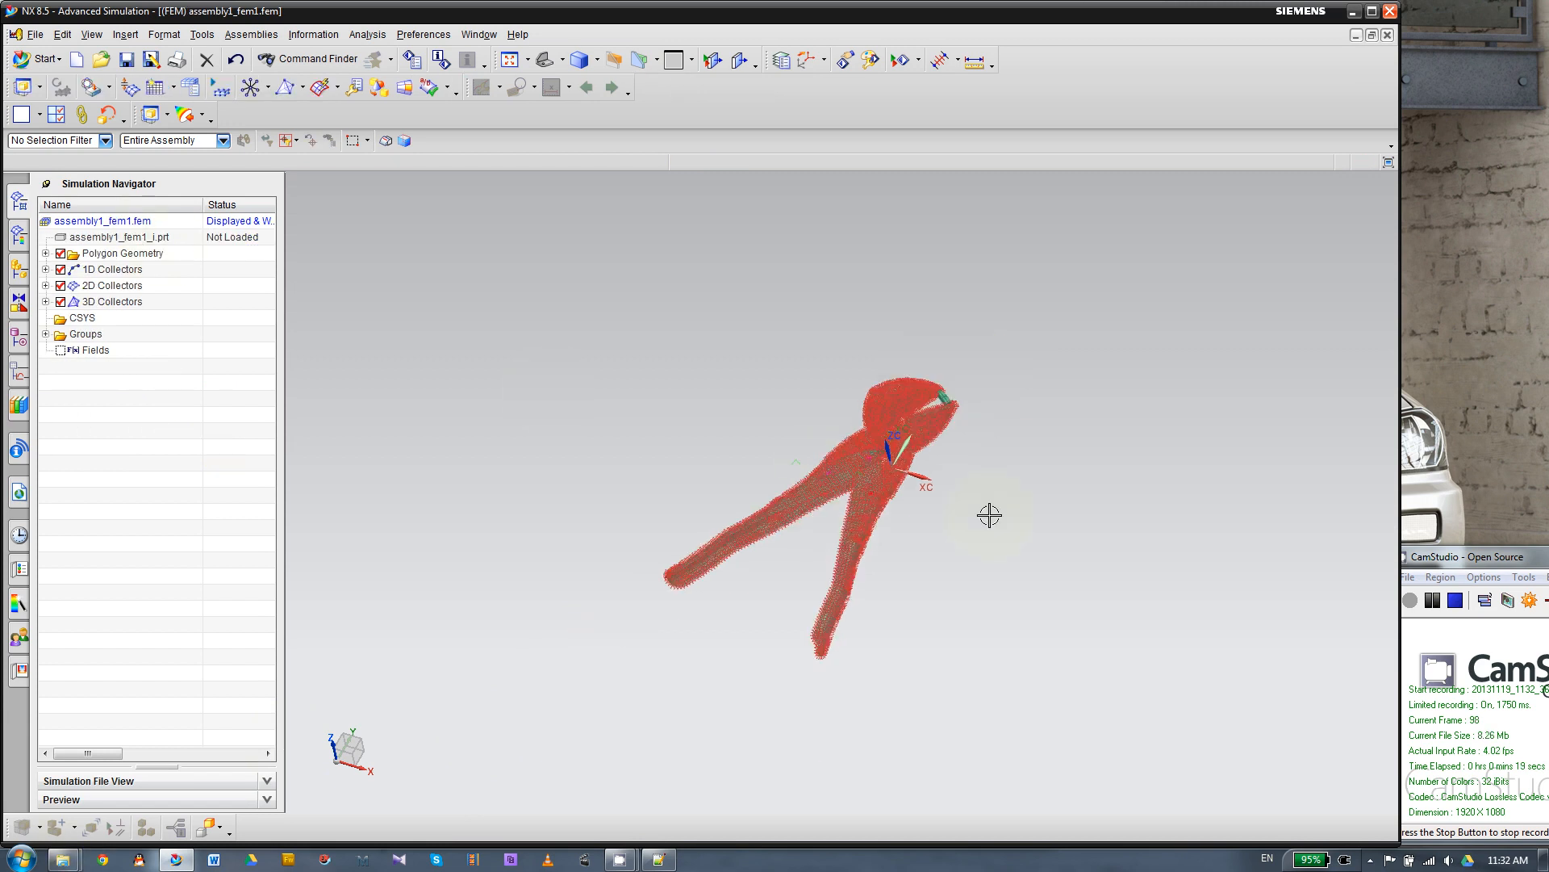
drag(990, 515, 710, 346)
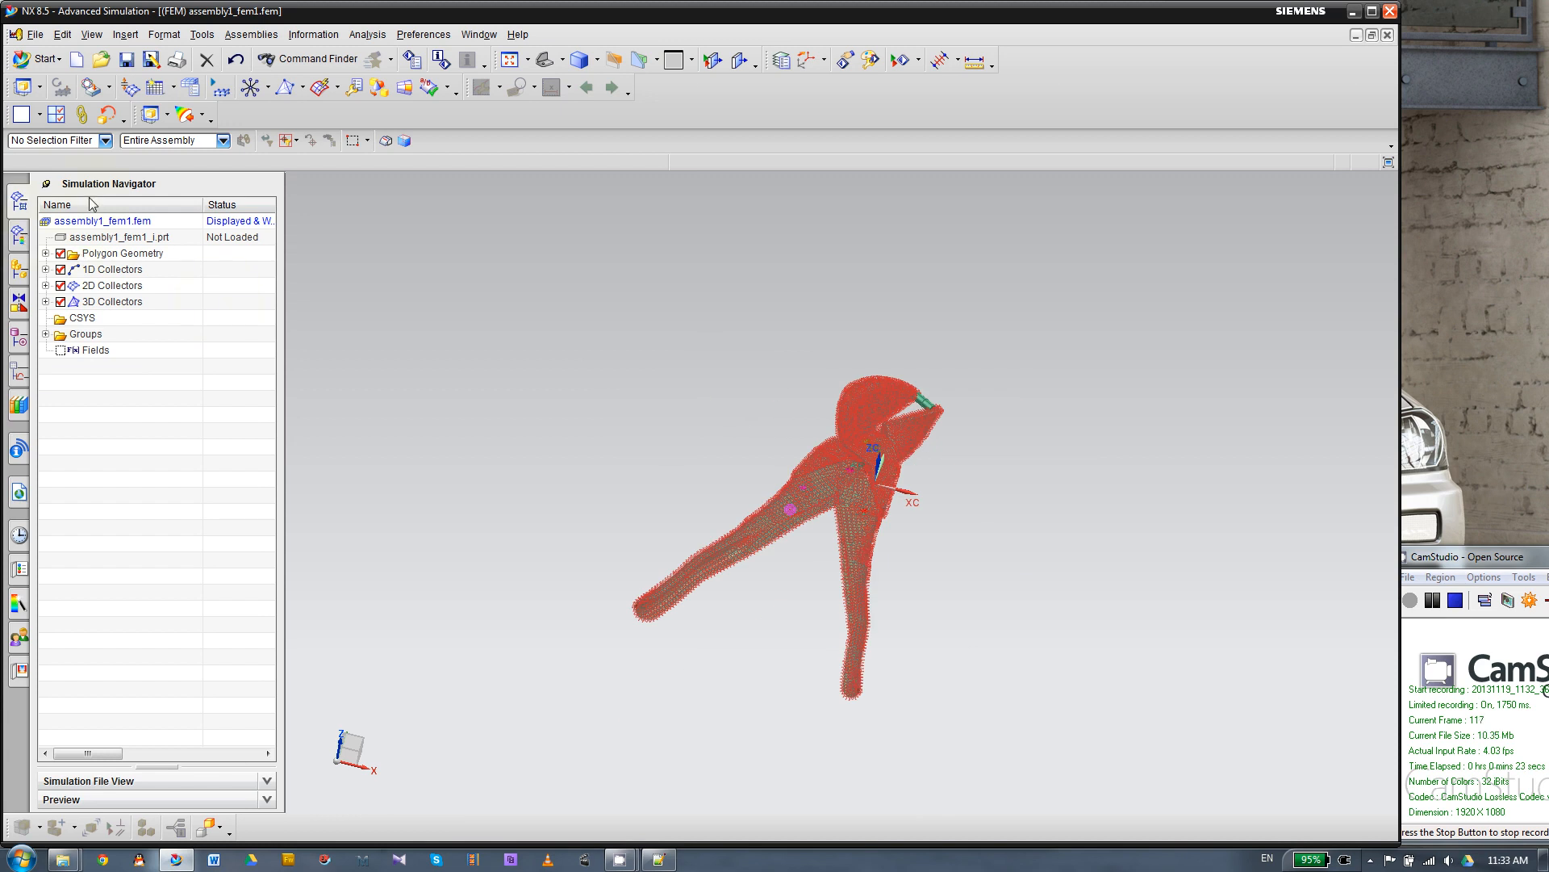
click(480, 34)
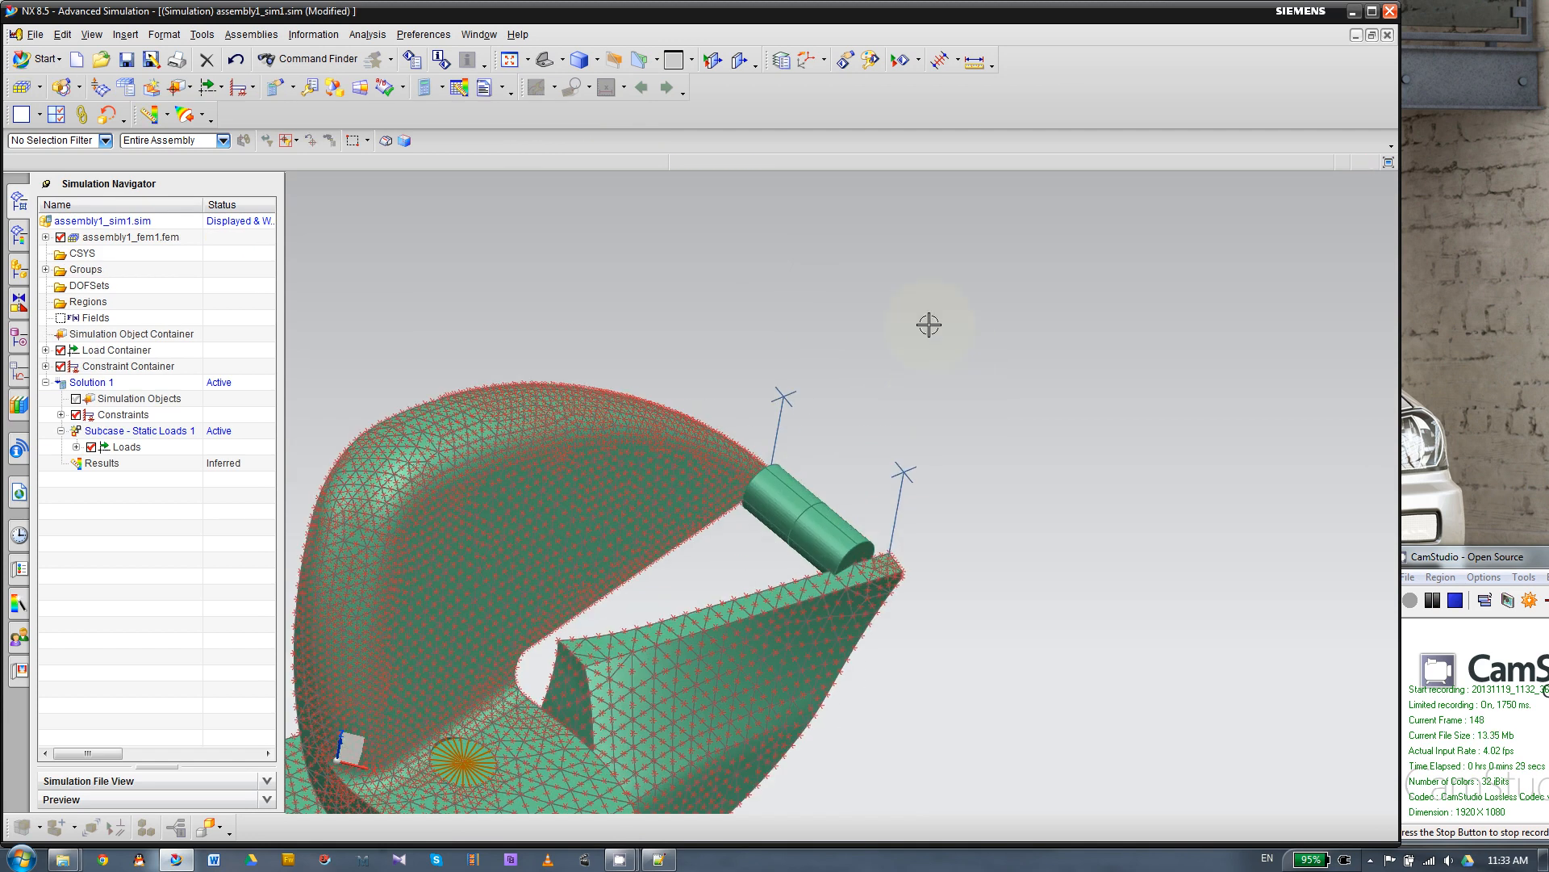
Bring up the Model Display preferences to switch the pliers mesh to wireframe.
click(423, 33)
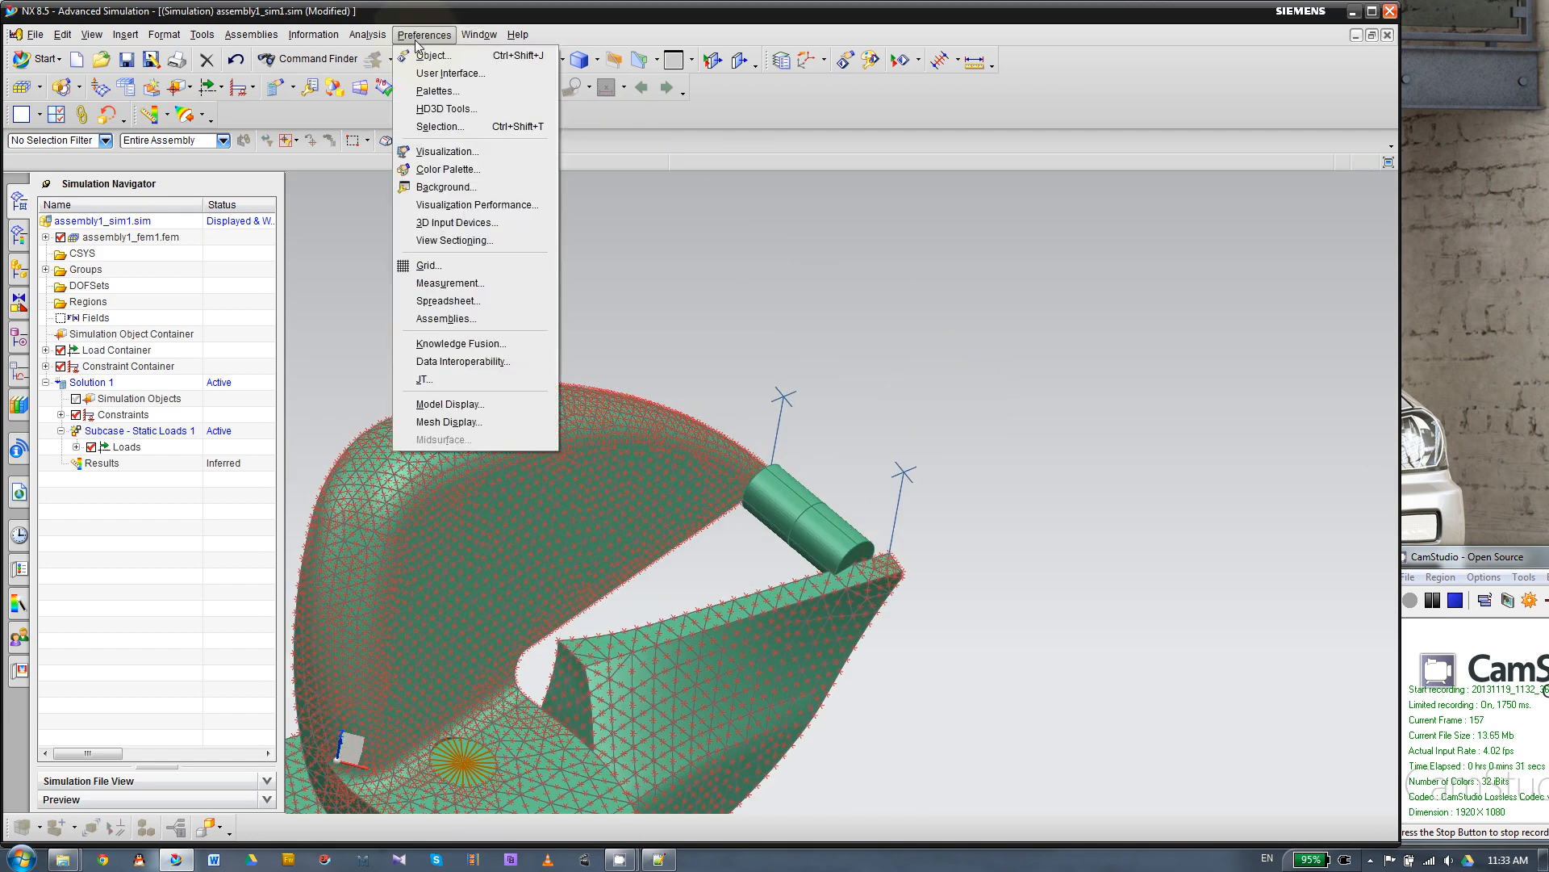
mouse_move(451, 403)
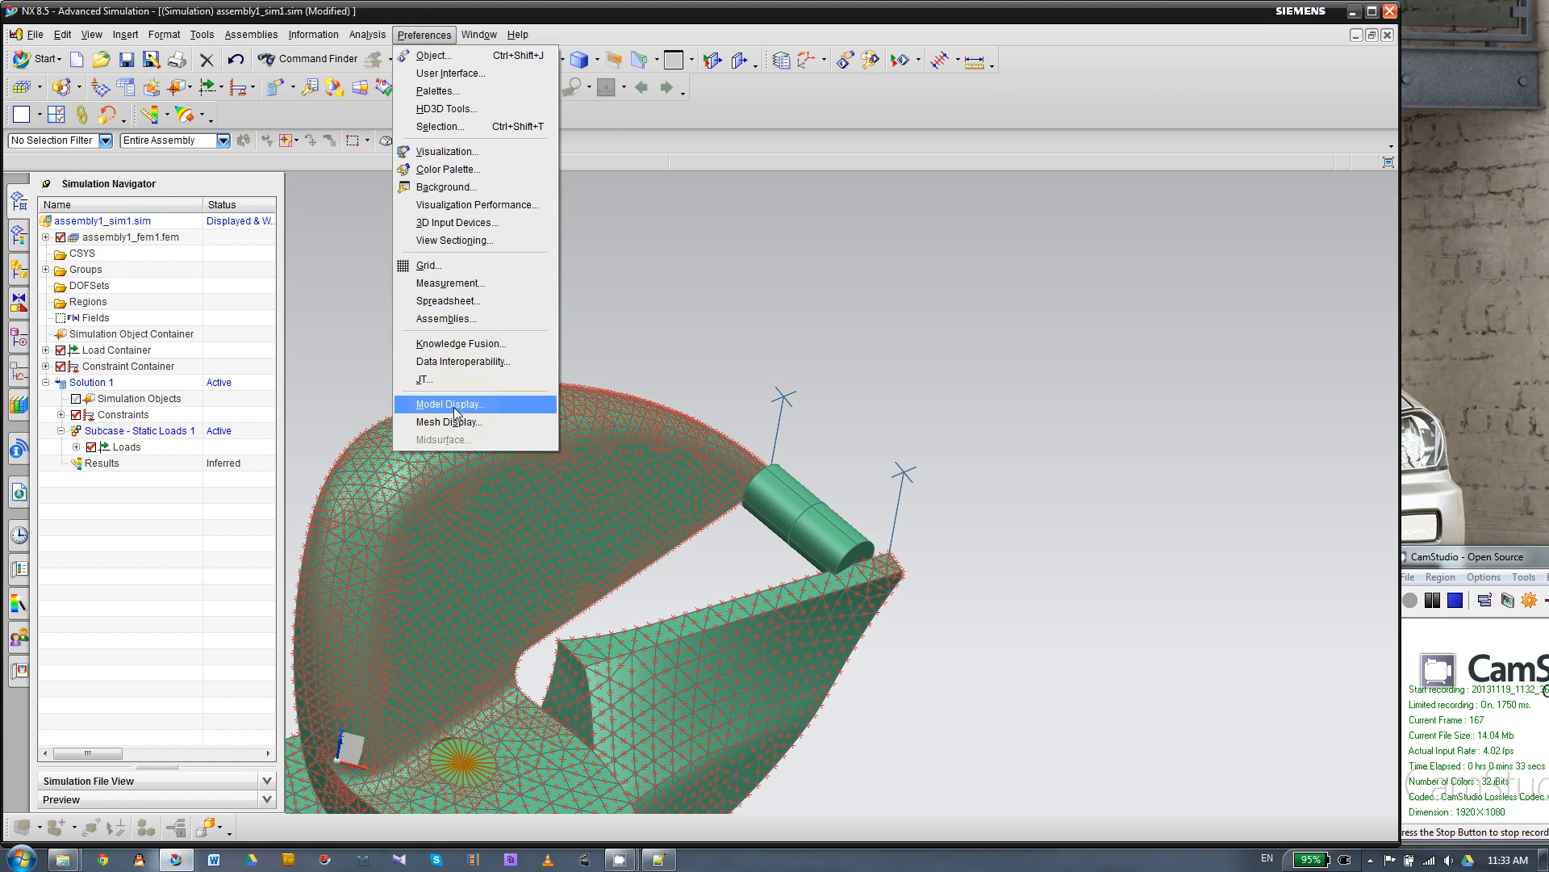
click(447, 404)
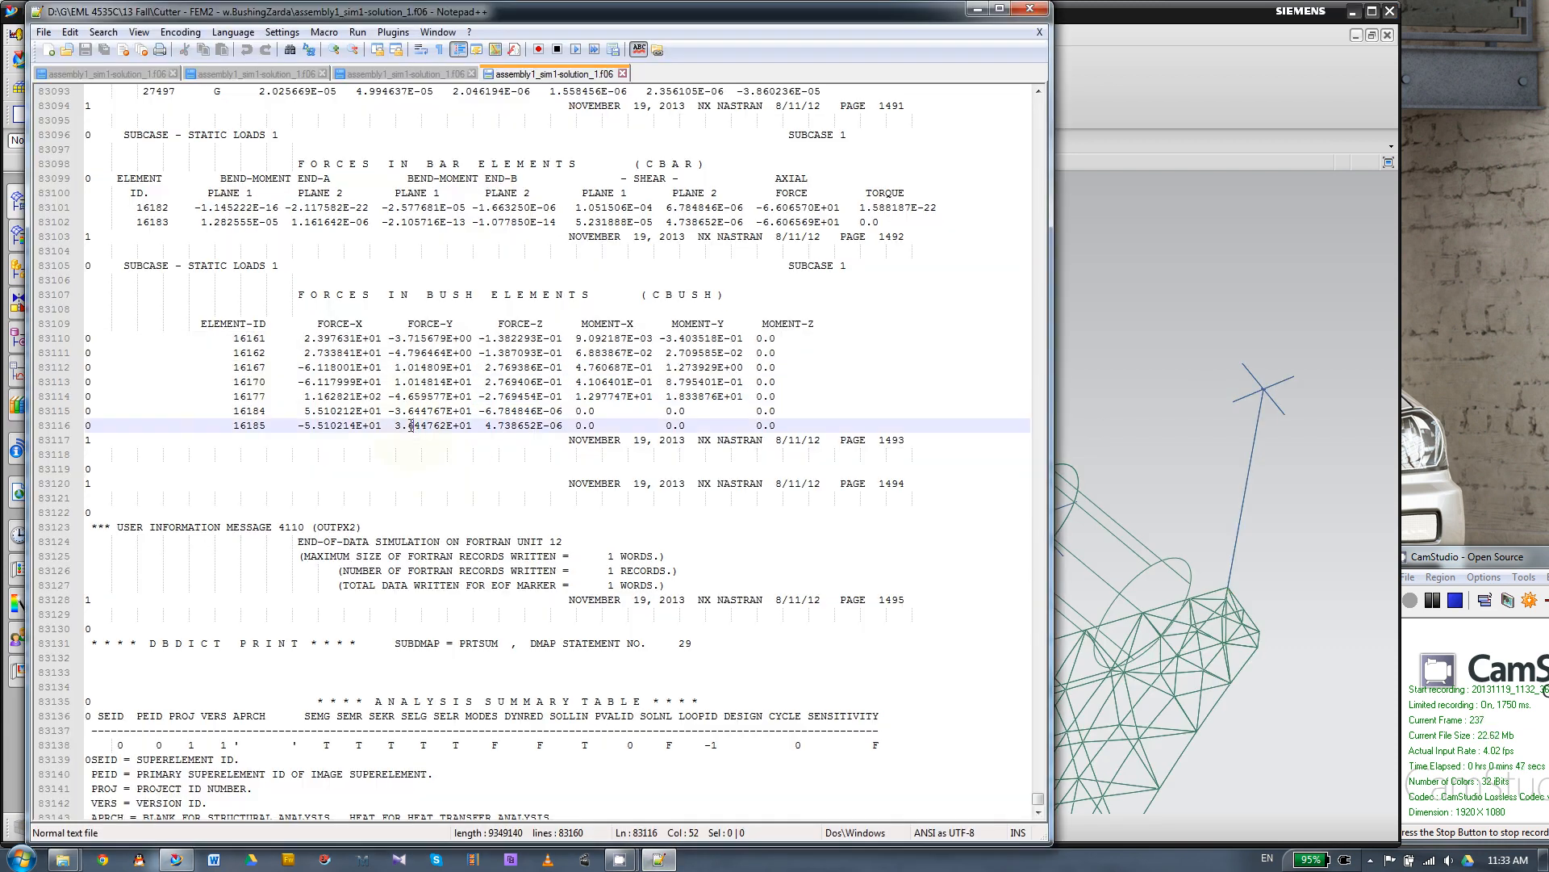
drag(410, 424, 628, 409)
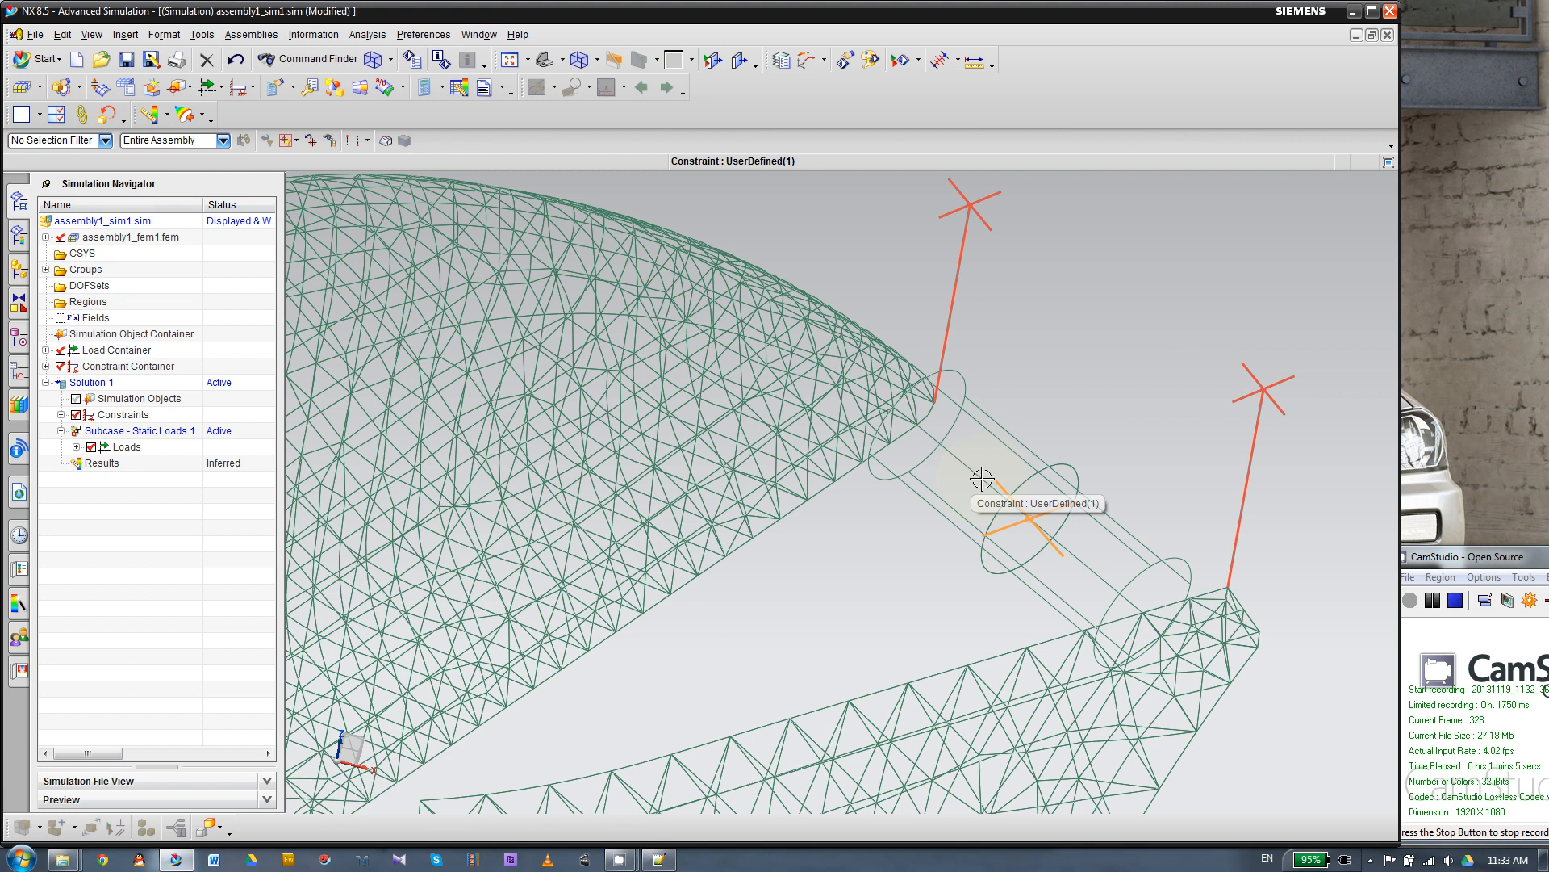
mouse_move(852, 423)
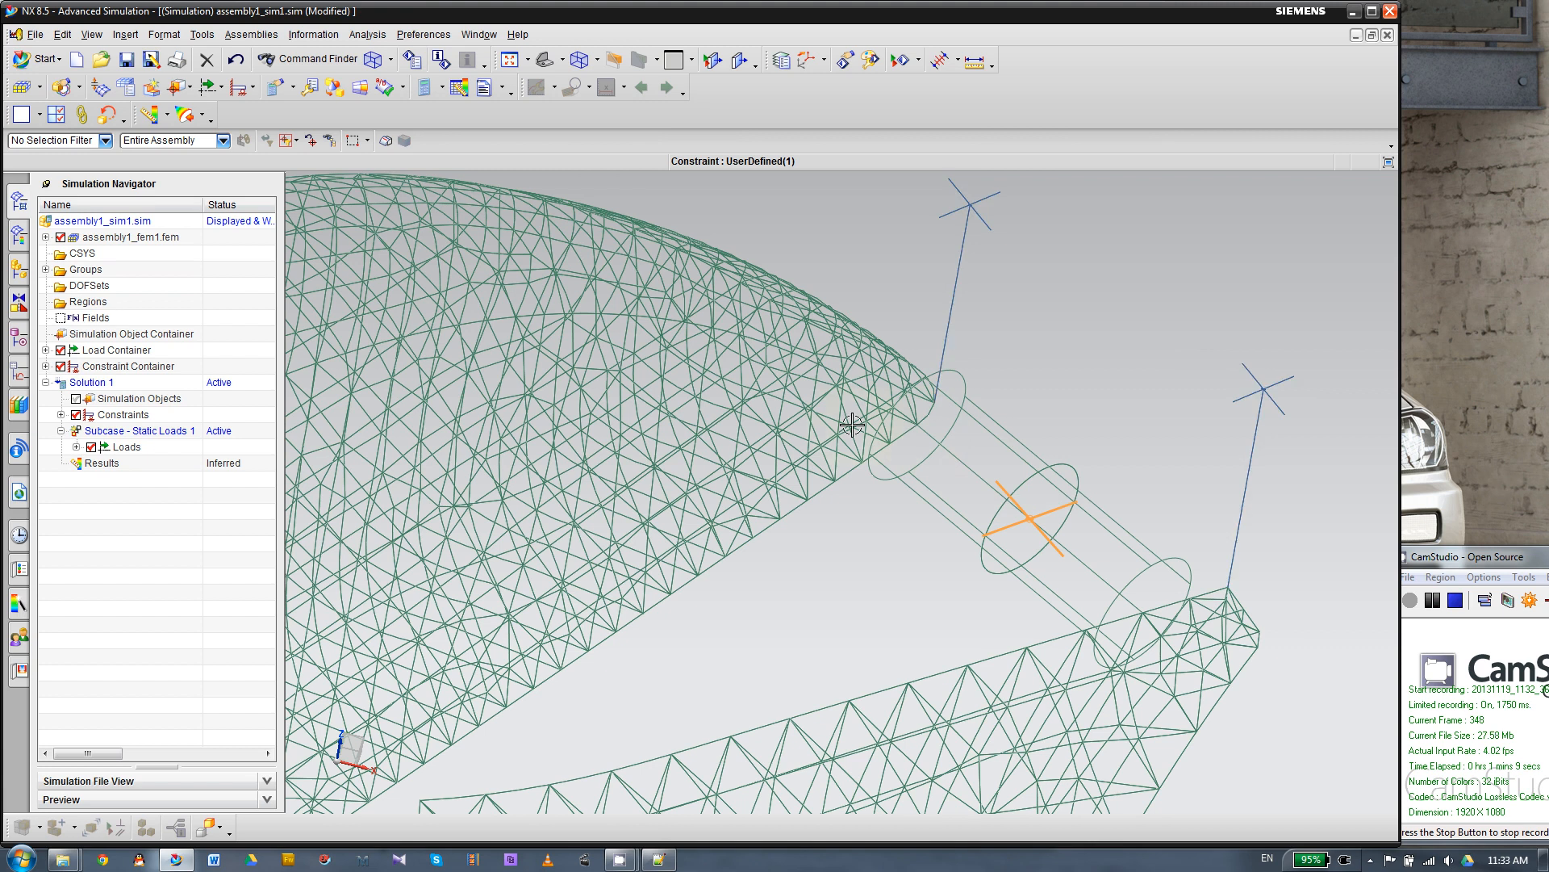
mouse_move(917, 425)
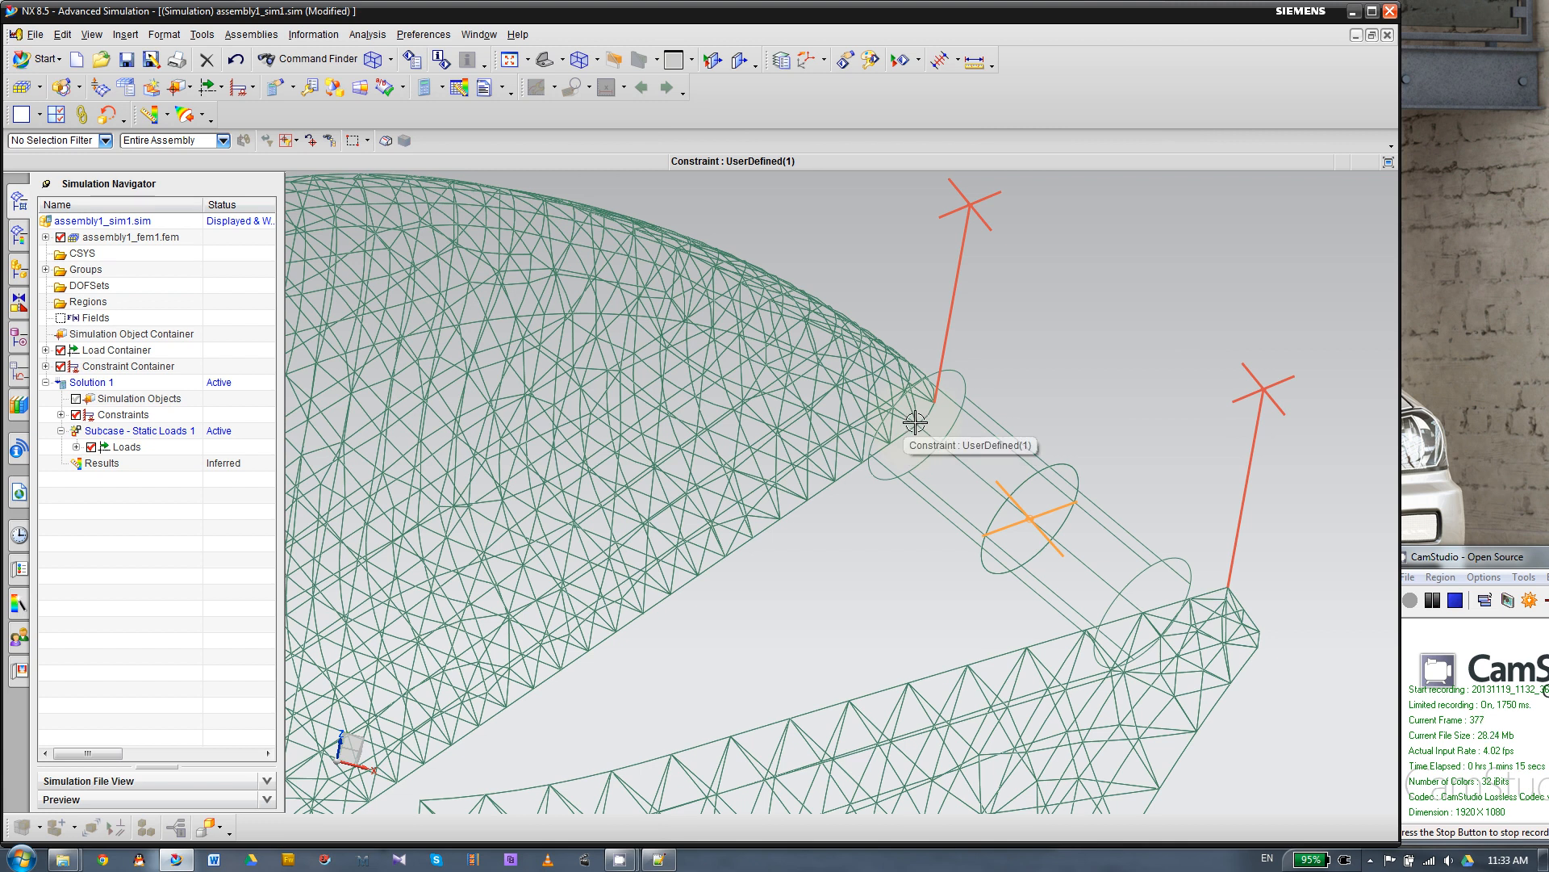
mouse_move(1023, 521)
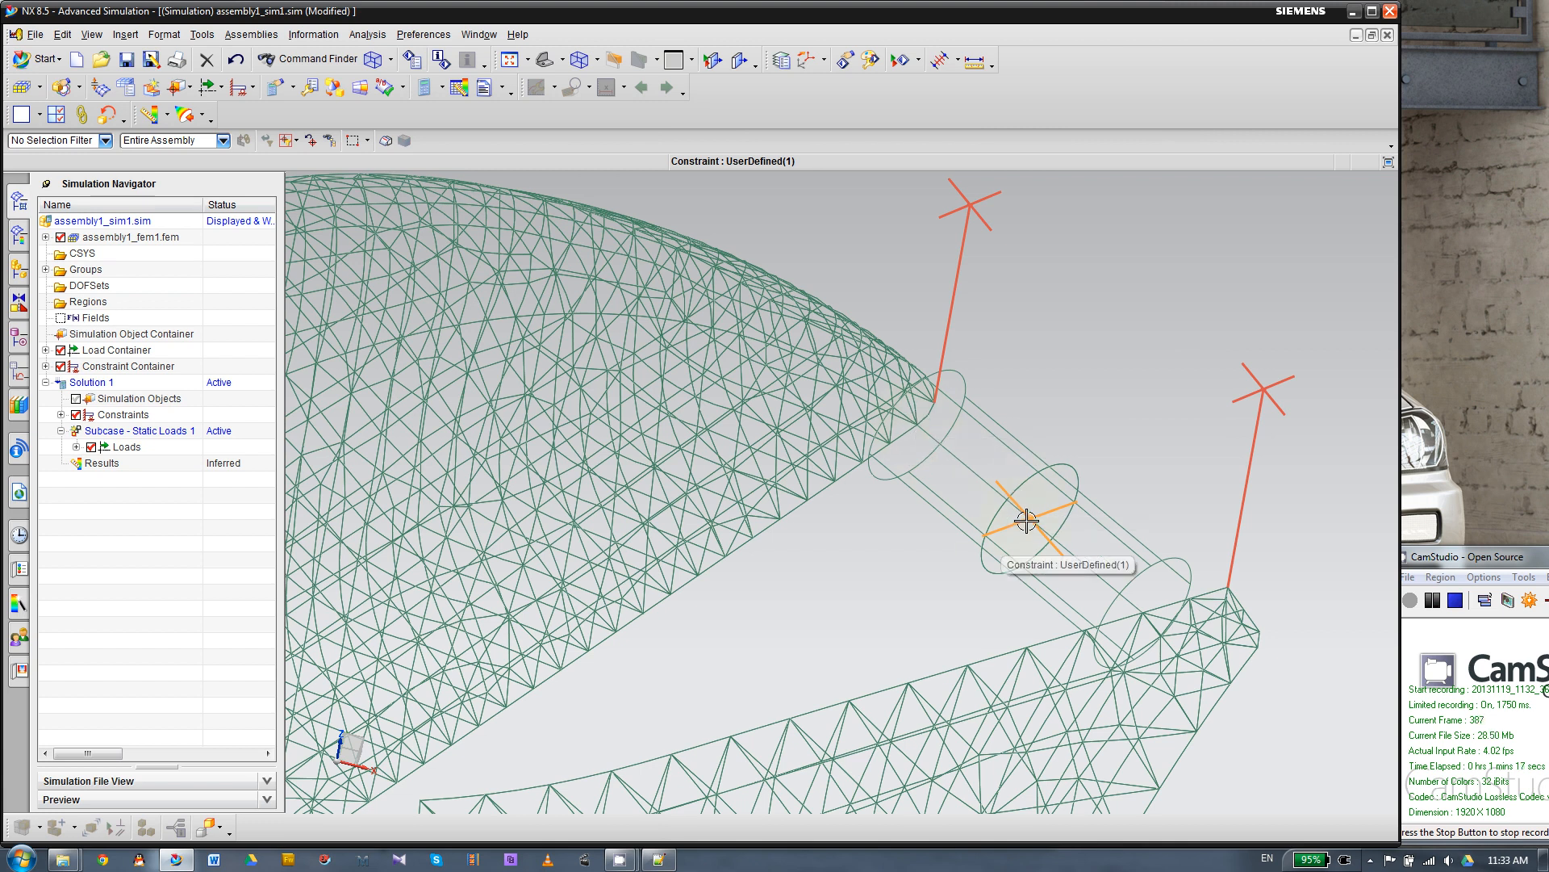
mouse_move(888, 507)
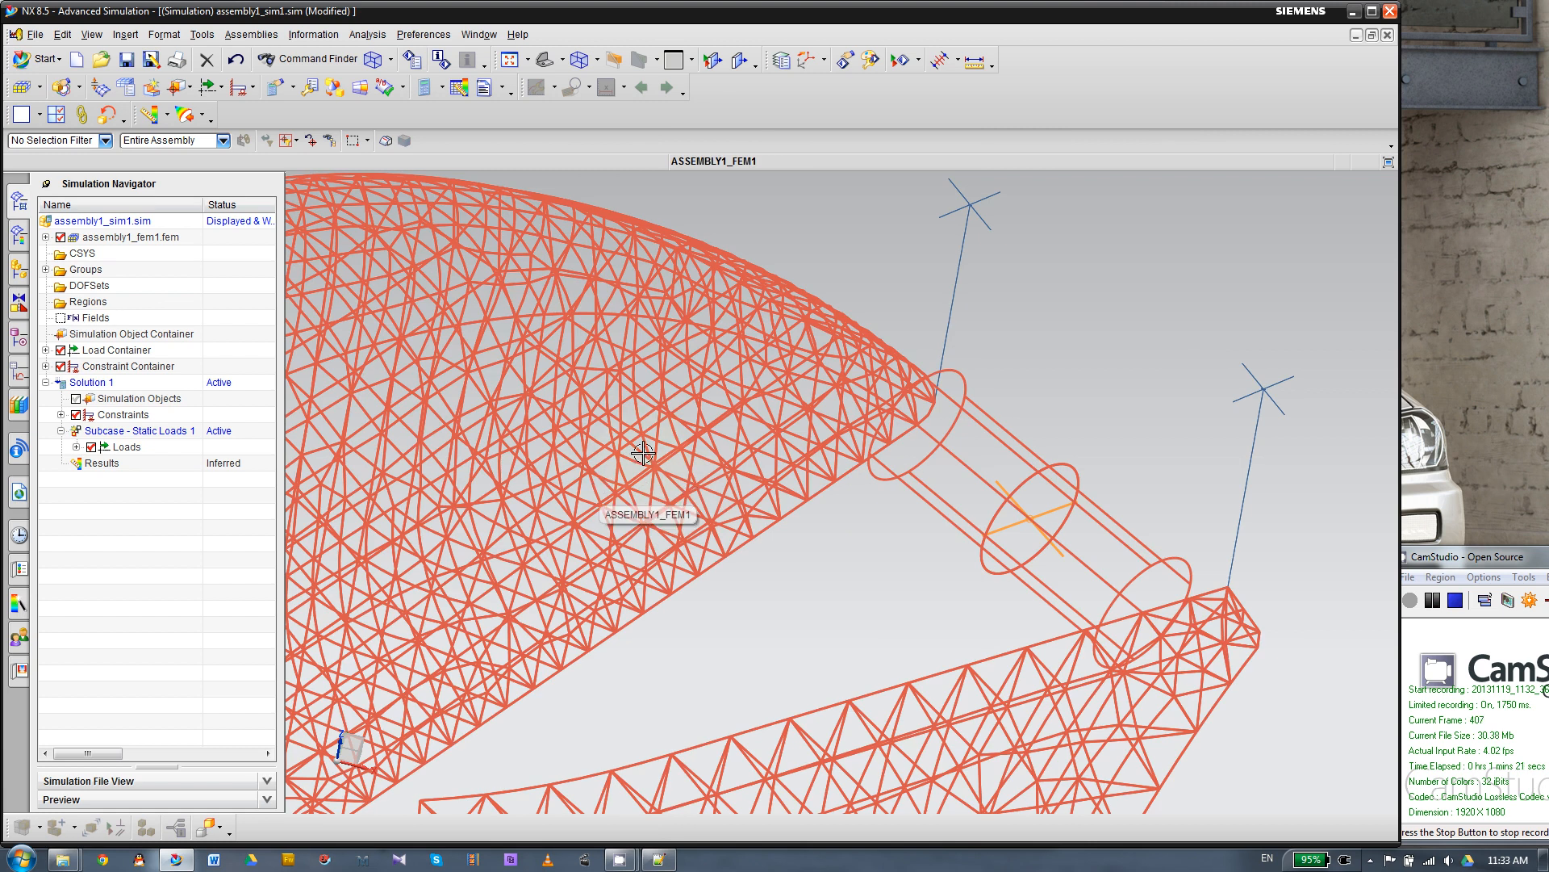
mouse_move(664, 456)
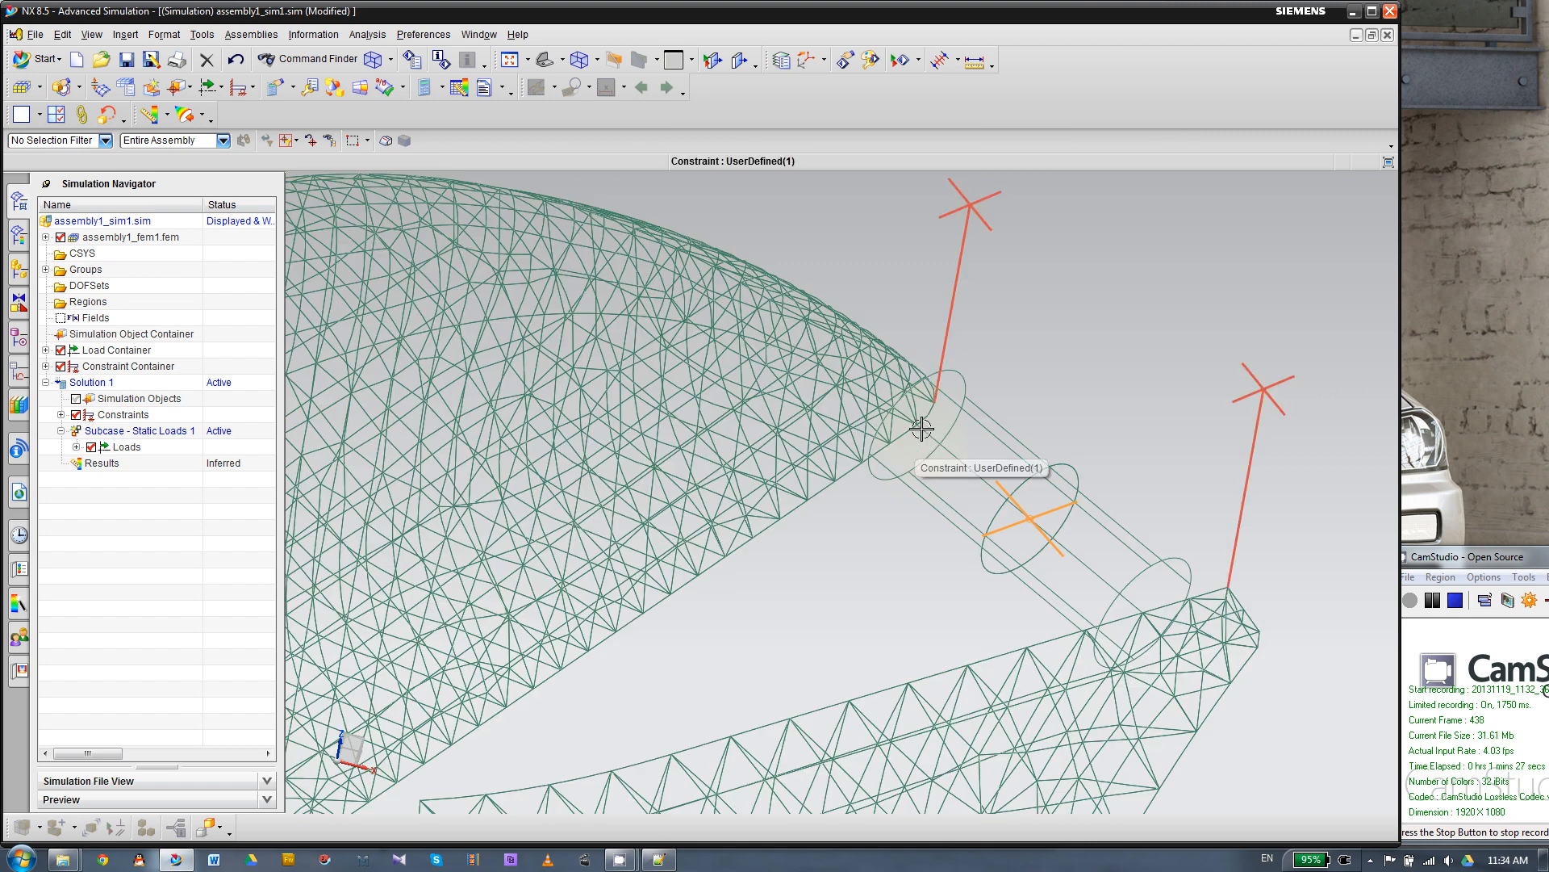
mouse_move(917, 433)
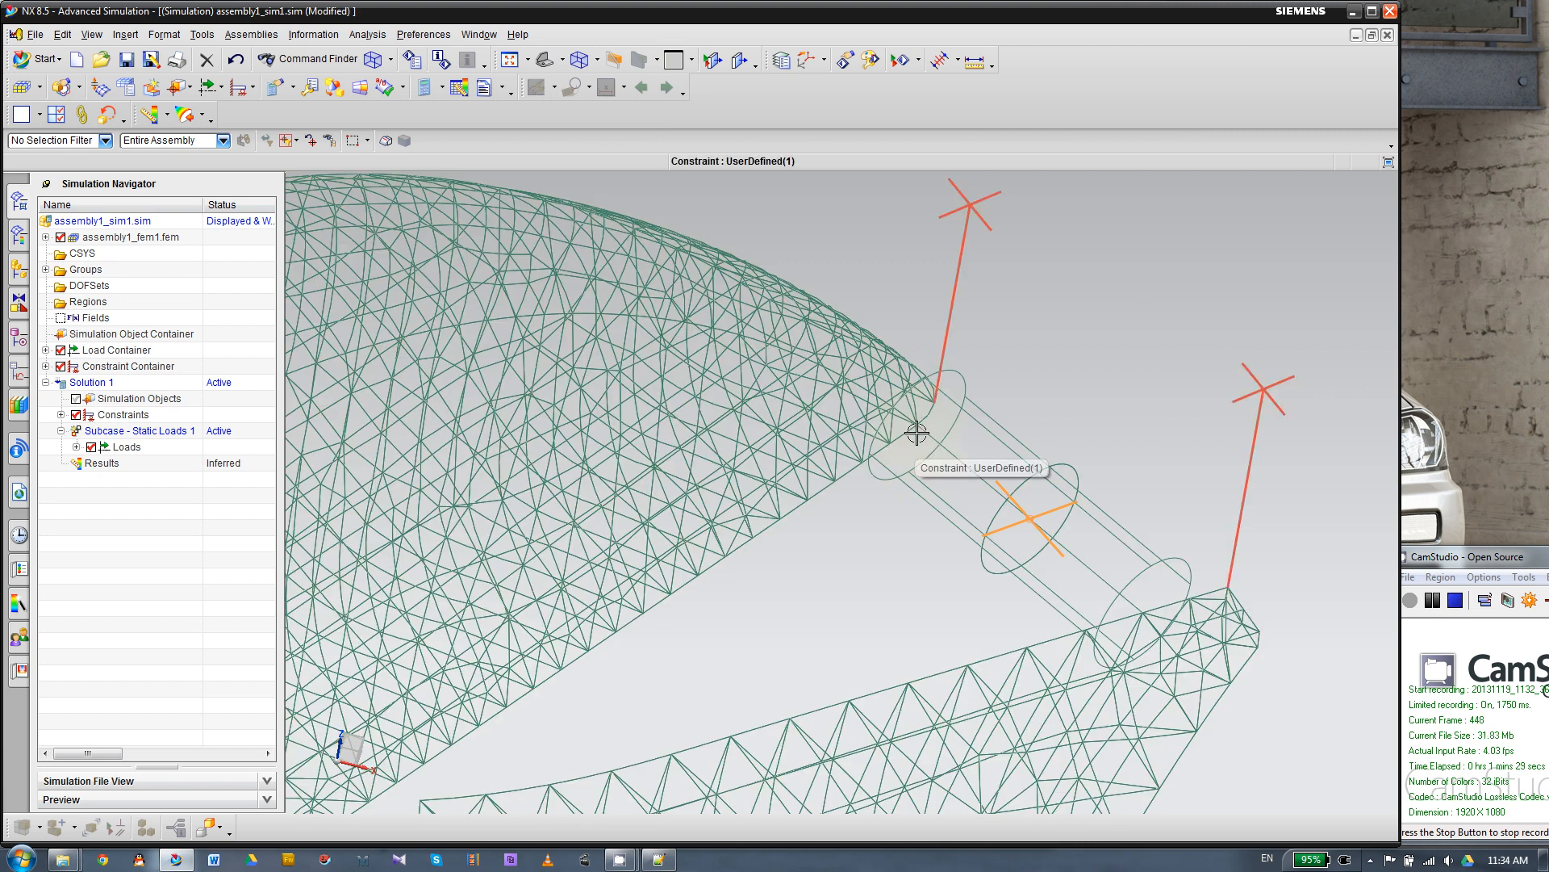
mouse_move(1047, 507)
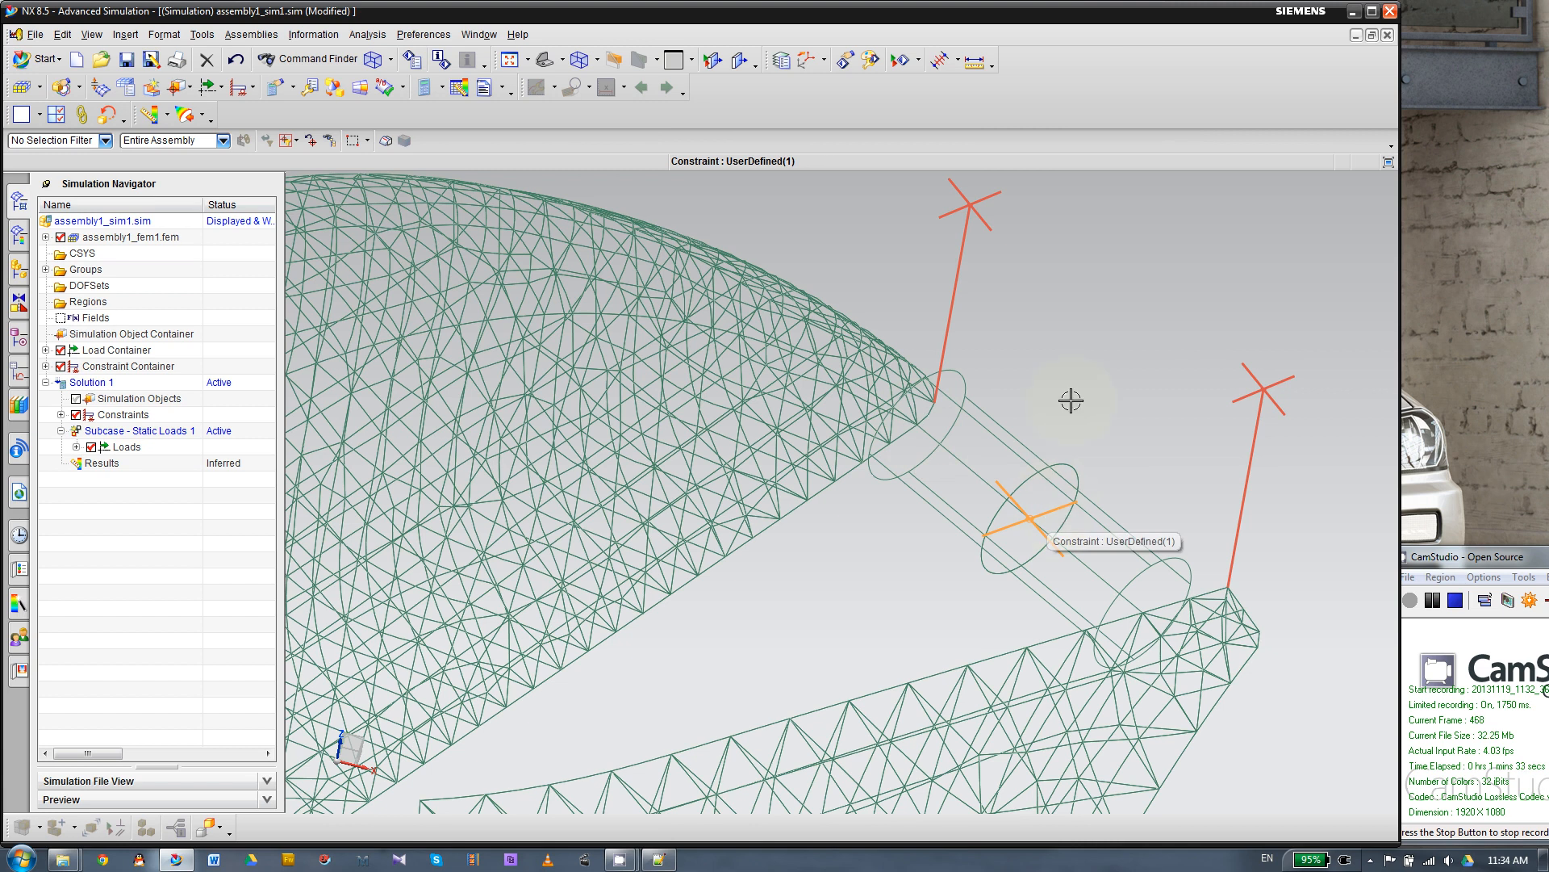
click(657, 857)
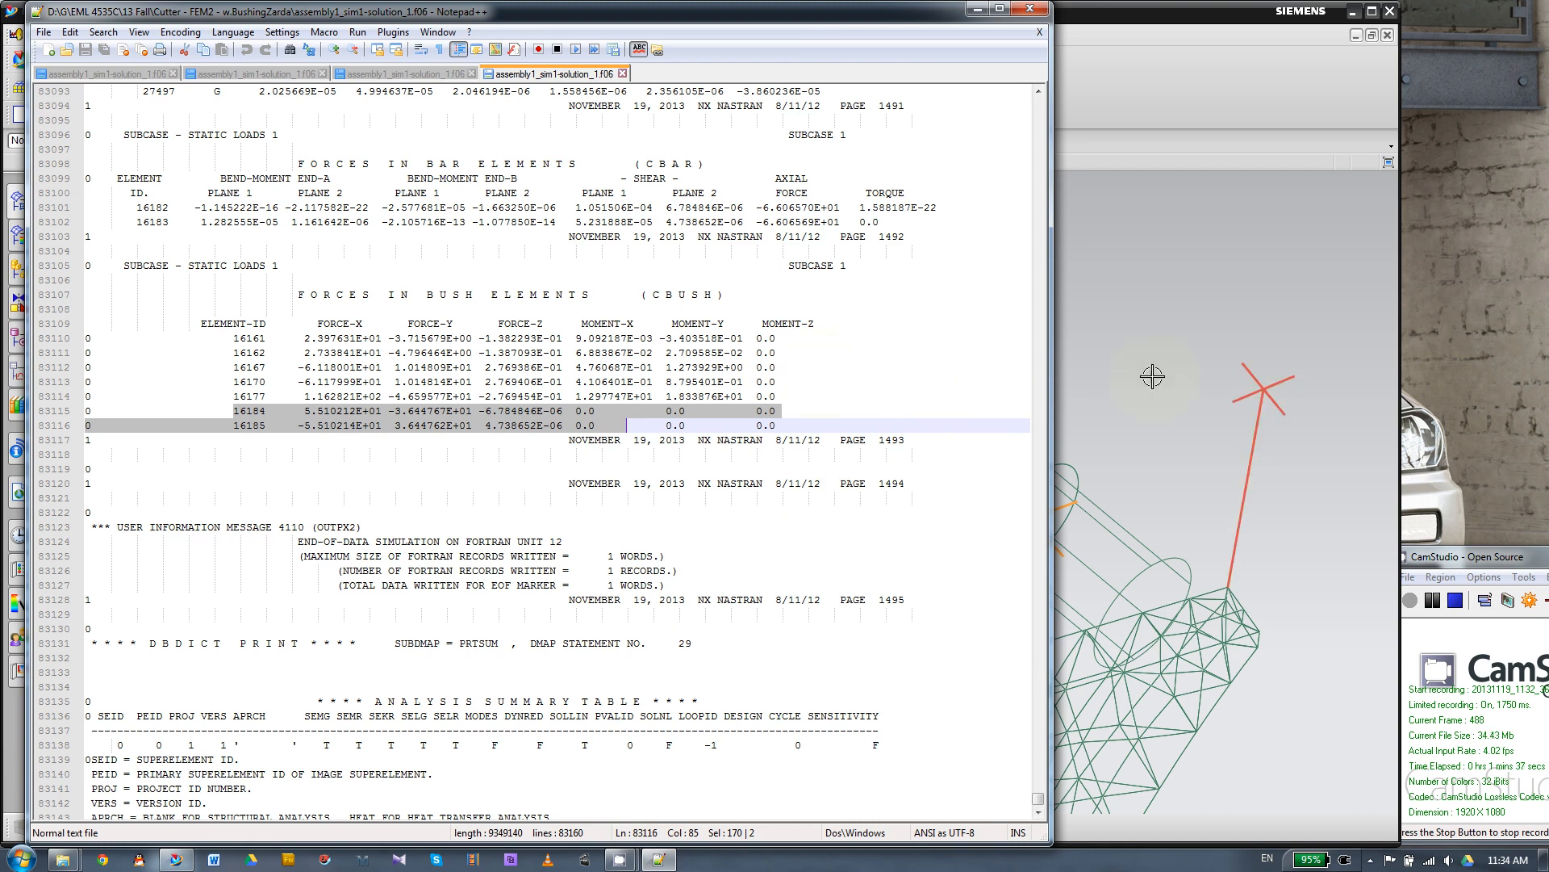
click(656, 857)
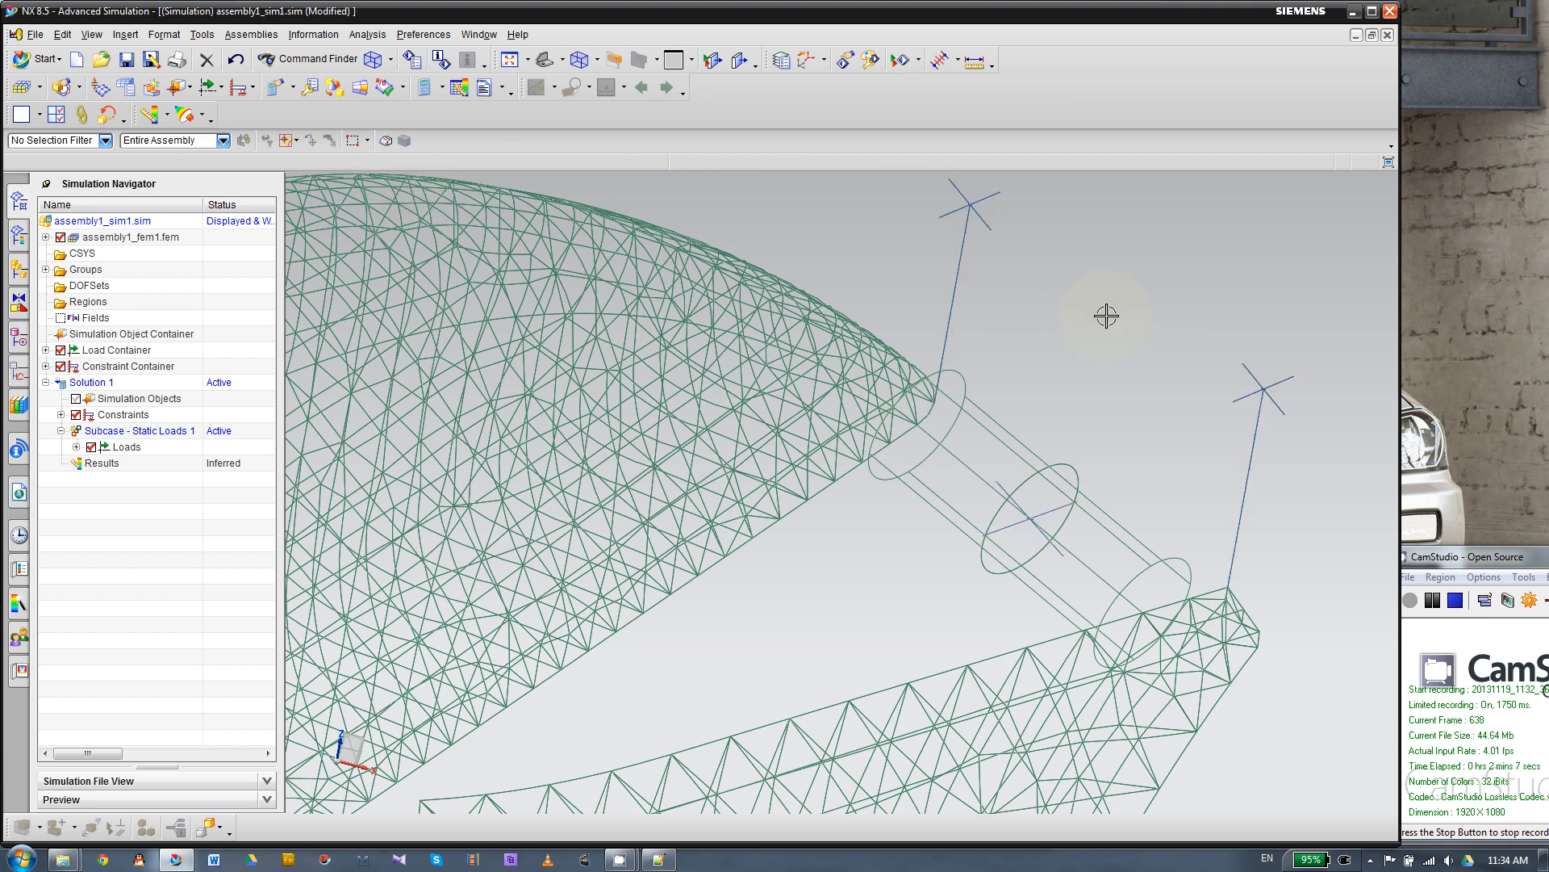
mouse_move(1099, 403)
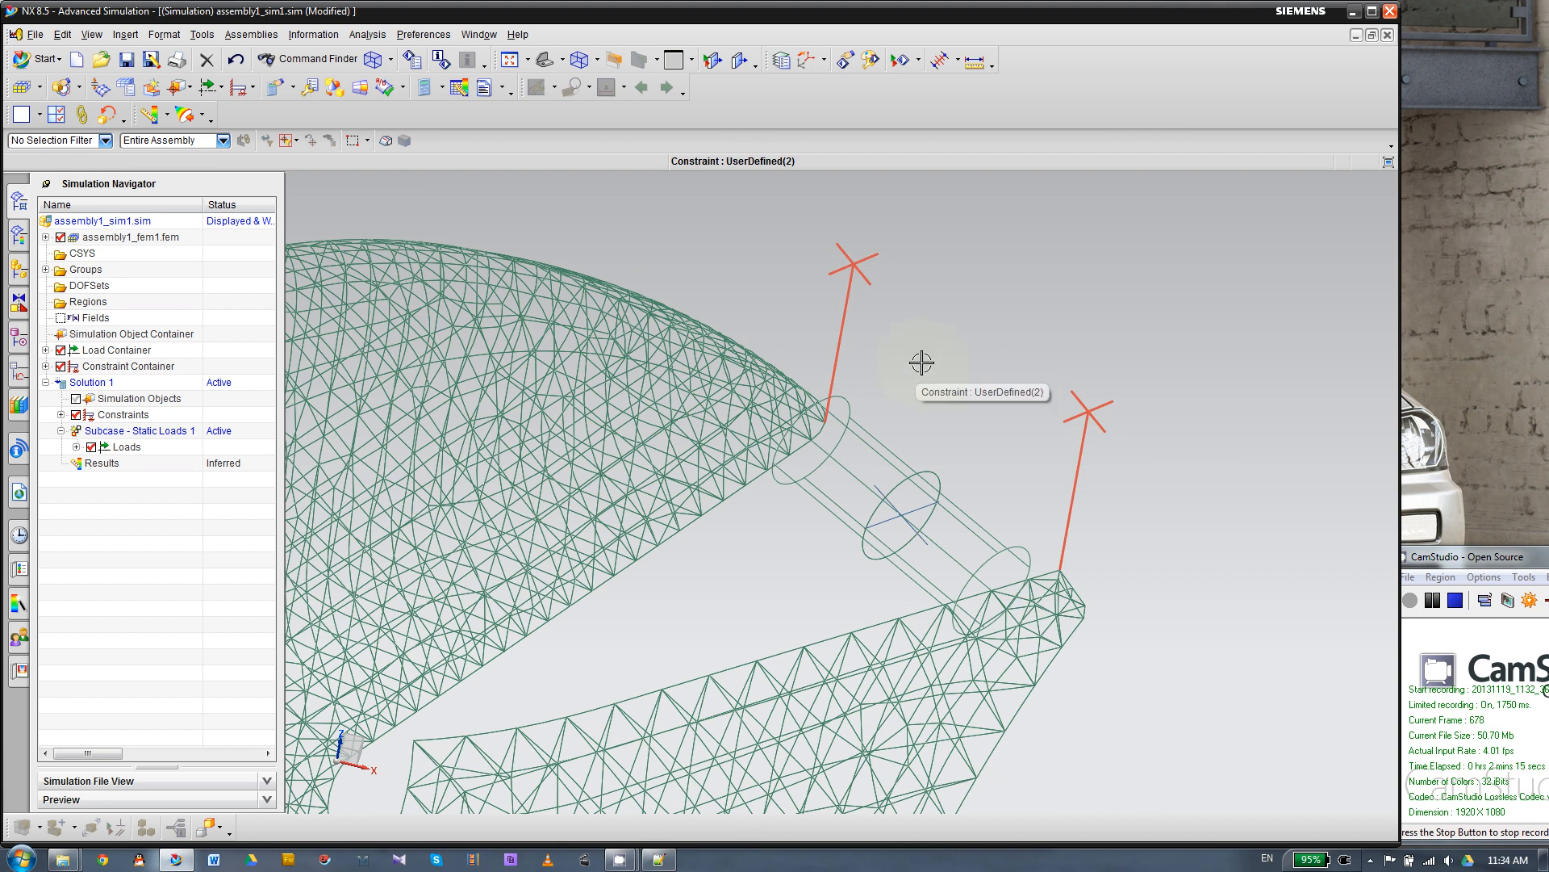
Expand Solution 1's constraints and loads and select the UserDefined(2) constraint.
click(77, 447)
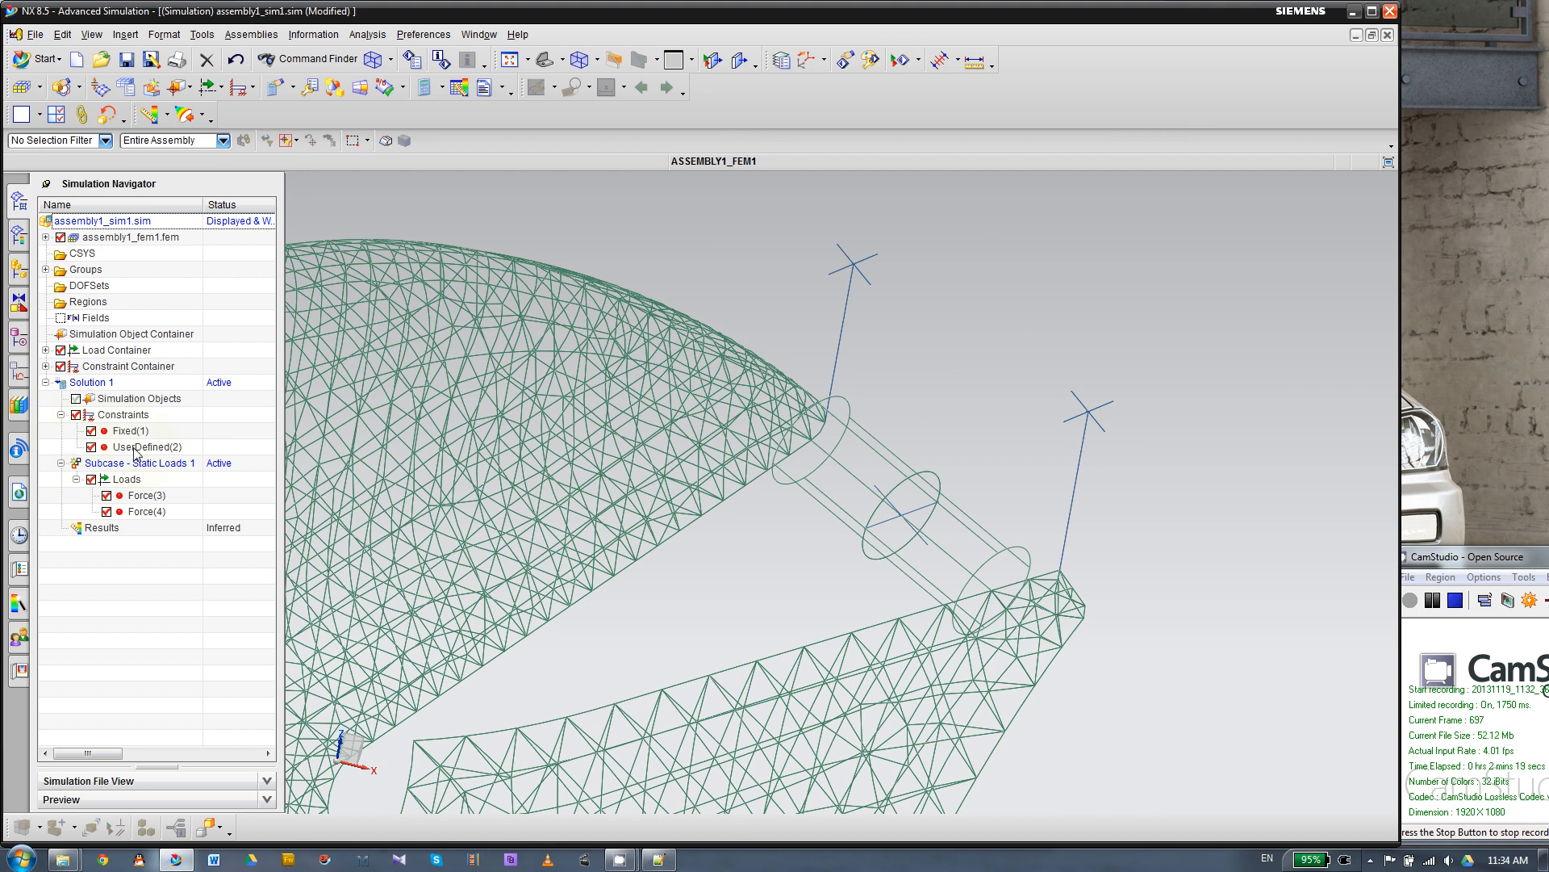
click(150, 448)
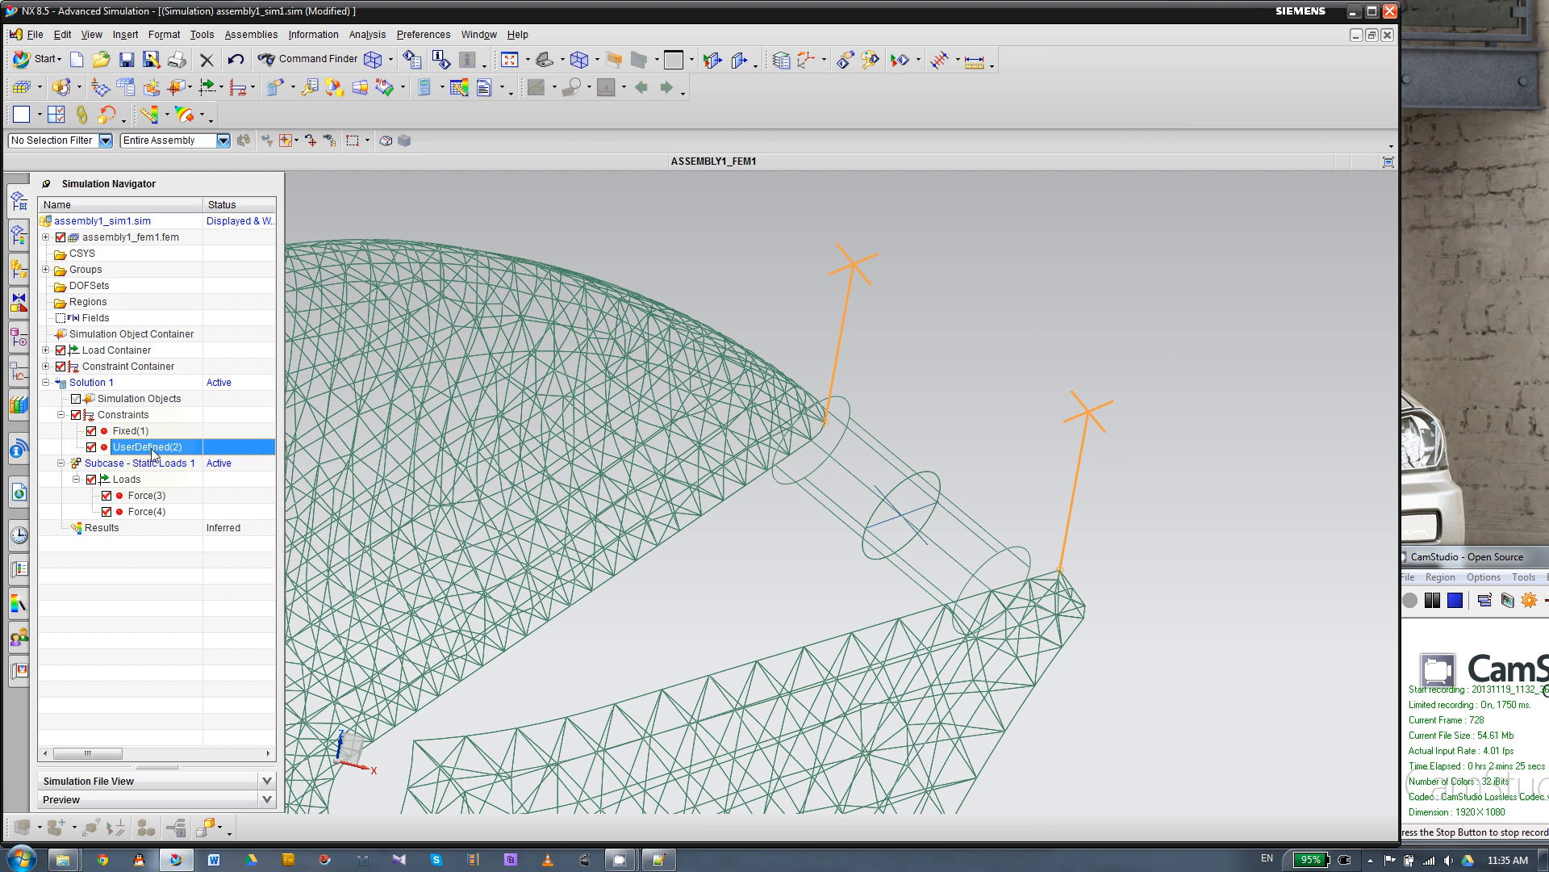
Edit UserDefined(2) to act on a single spider node with only DOF3 fixed, and confirm.
double_click(152, 447)
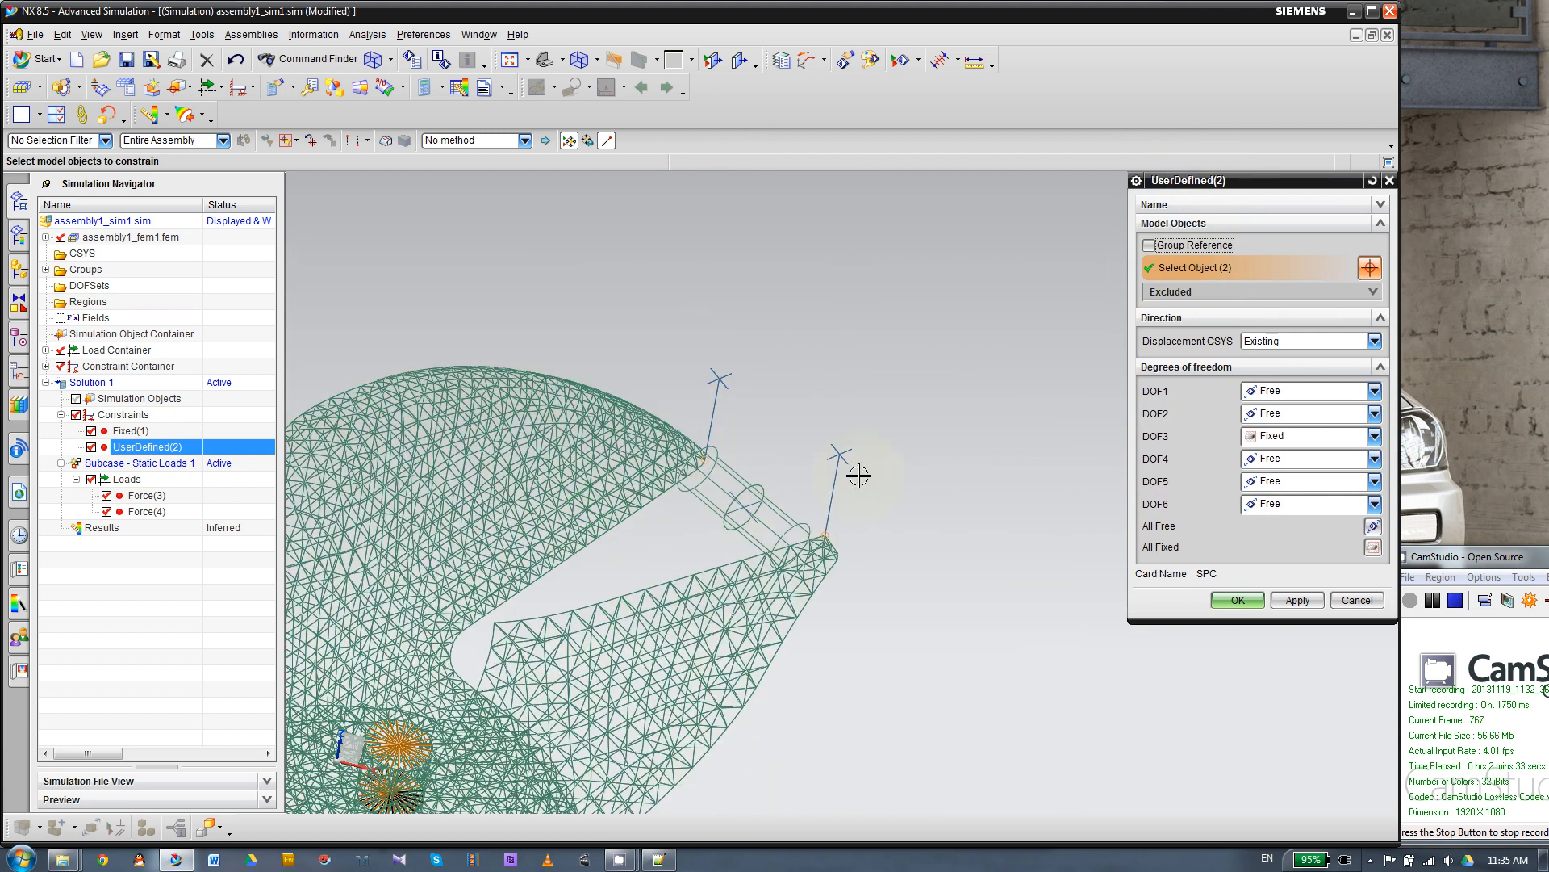
mouse_move(899, 475)
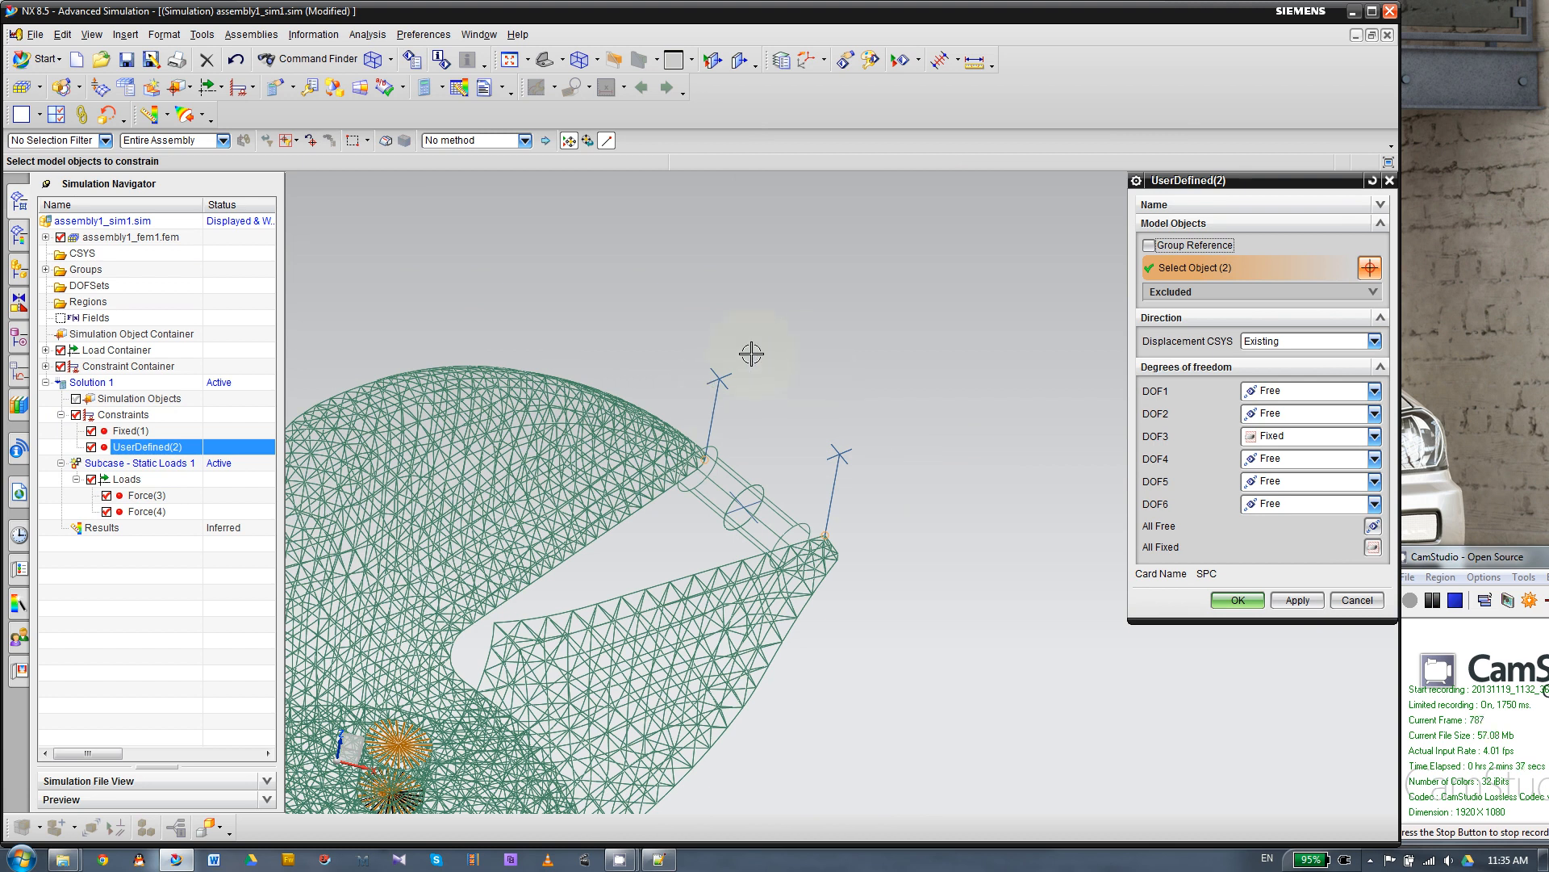
drag(750, 353, 930, 646)
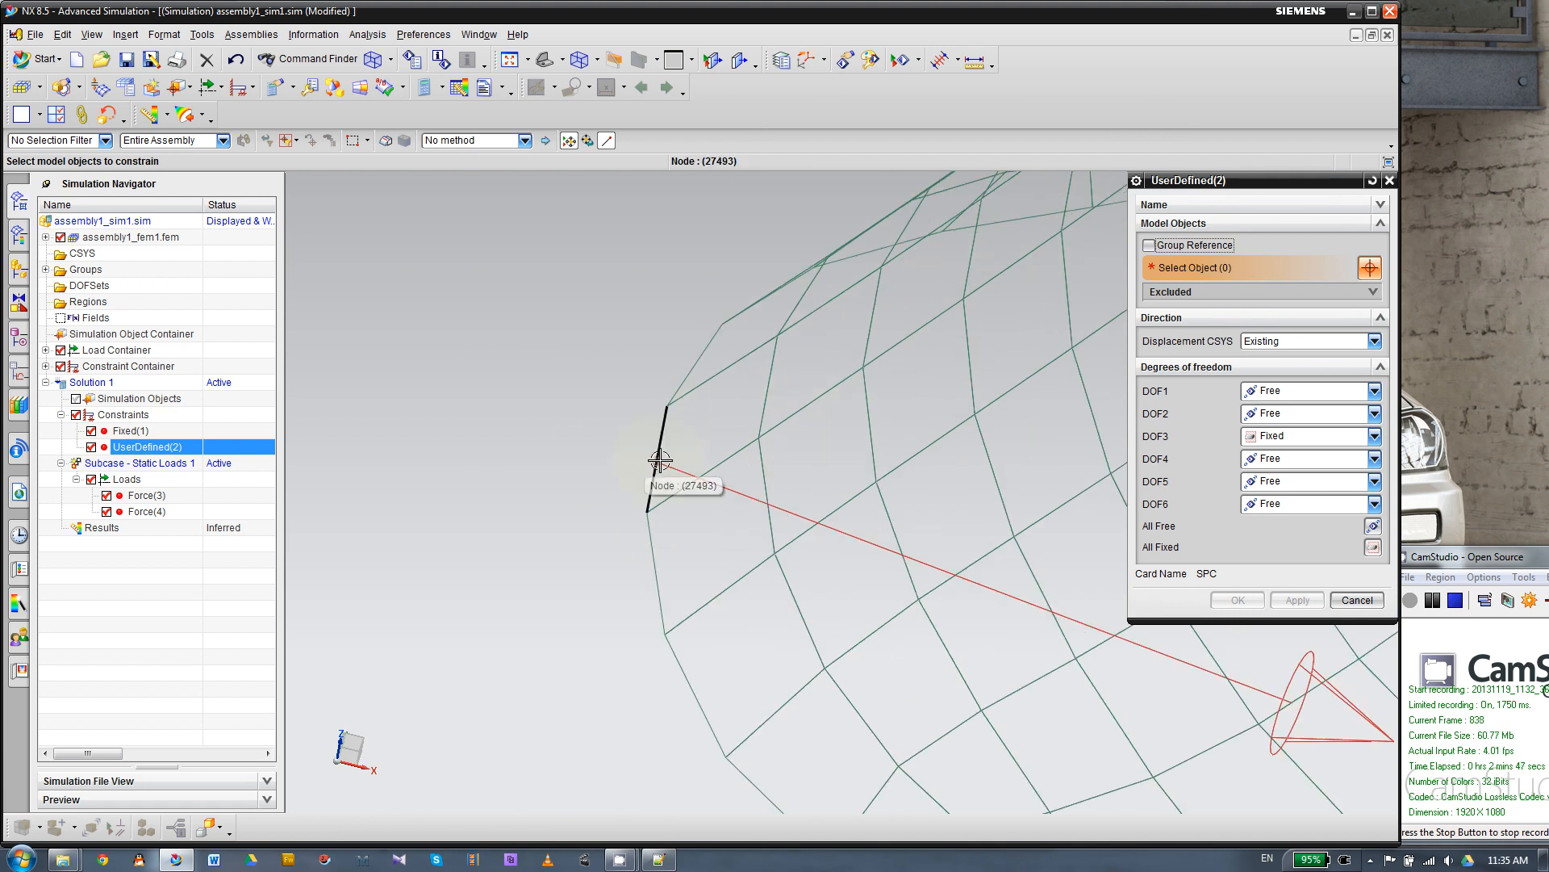
drag(662, 460, 544, 521)
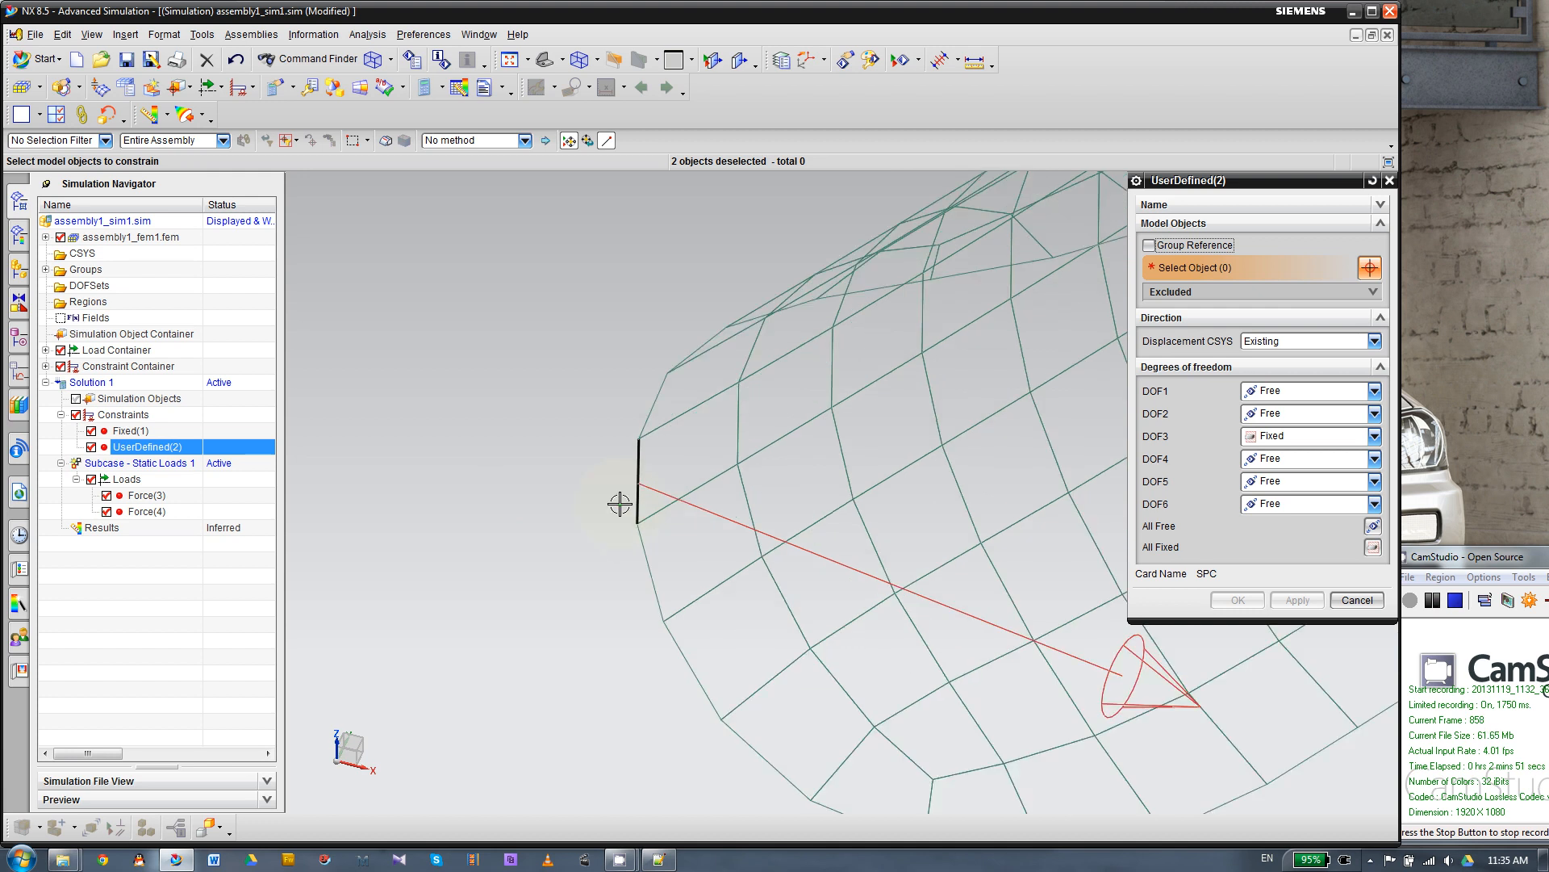
click(620, 503)
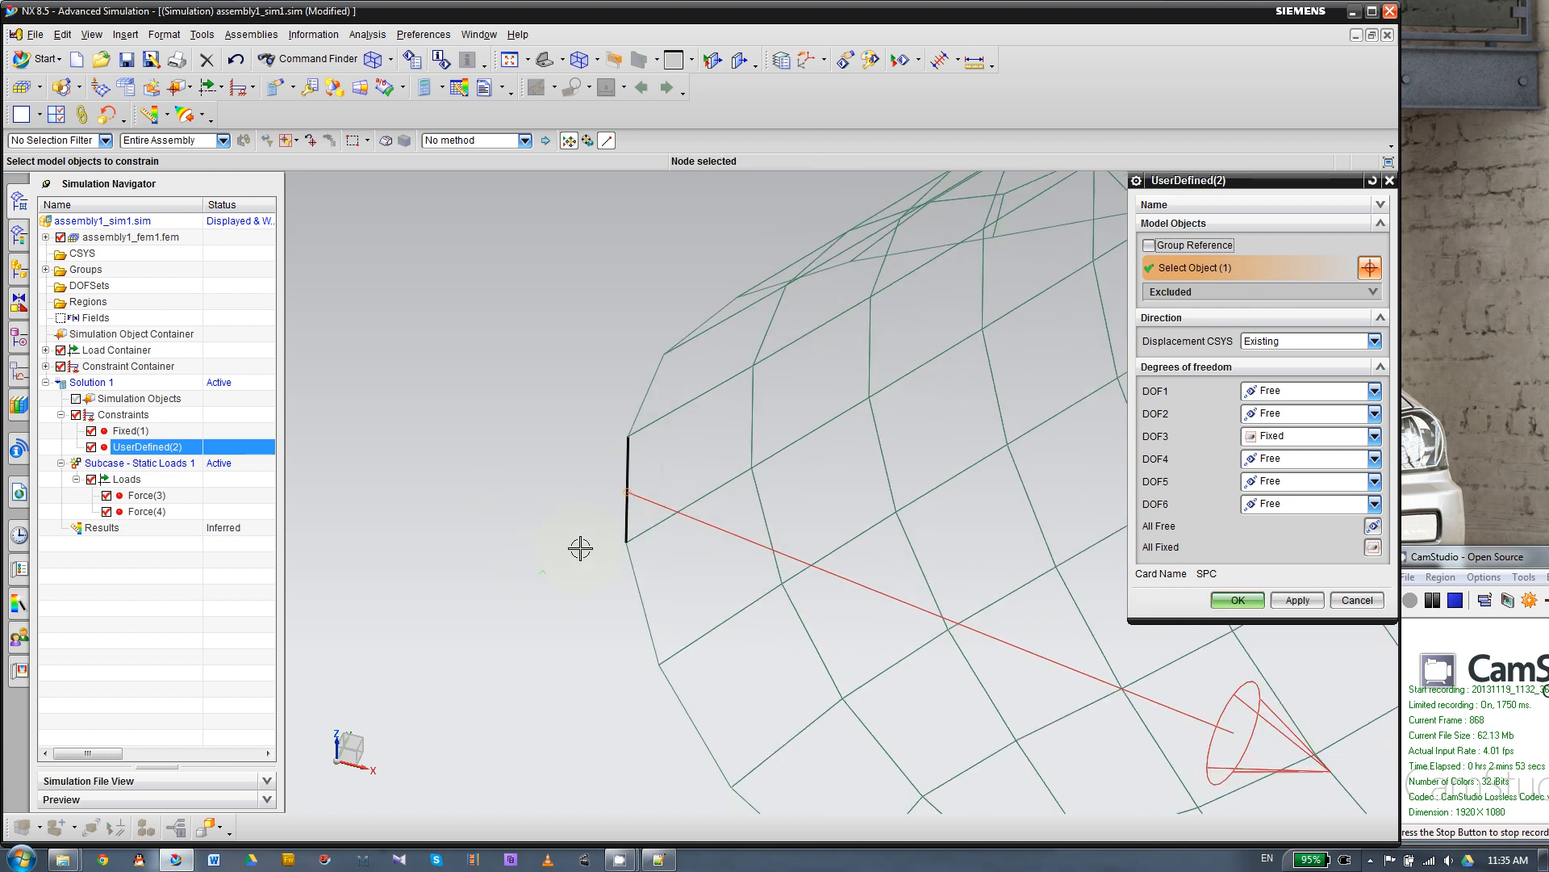
mouse_move(1233, 544)
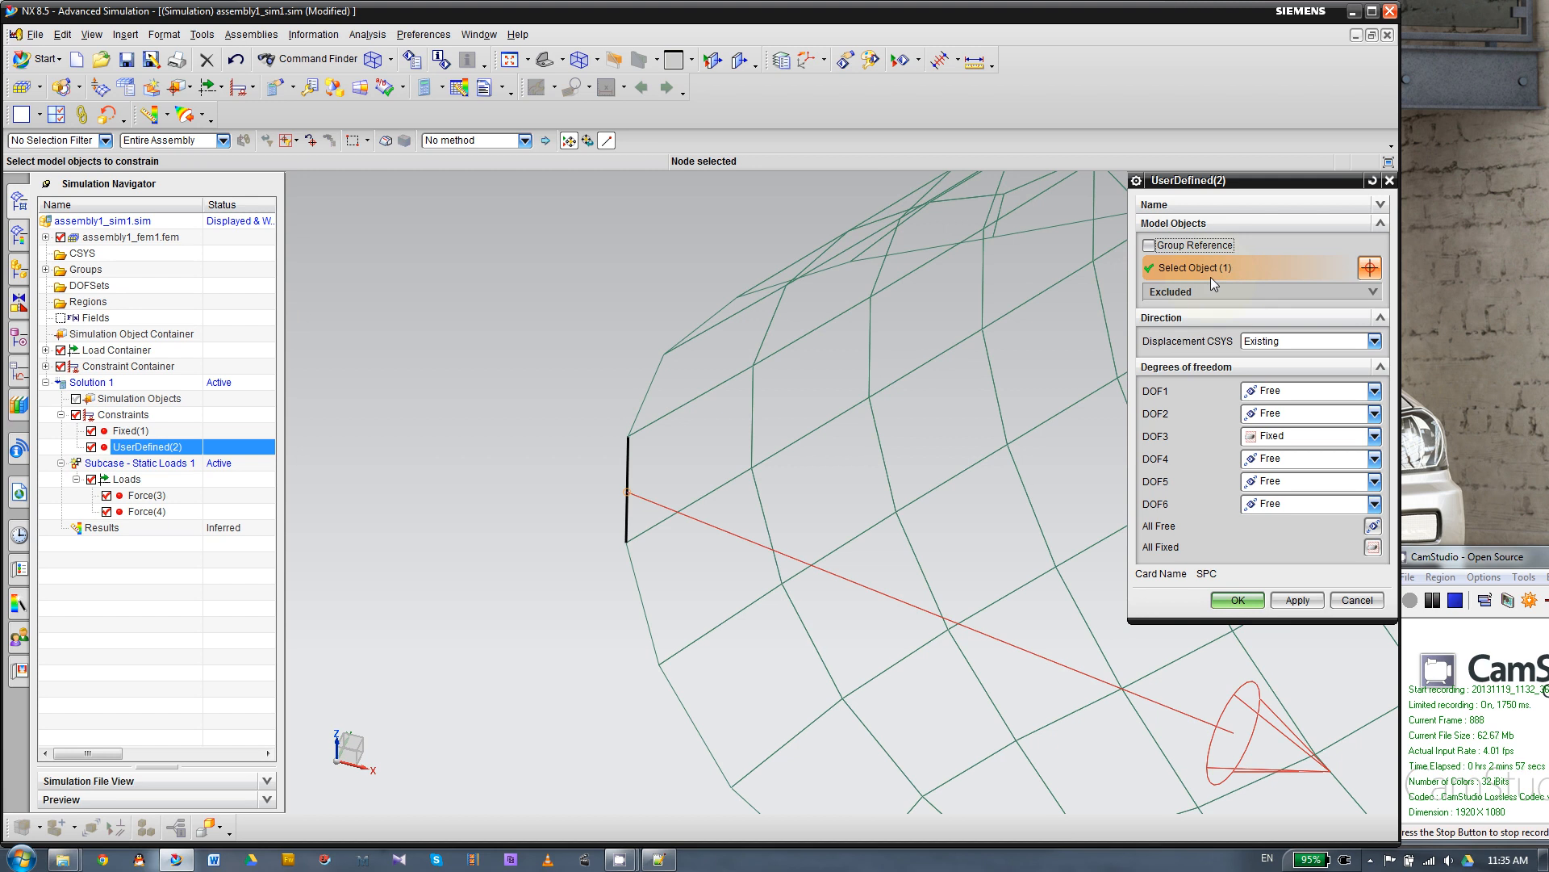
click(1236, 601)
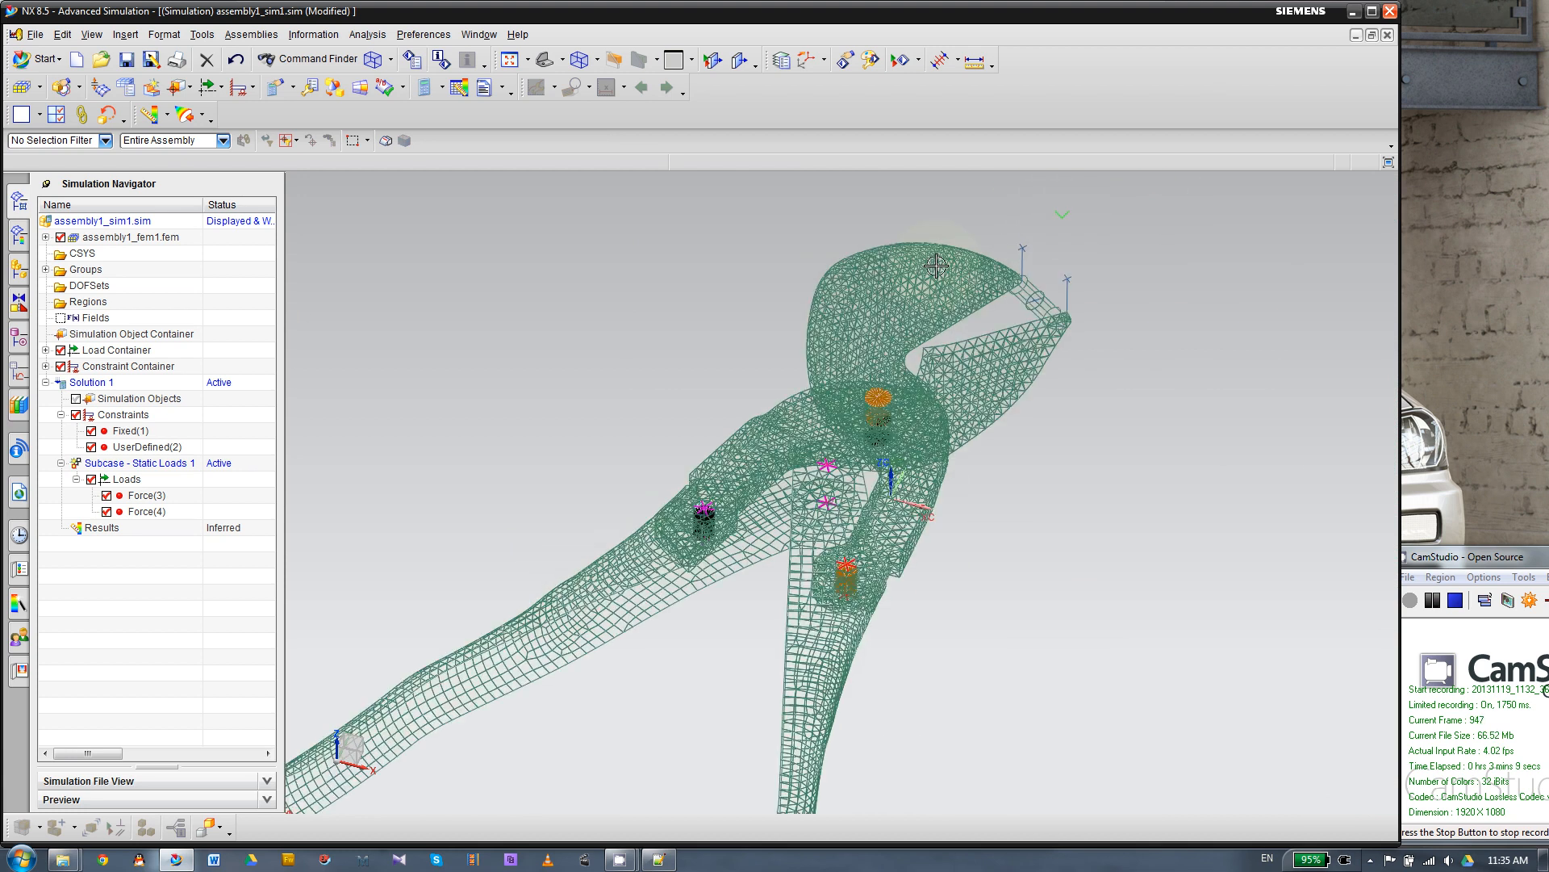
mouse_move(1033, 249)
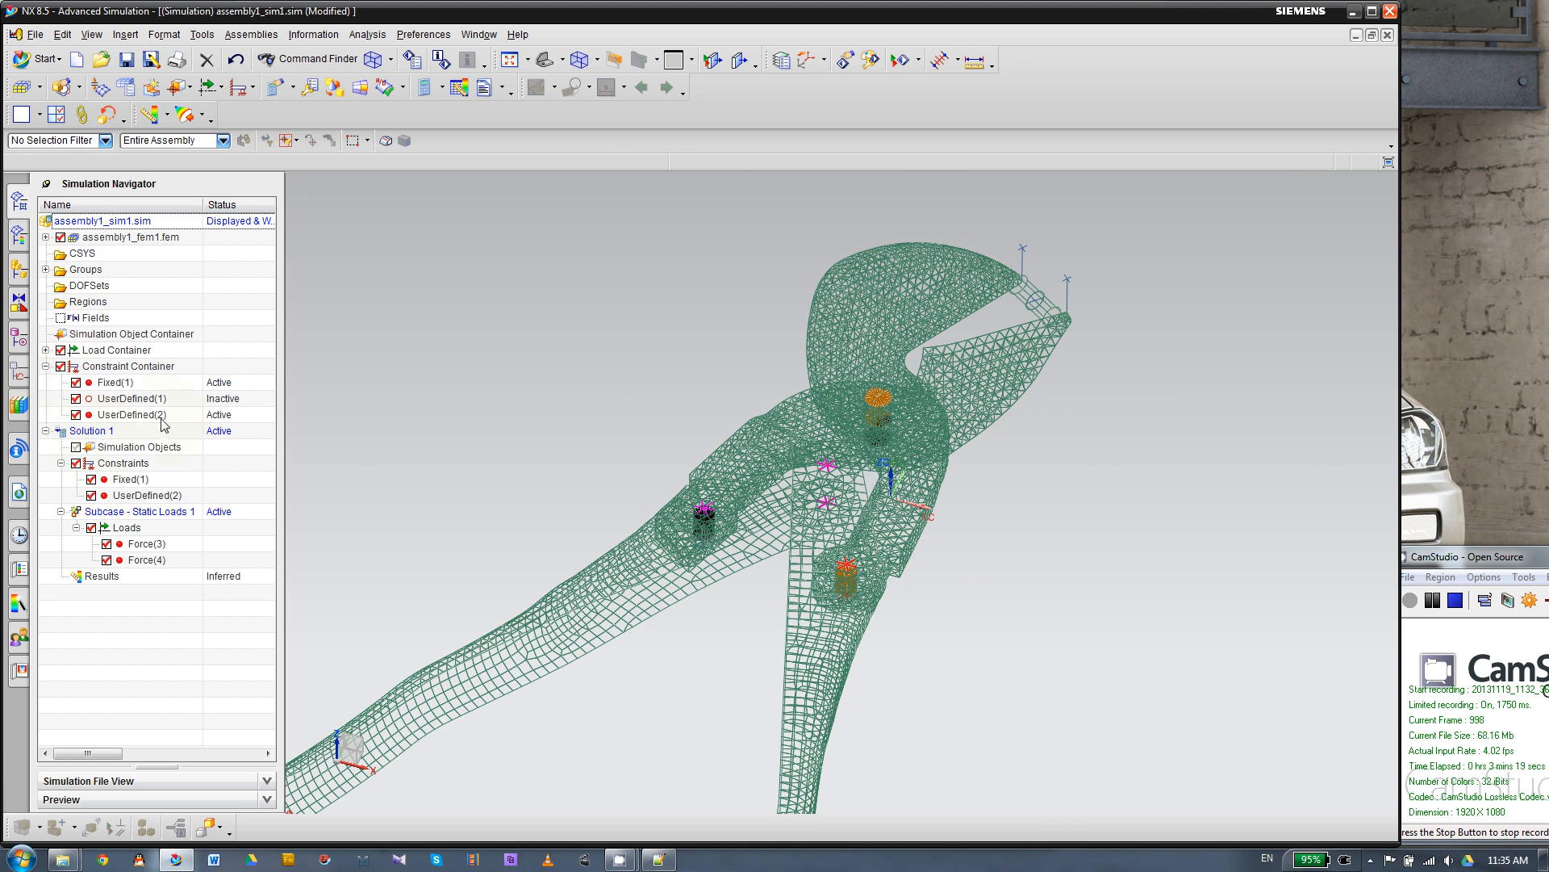
mouse_move(129, 408)
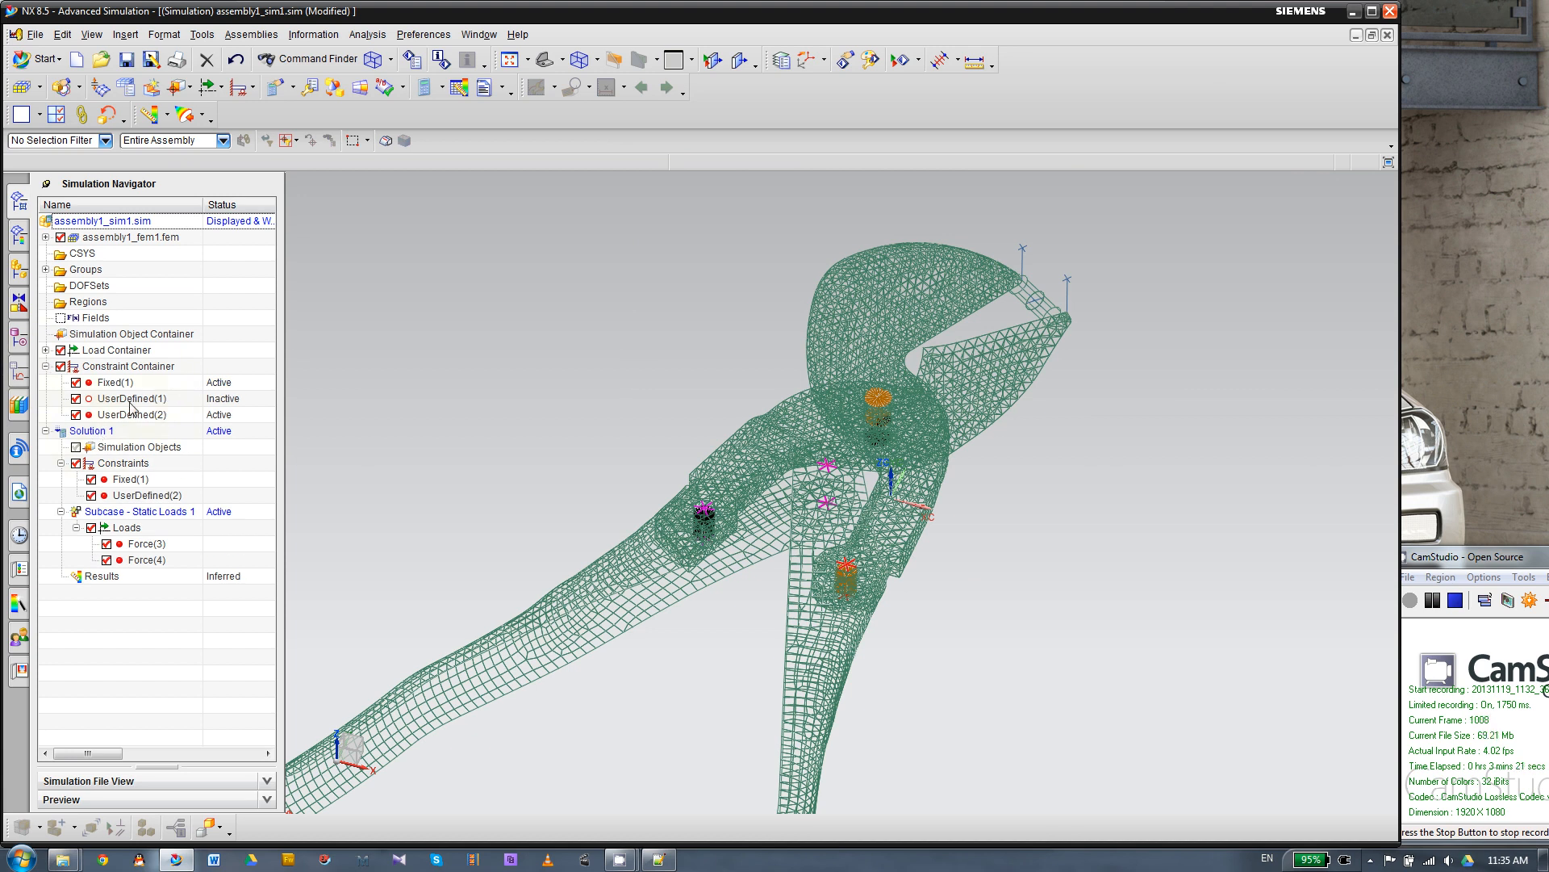
Select the inactive UserDefined(1) constraint and collapse the Constraint Container.
click(129, 399)
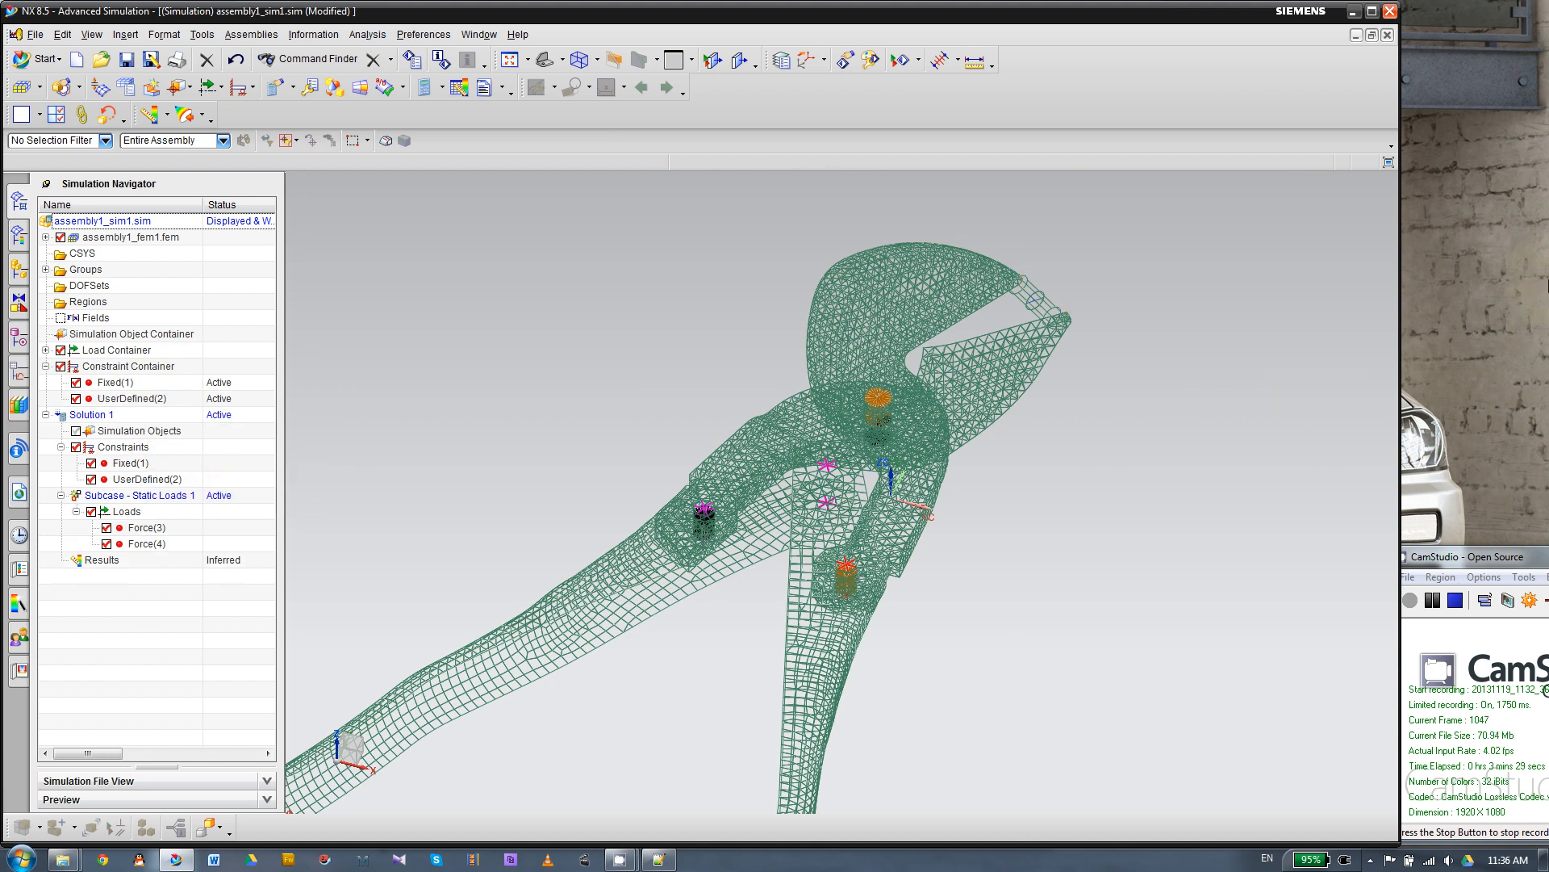
click(45, 366)
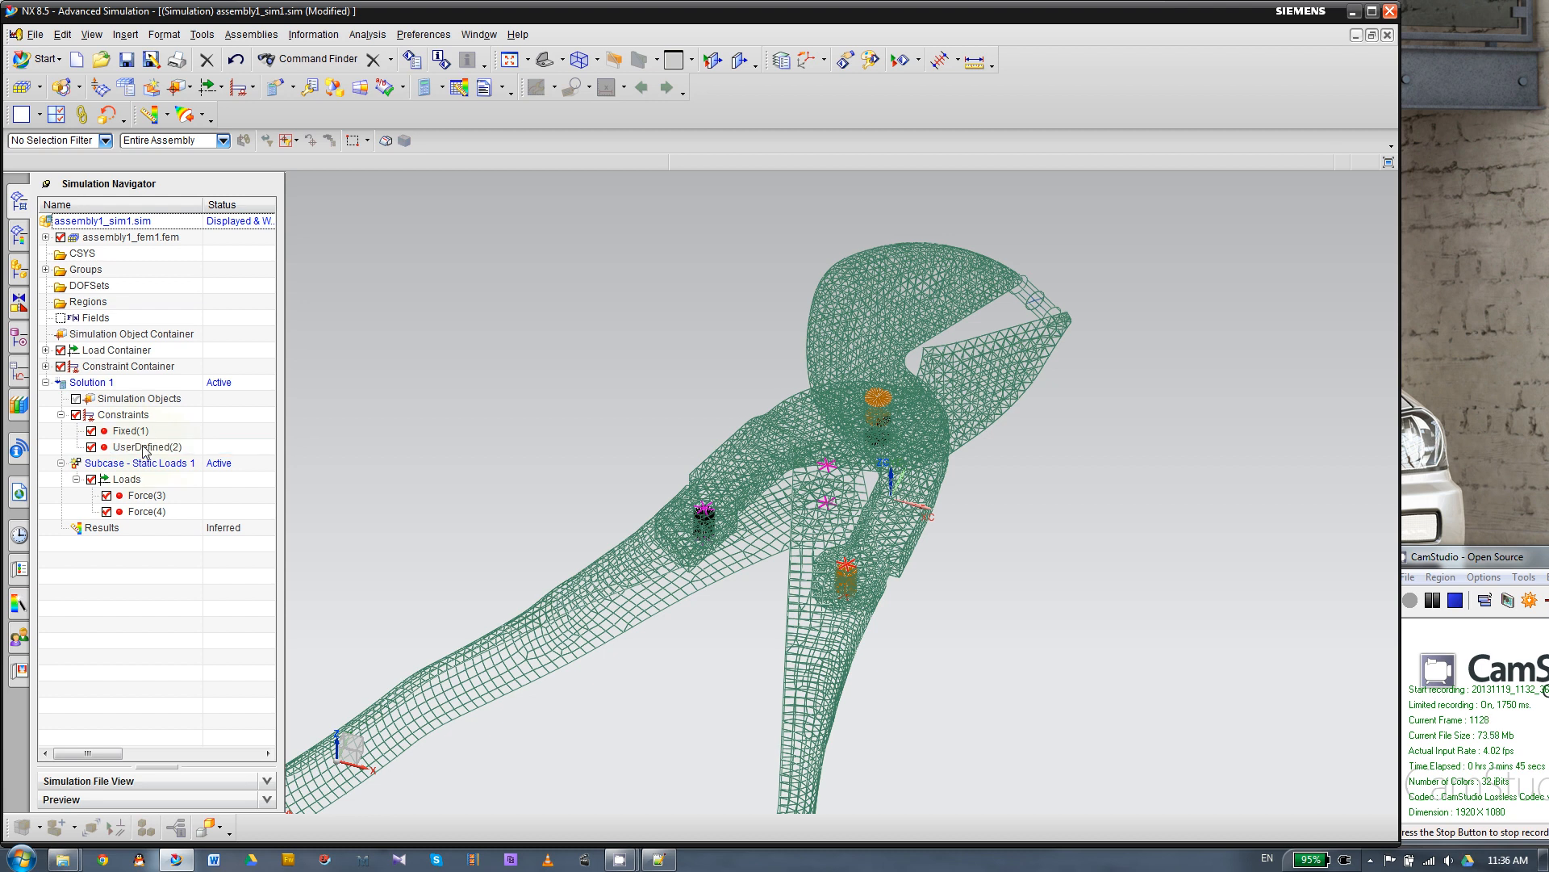
mouse_move(166, 497)
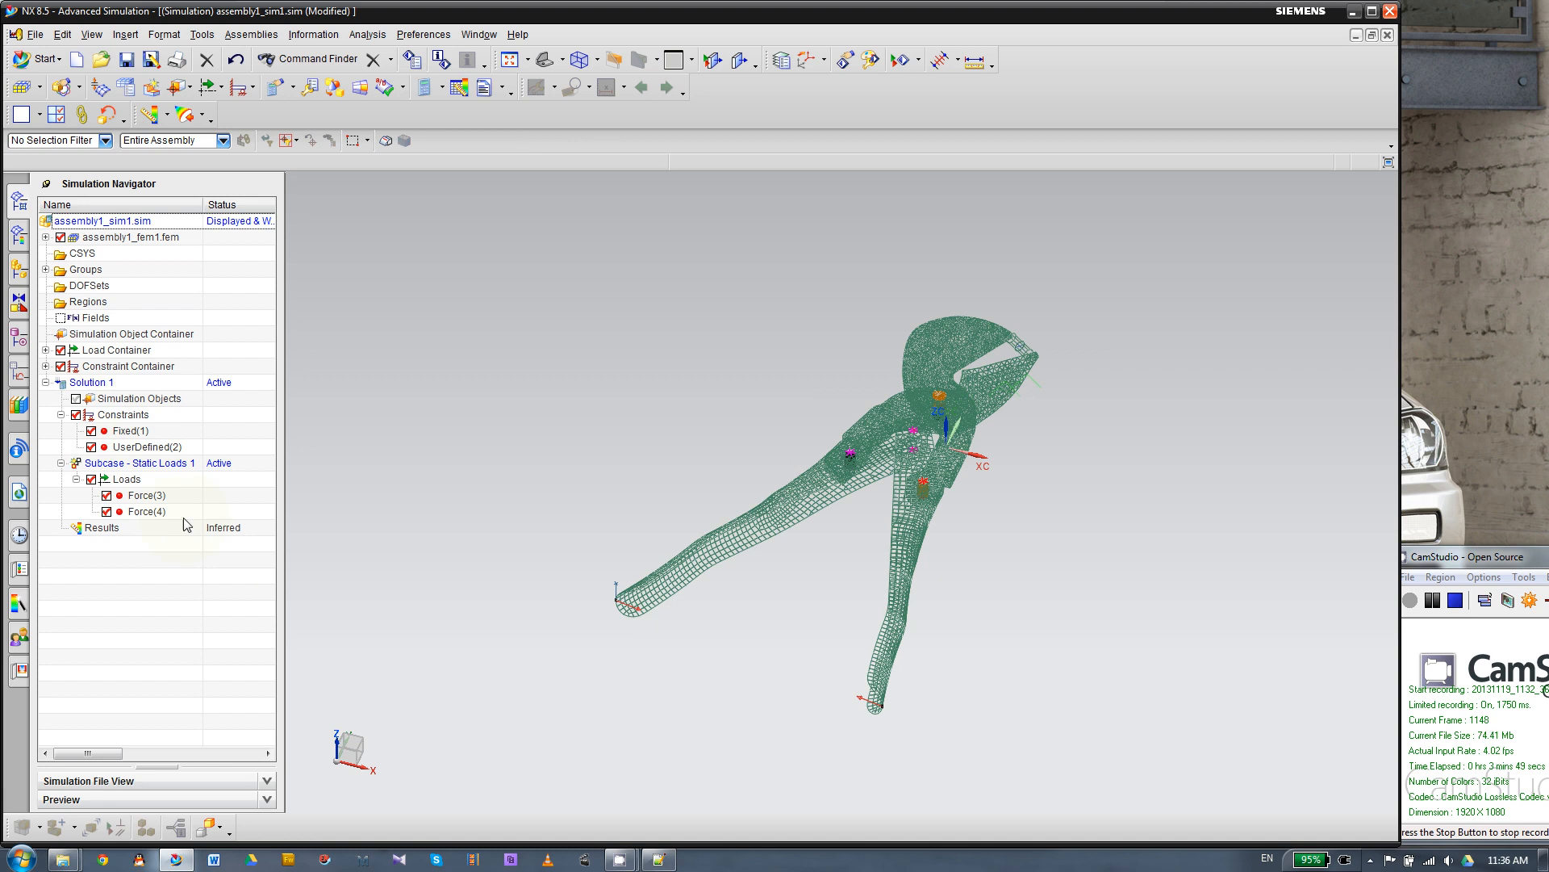
Set the Force(3) load magnitude to 10 lbf and enter 10 for Force(4).
click(147, 496)
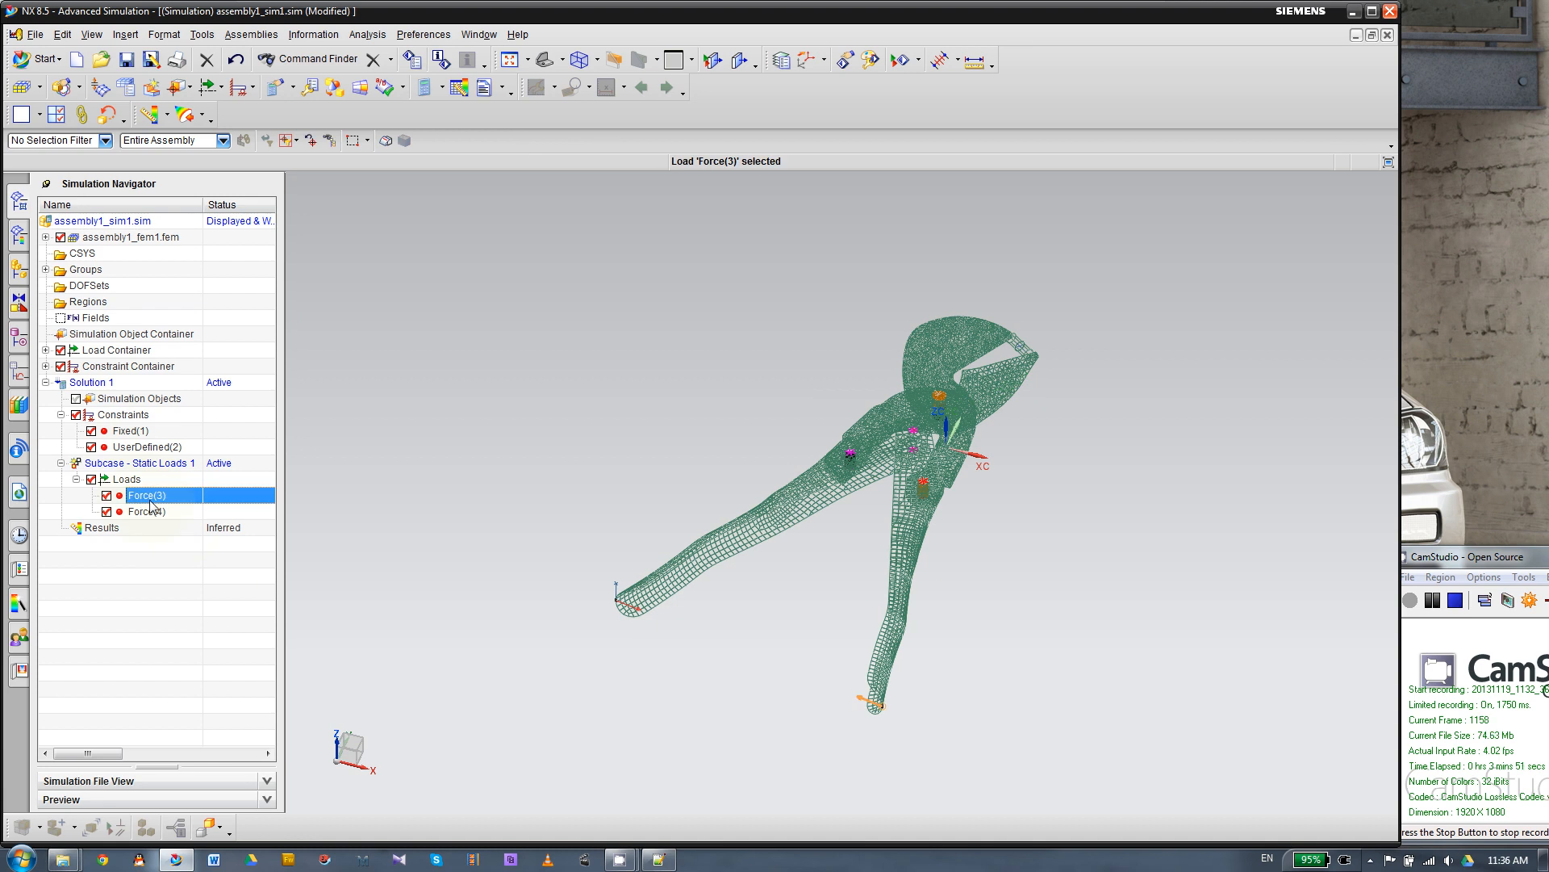
double_click(149, 494)
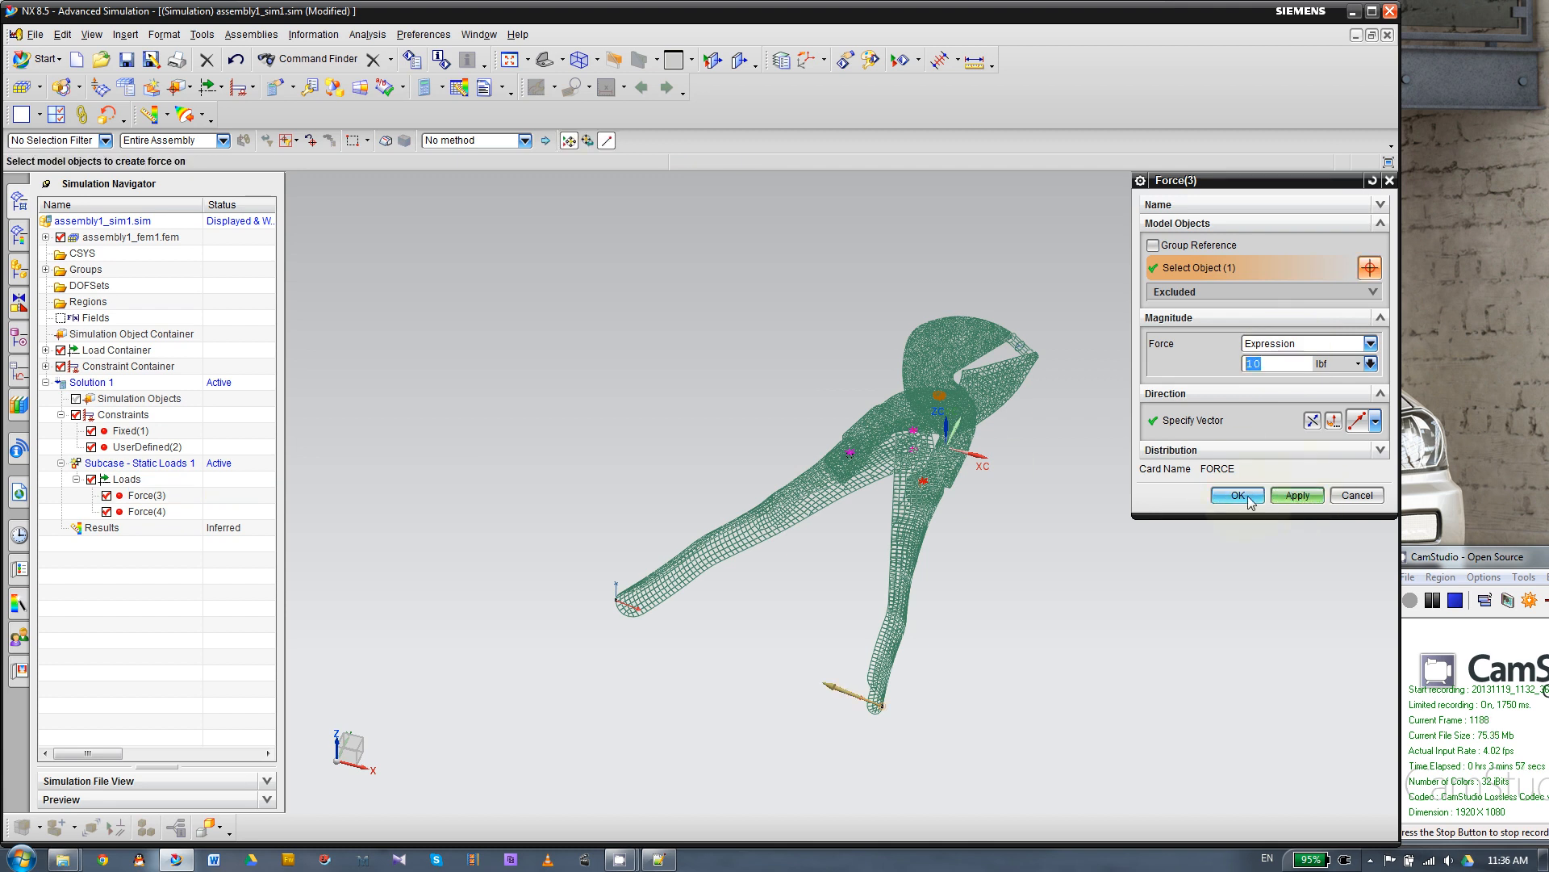
click(1237, 496)
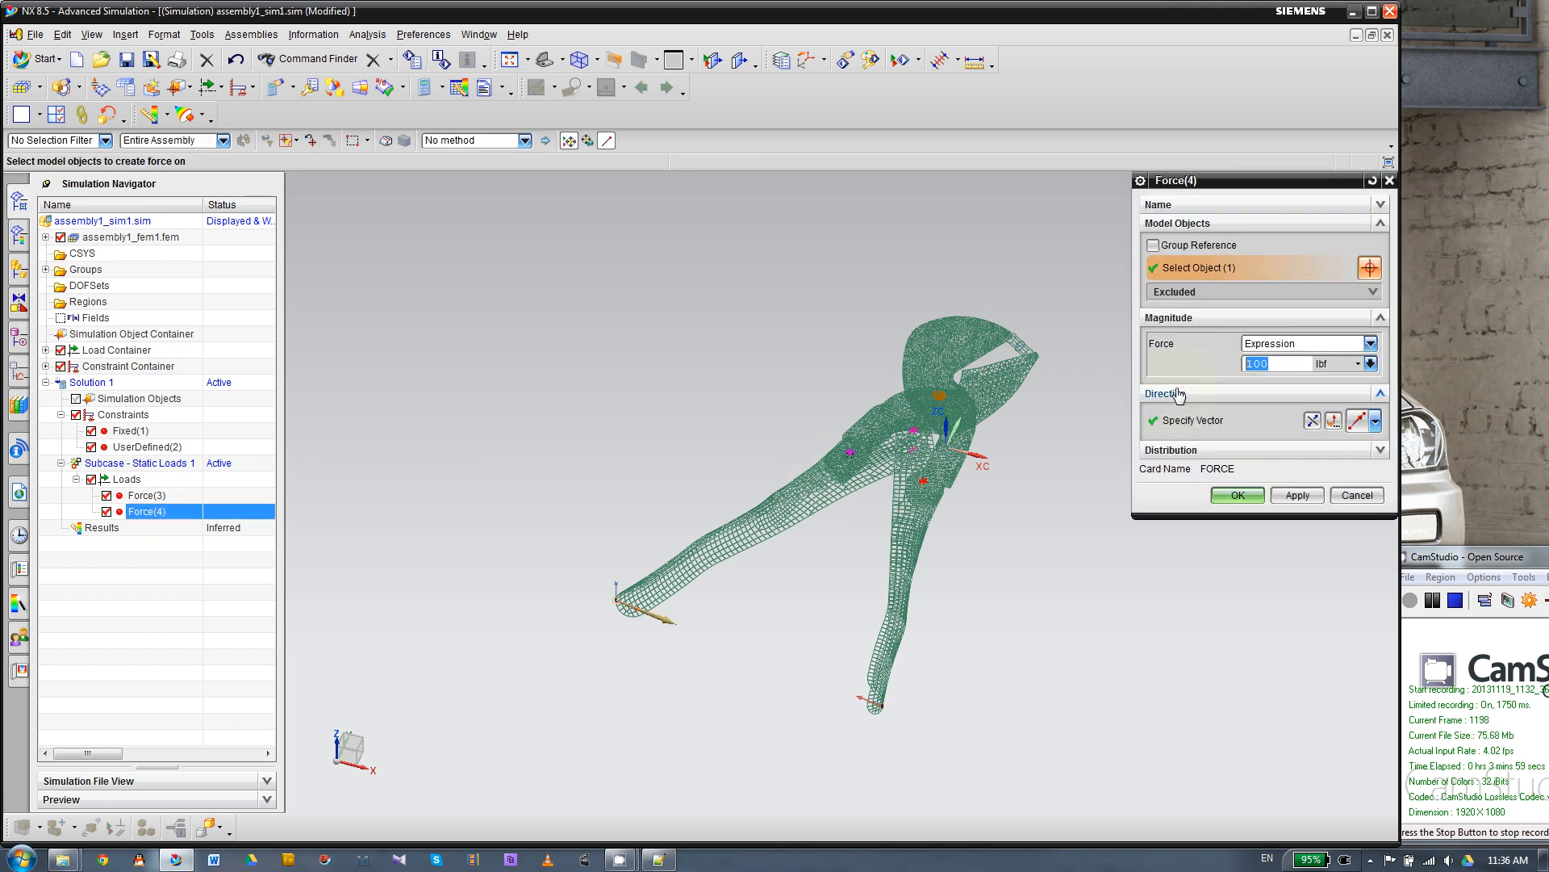
text(10)
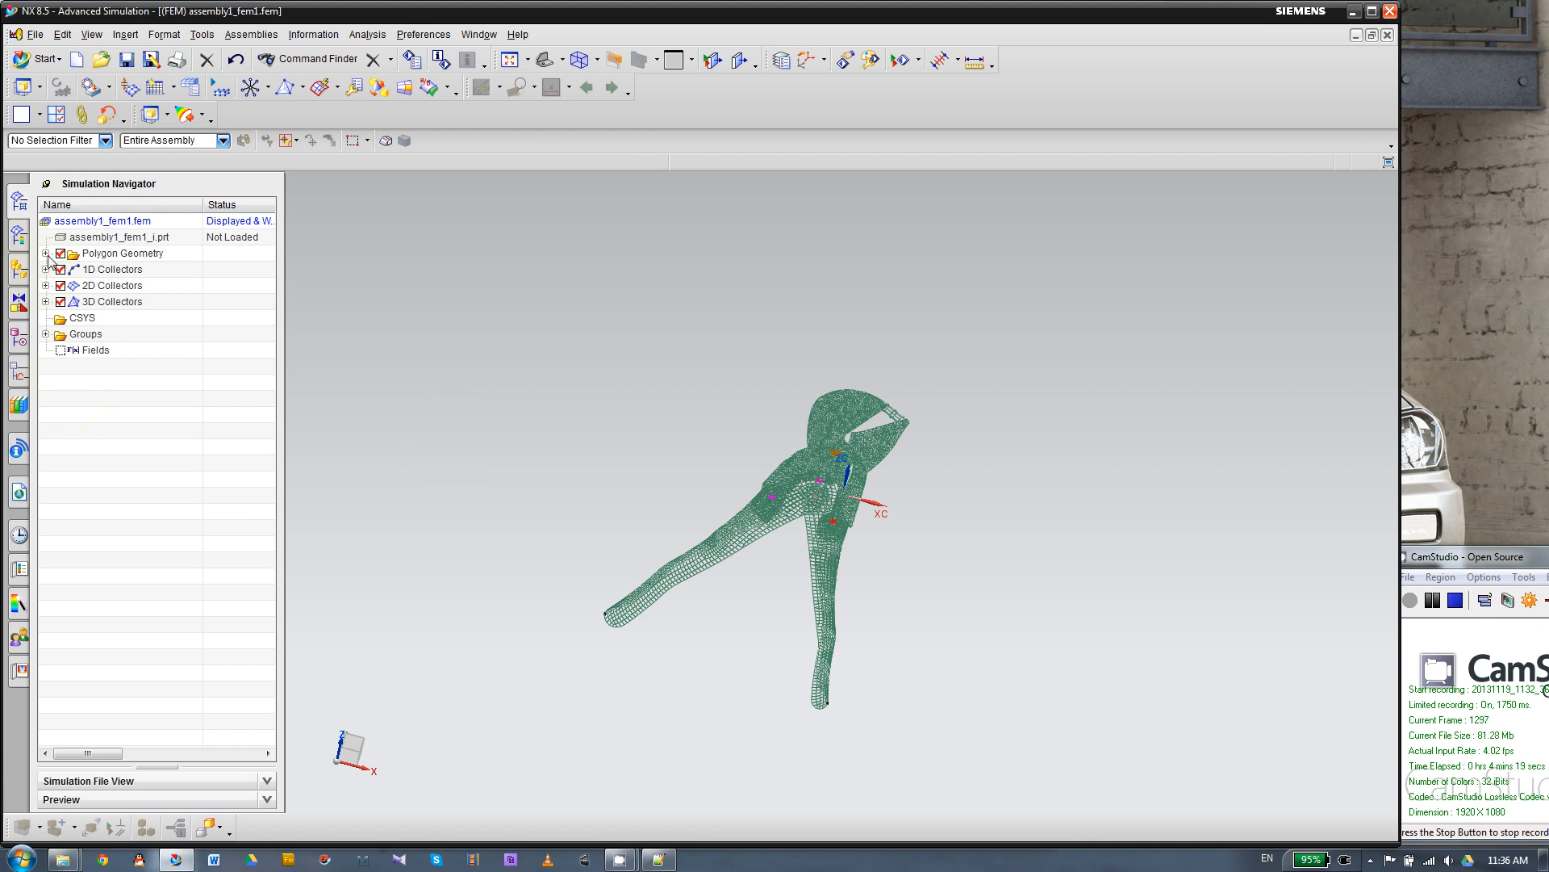
Edit the wood 1D collector and its PBAR4 bar property.
click(45, 269)
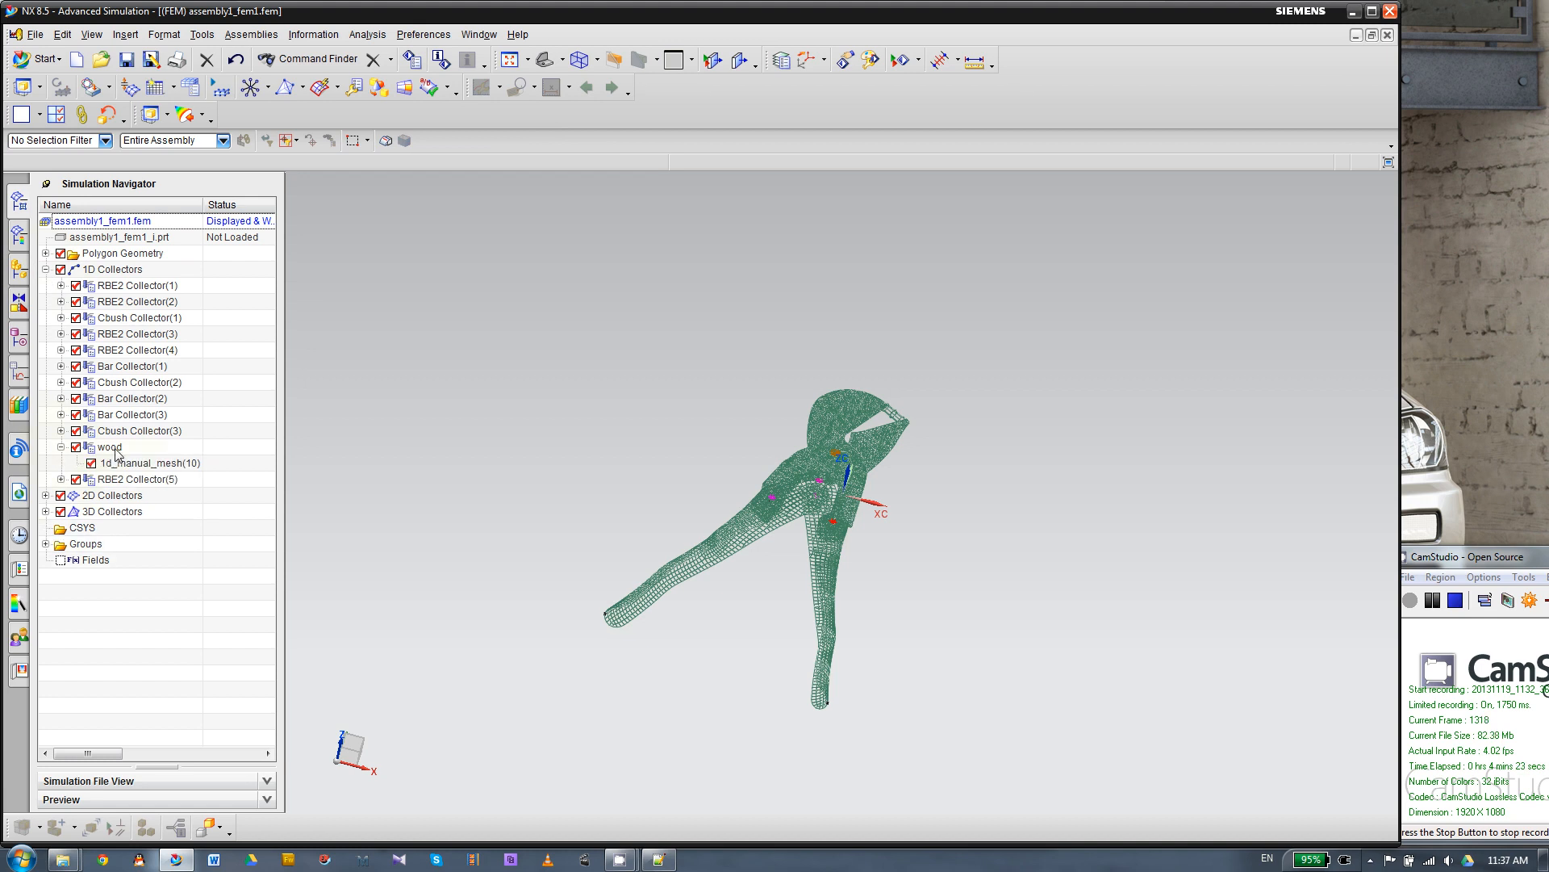
right_click(108, 447)
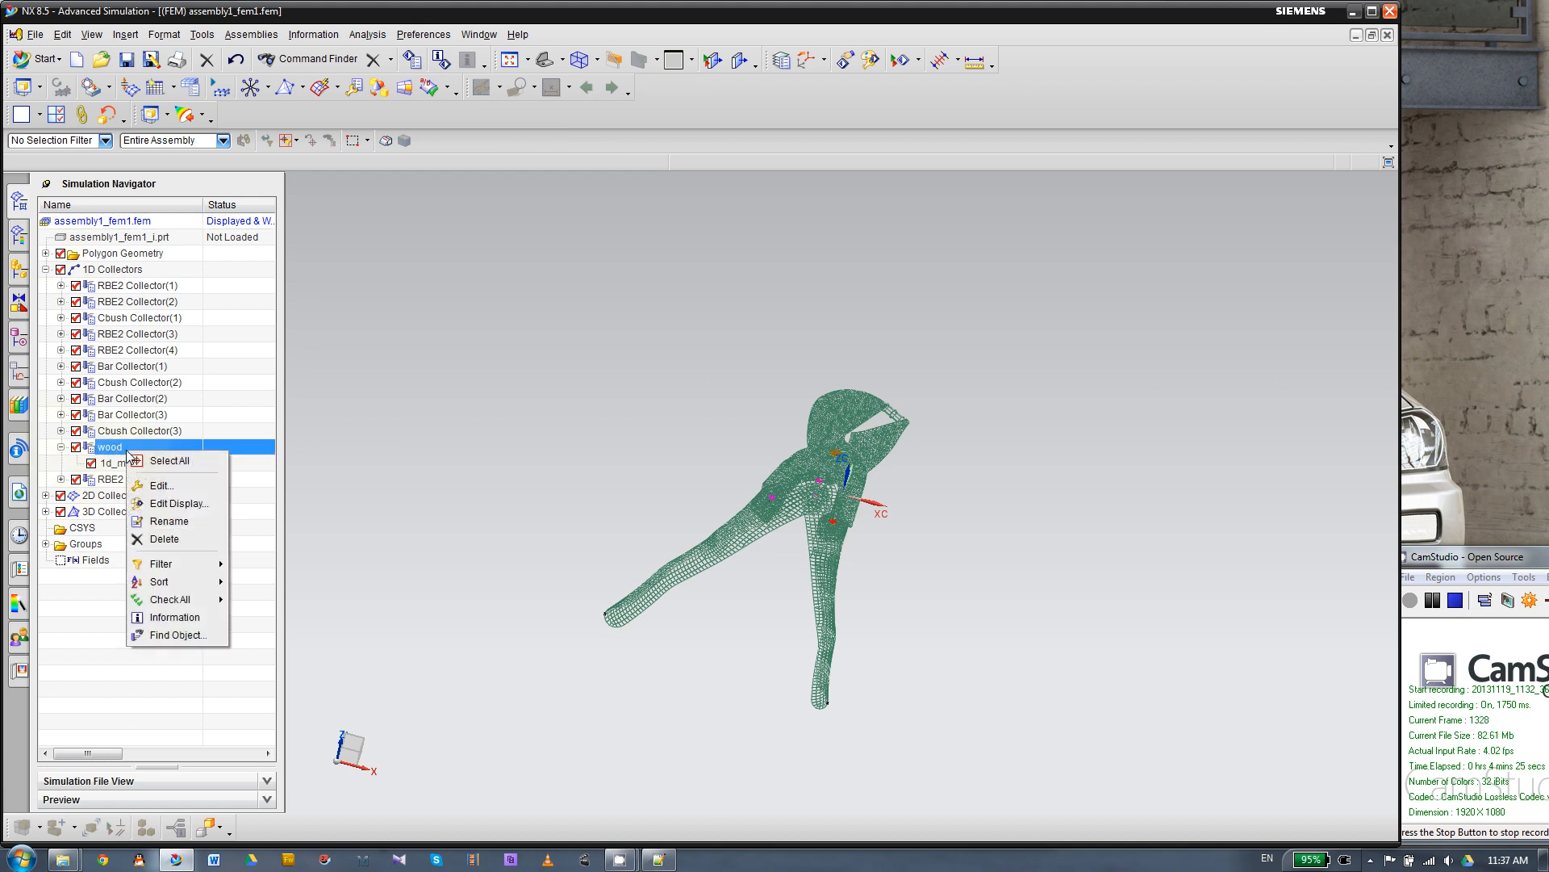
mouse_move(163, 485)
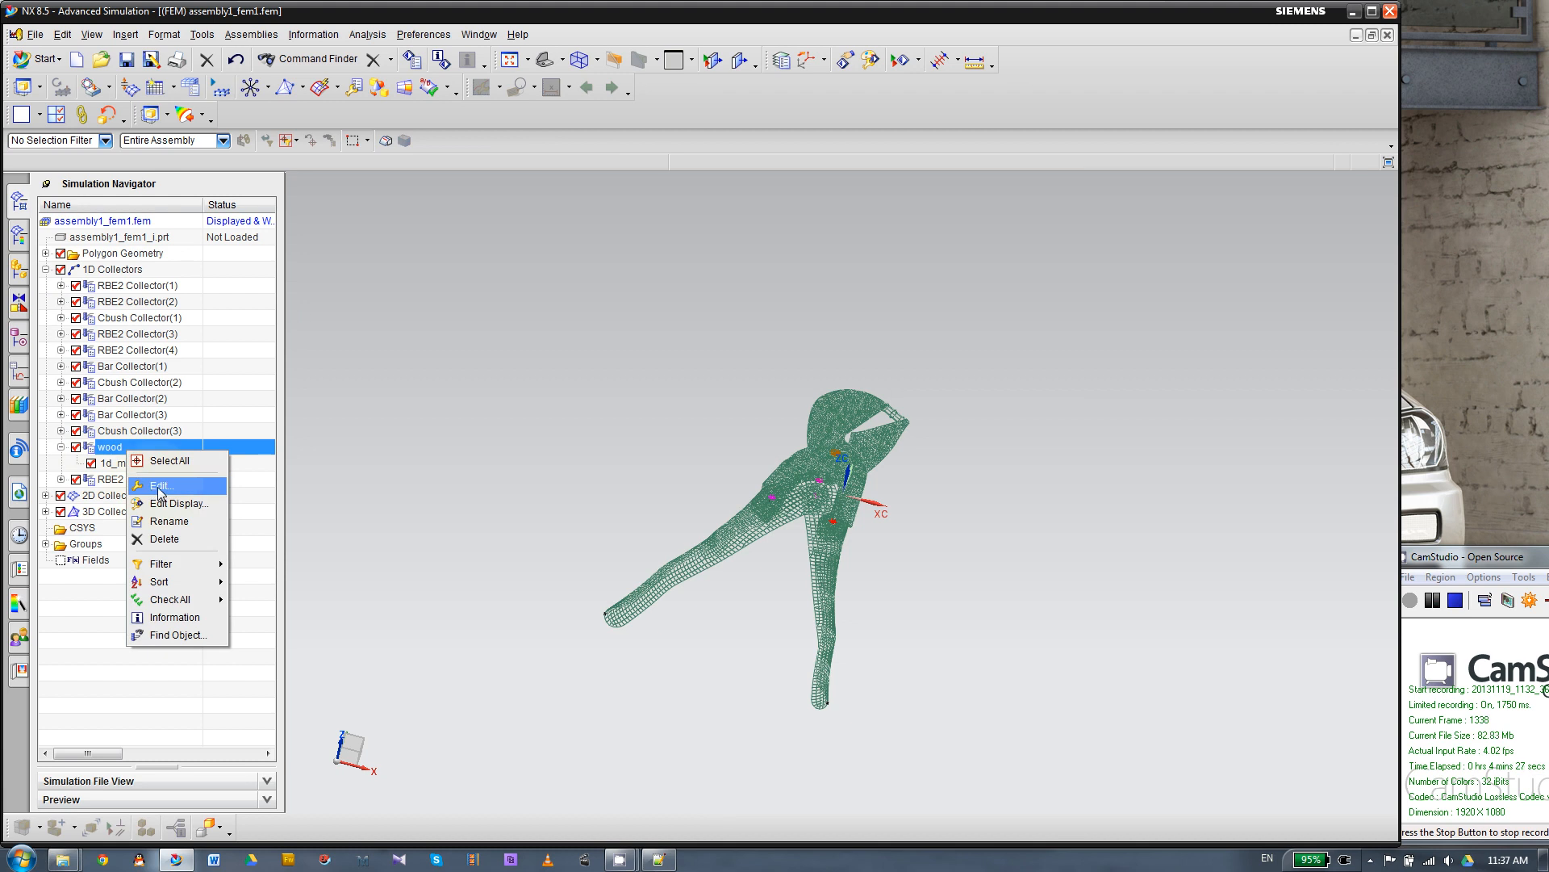
click(163, 486)
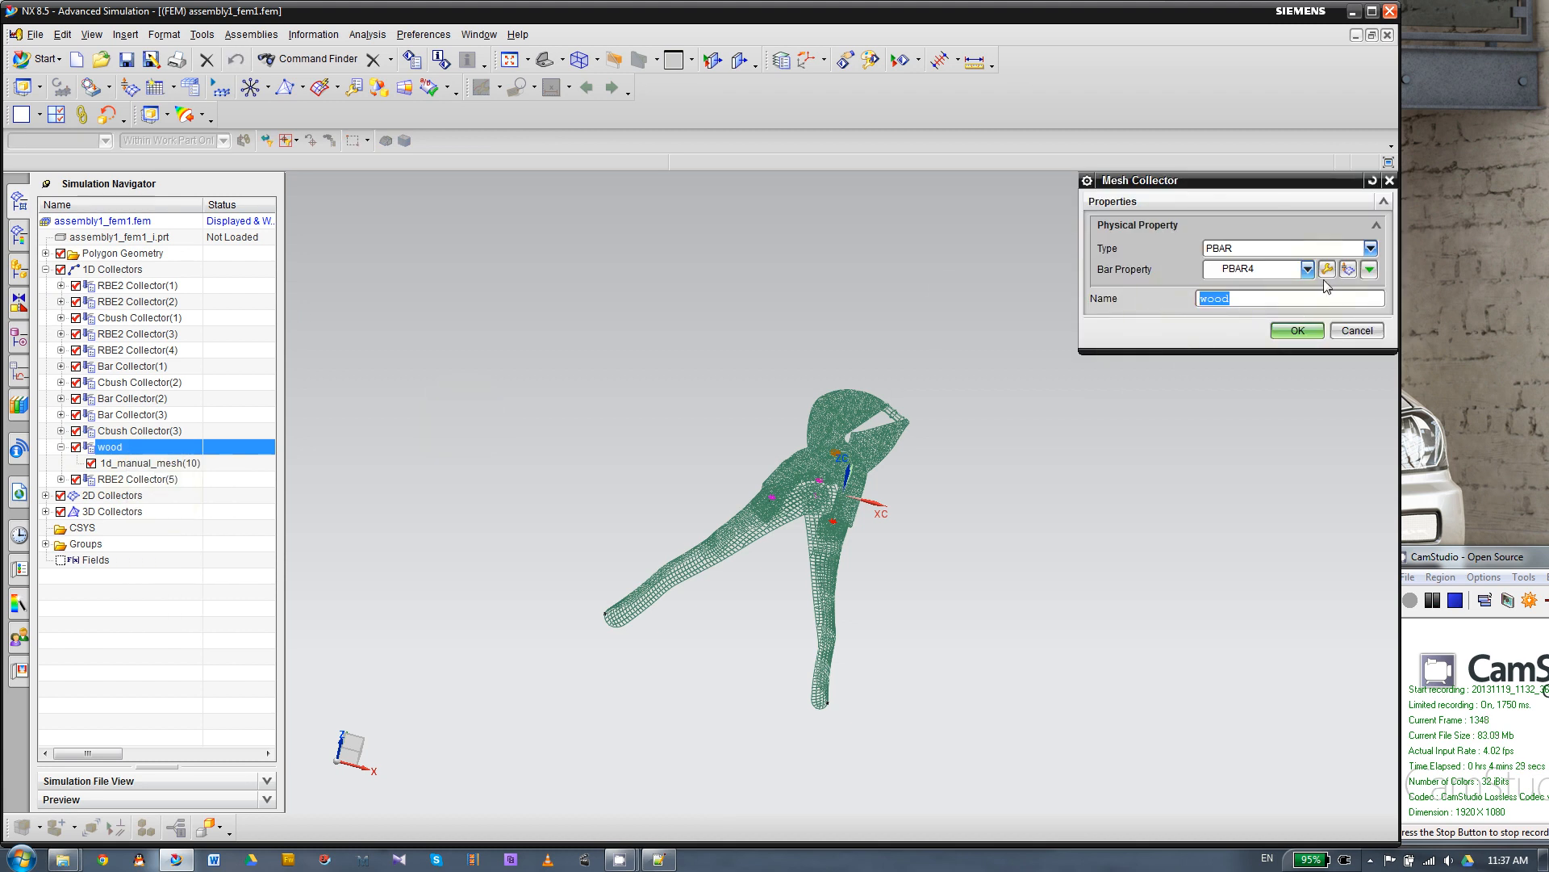
click(1296, 330)
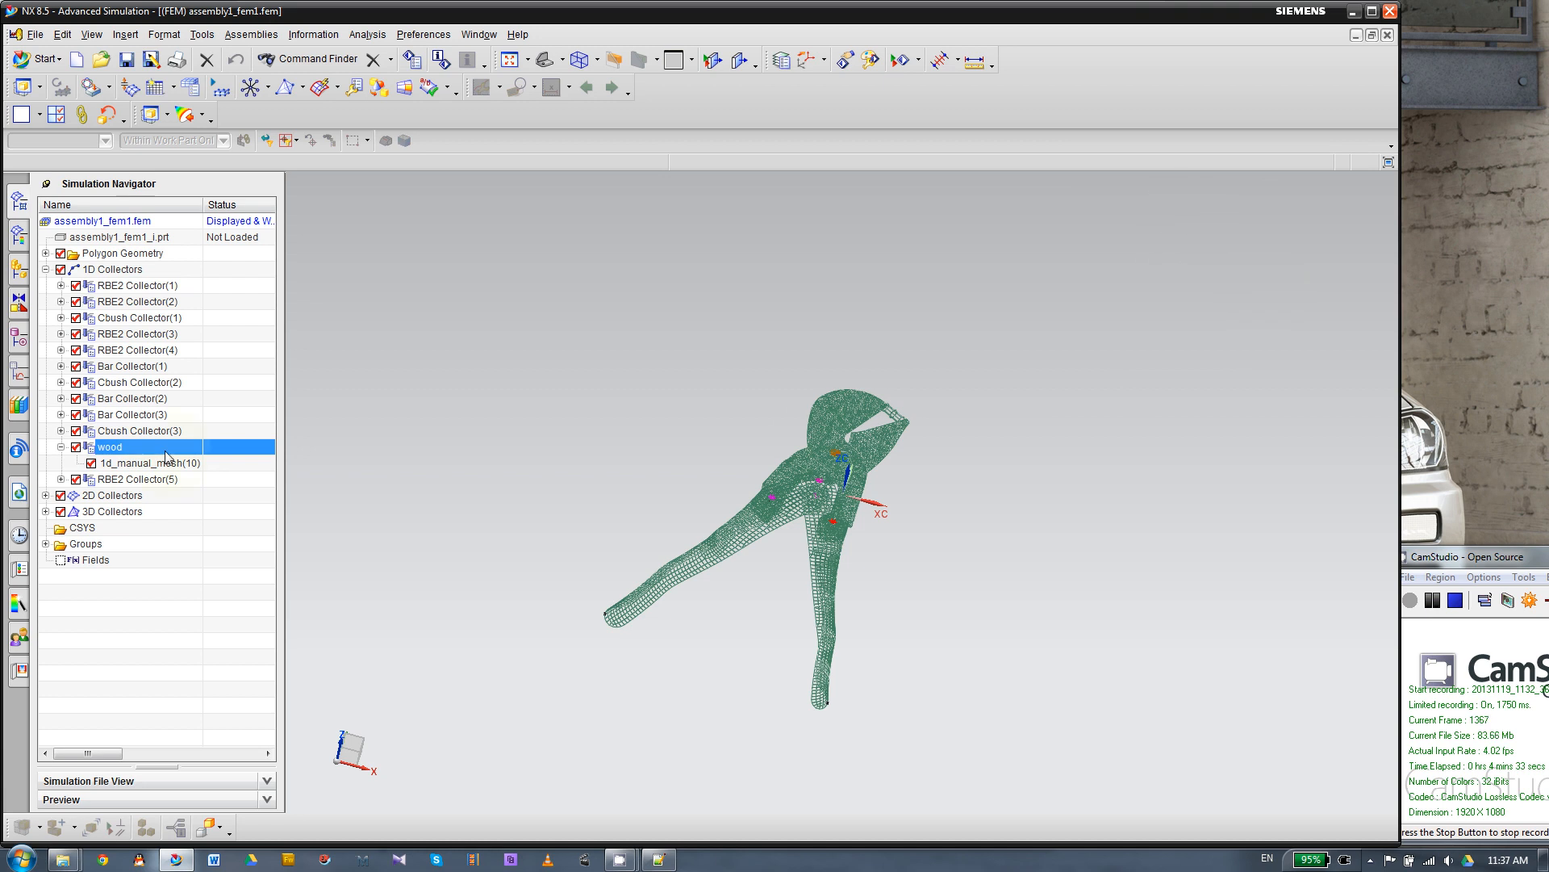
mouse_move(491, 463)
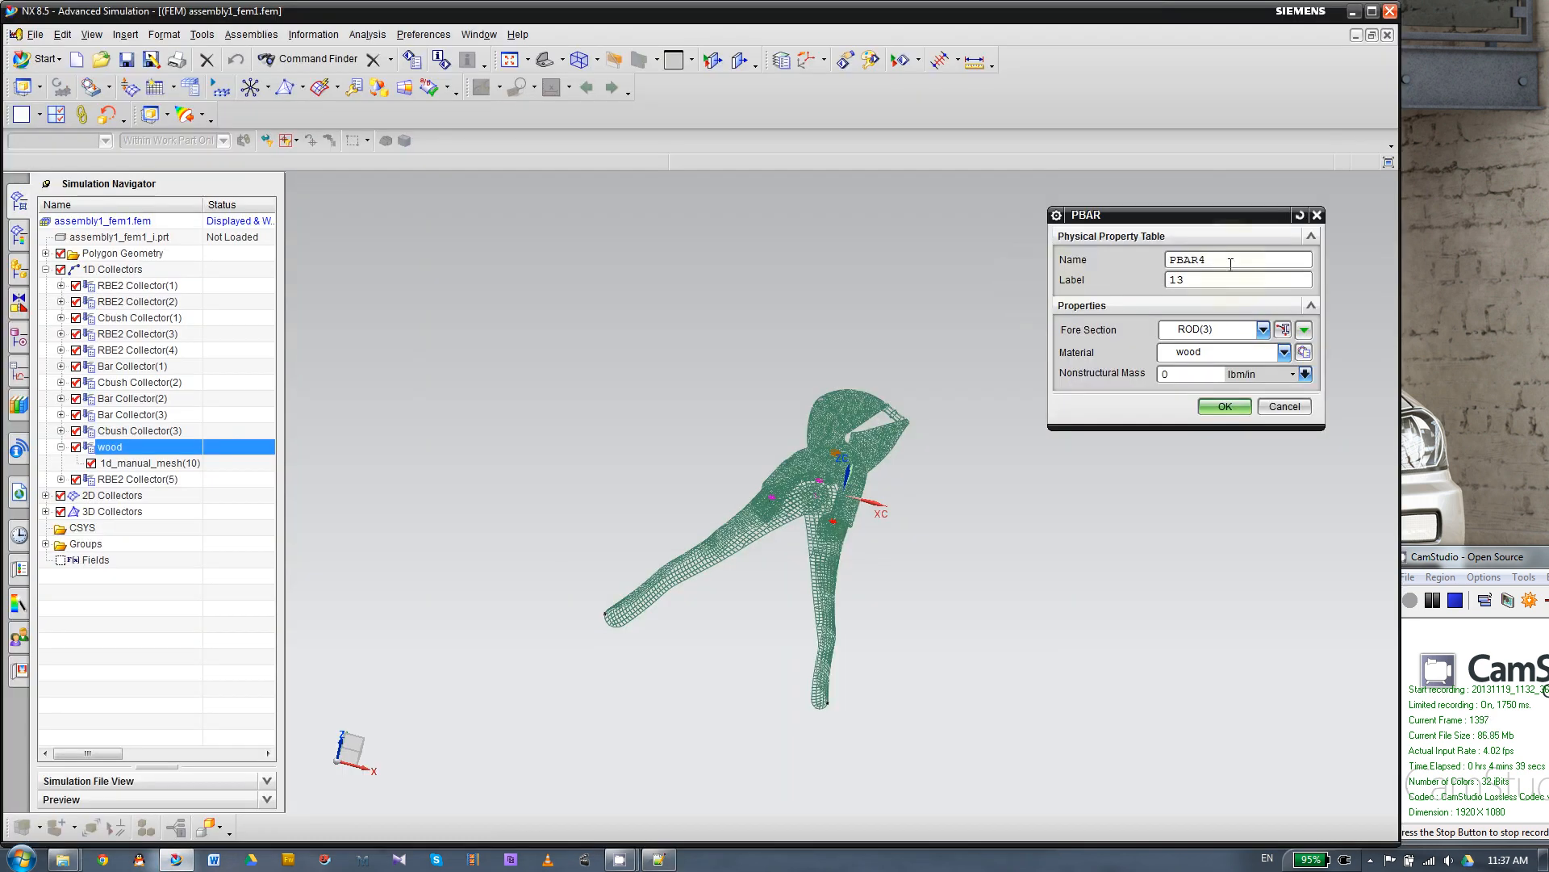
Show the material list for PBAR4 and review its column configuration, then close it.
drag(1165, 214, 1201, 179)
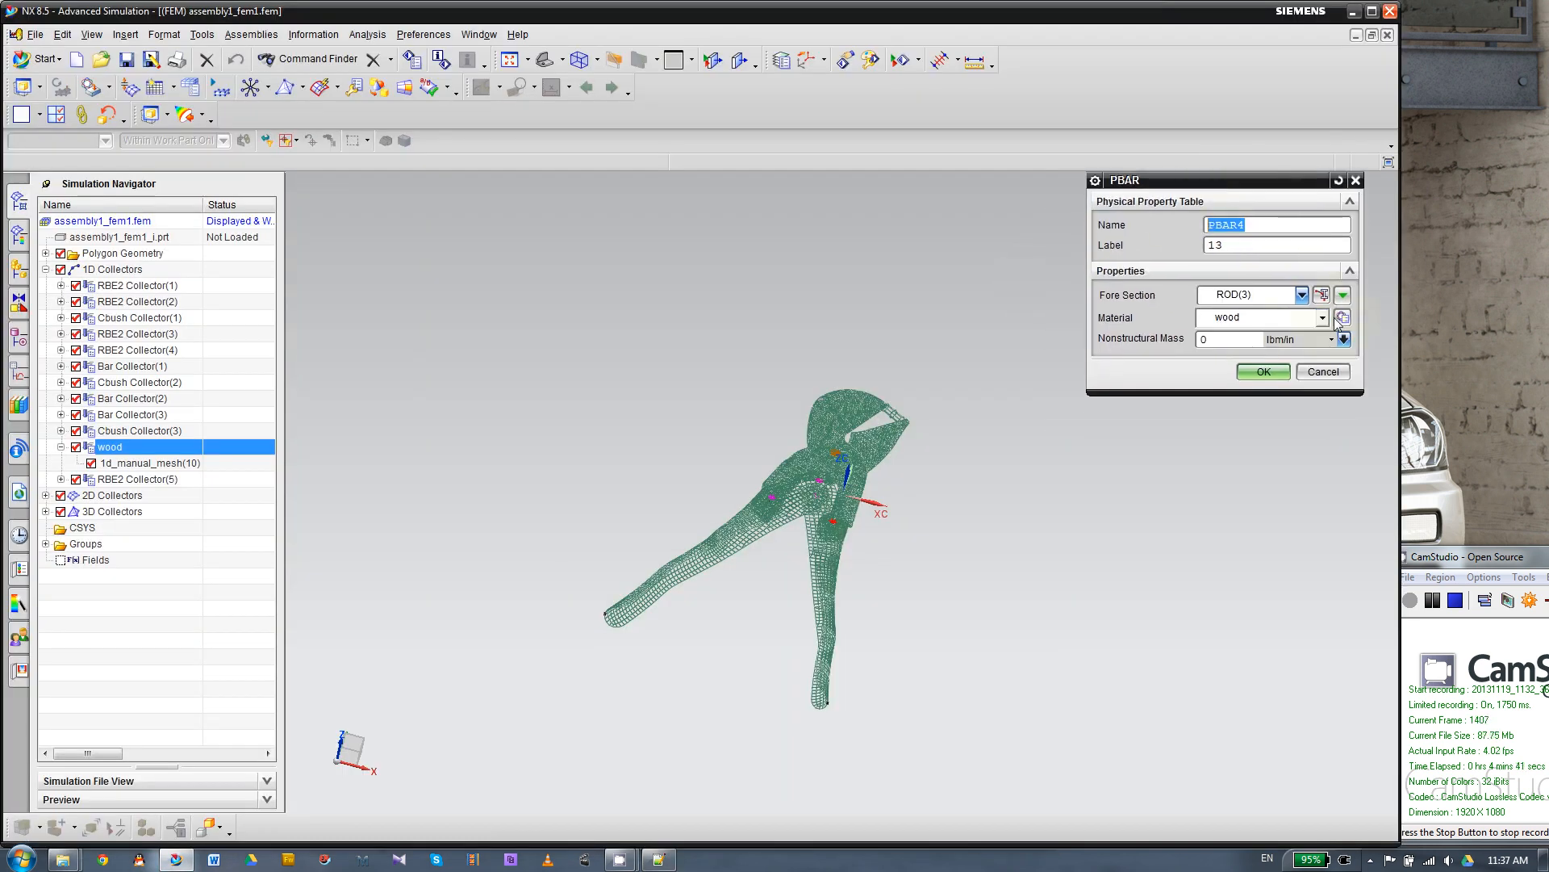
click(1341, 318)
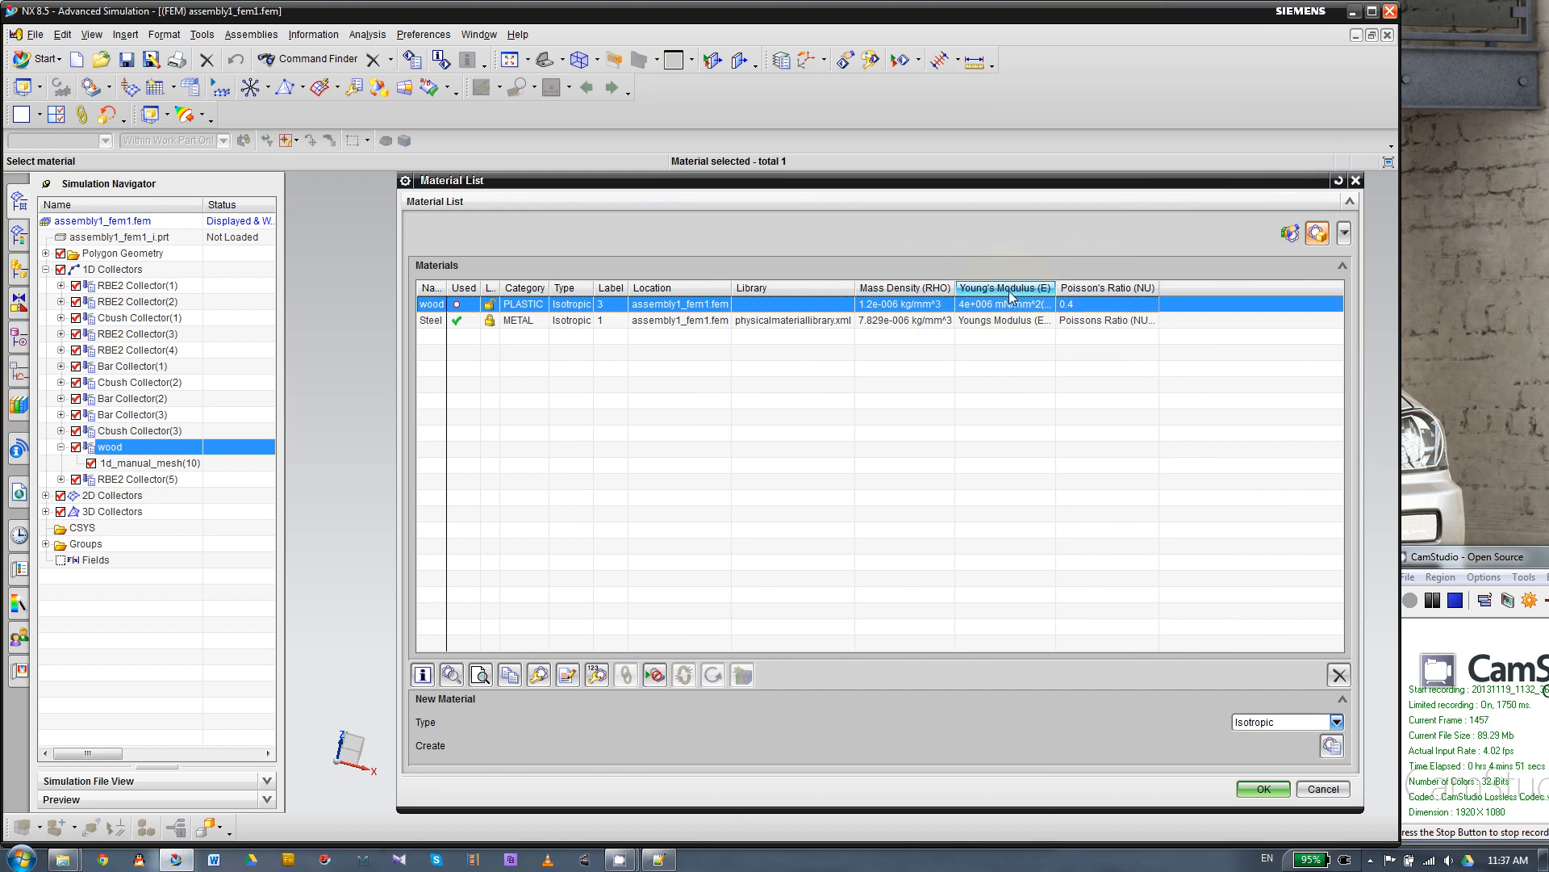
right_click(1005, 287)
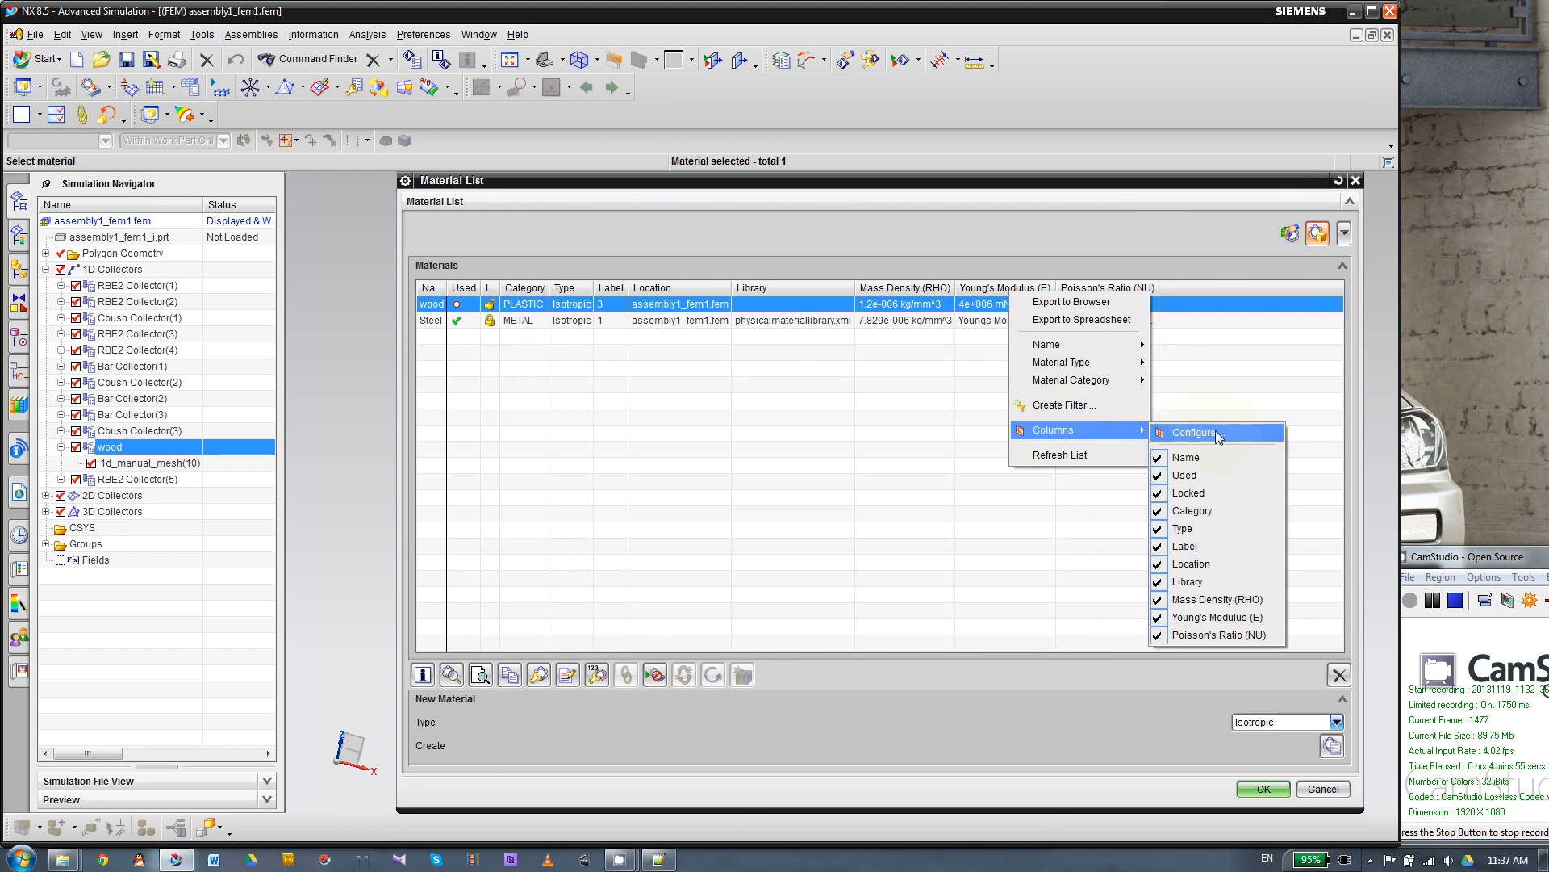
mouse_move(1219, 616)
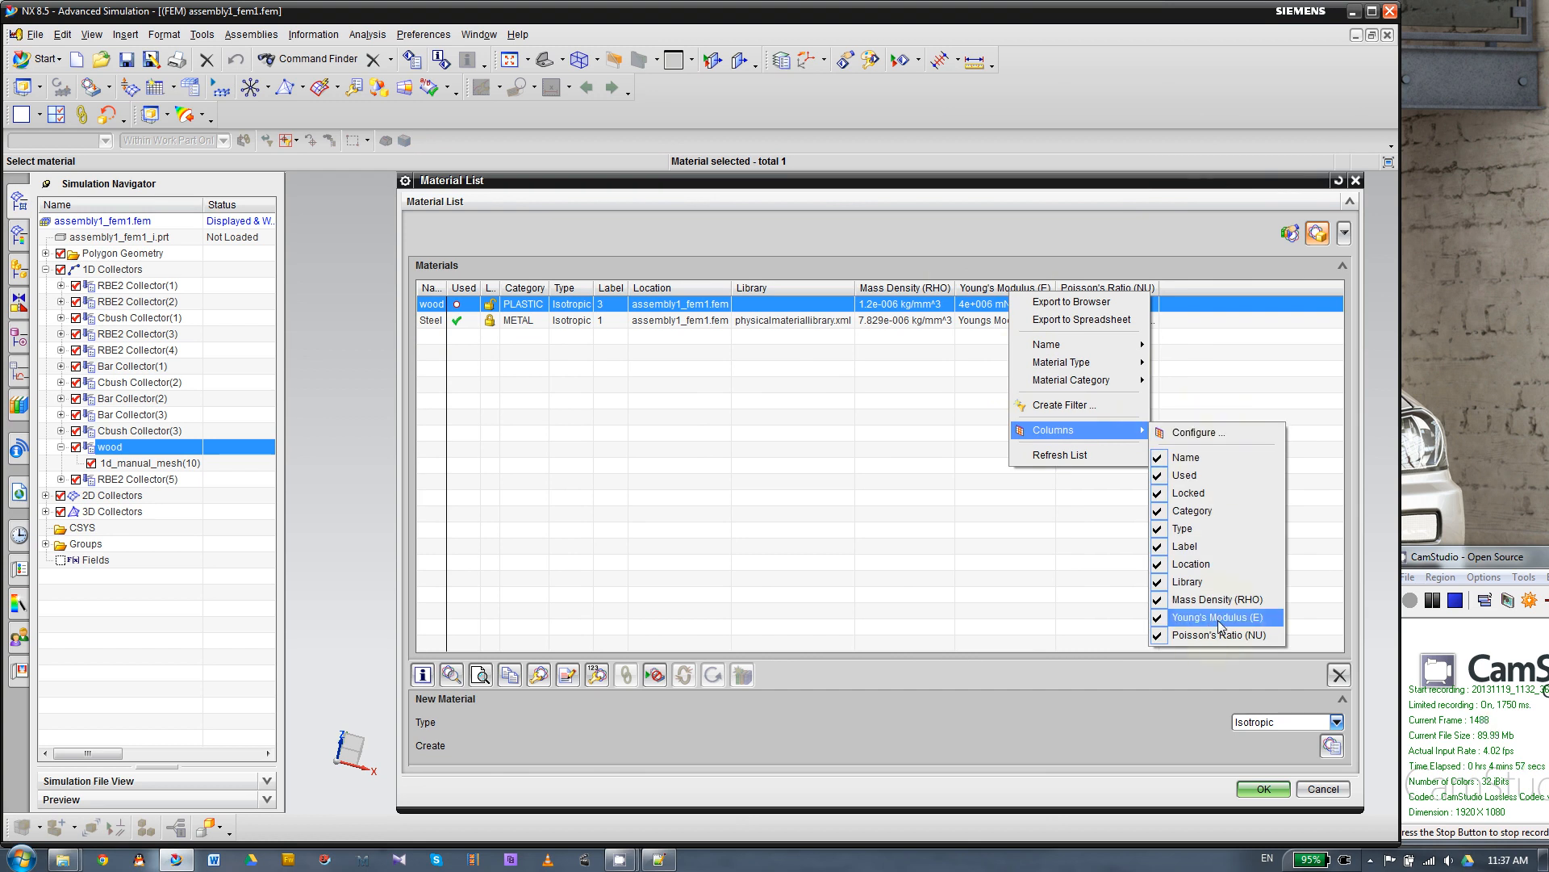
click(1196, 433)
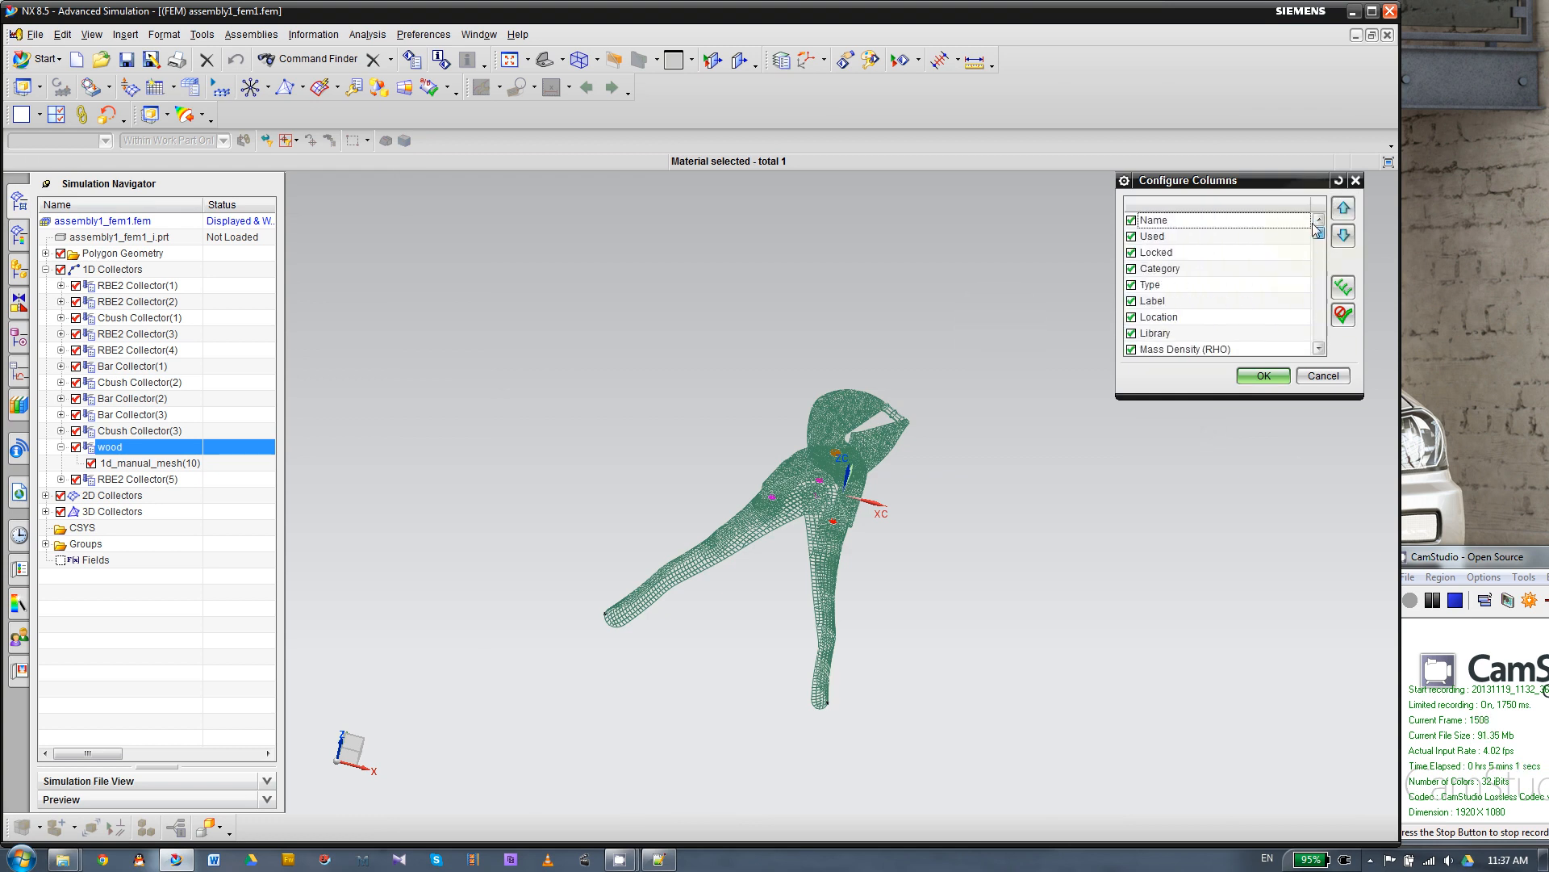
click(1262, 376)
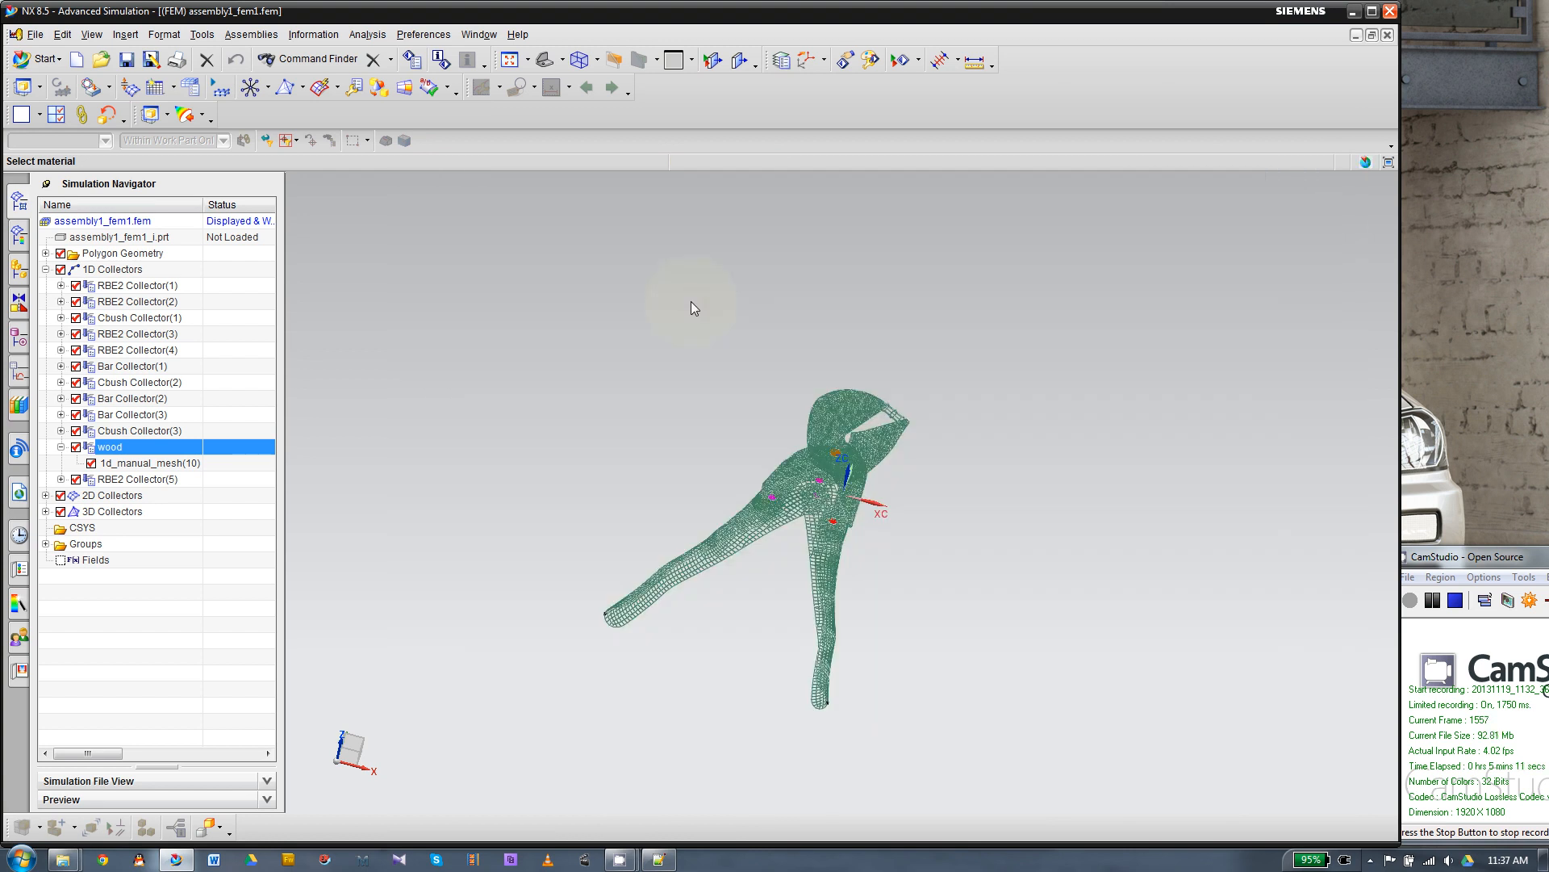
Edit the wood material, briefly overriding mass density then restoring its inherited value.
double_click(110, 447)
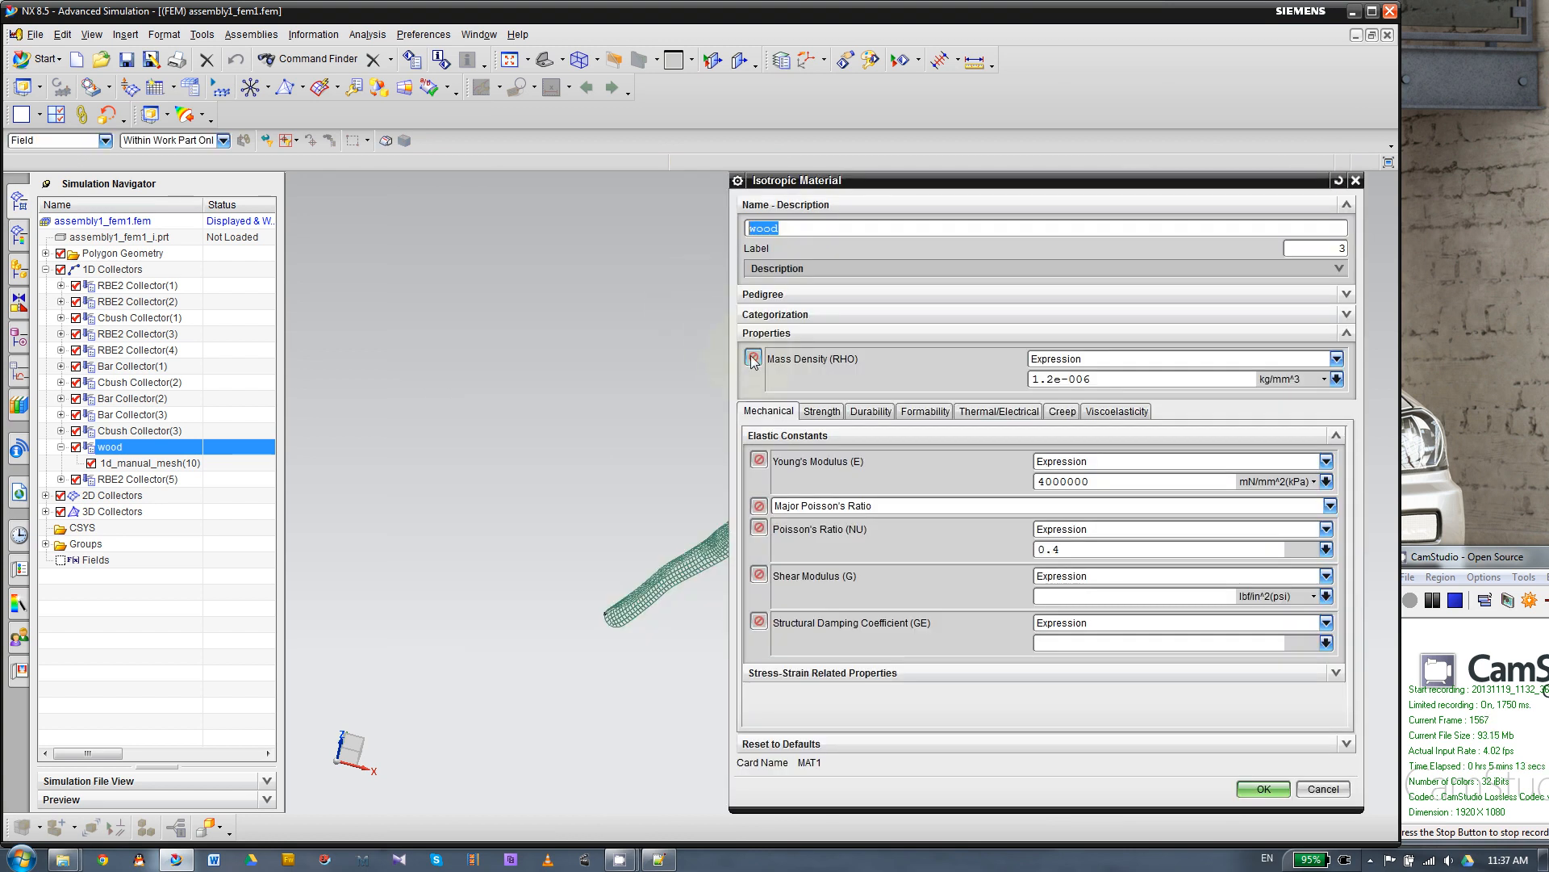
click(756, 359)
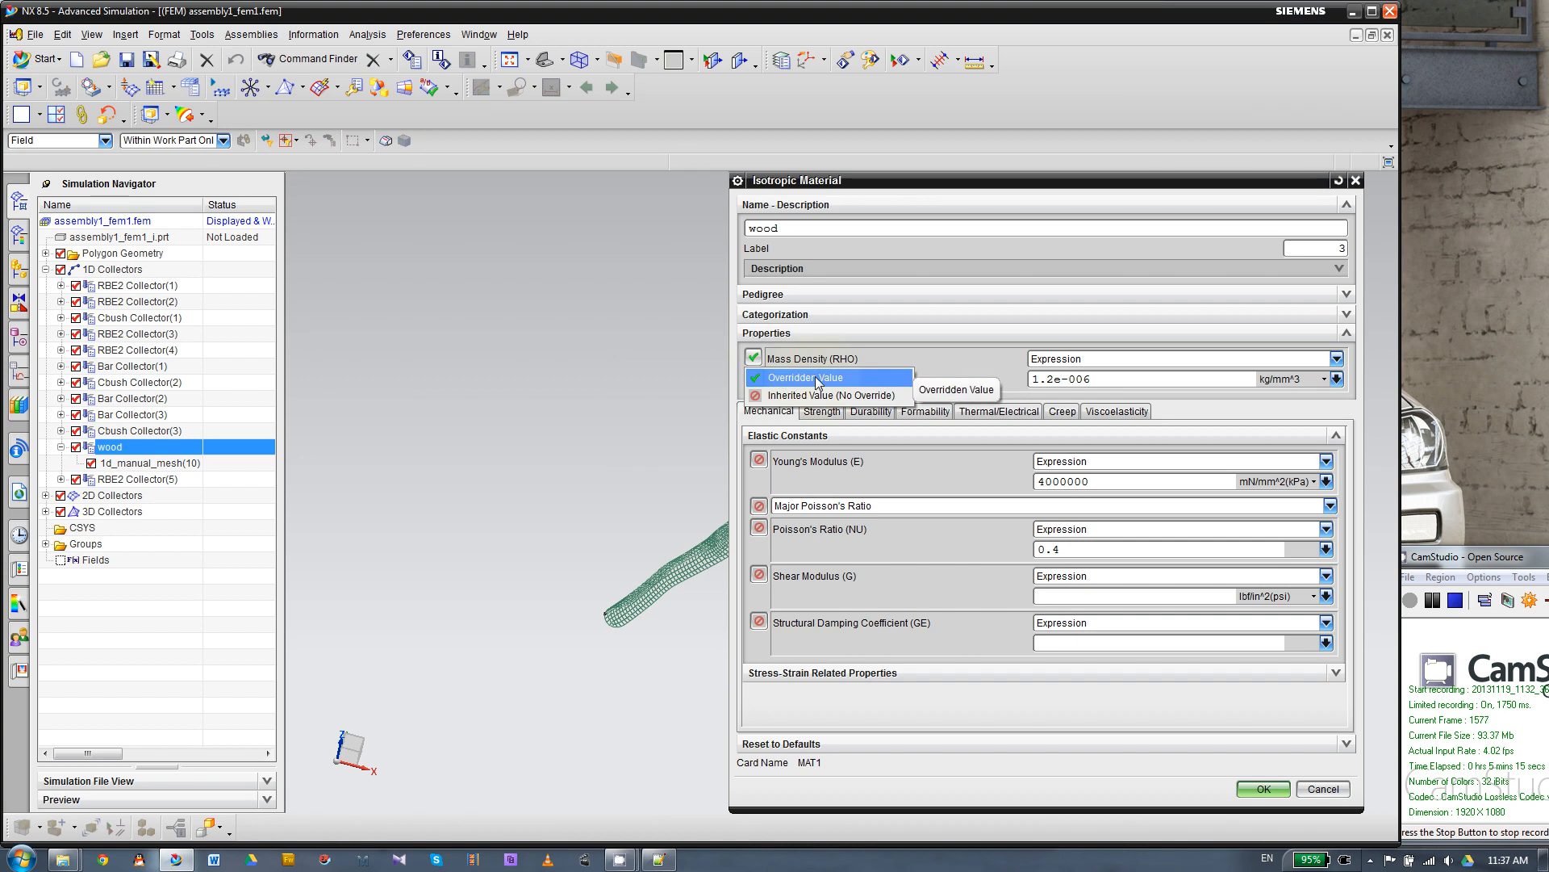
click(802, 376)
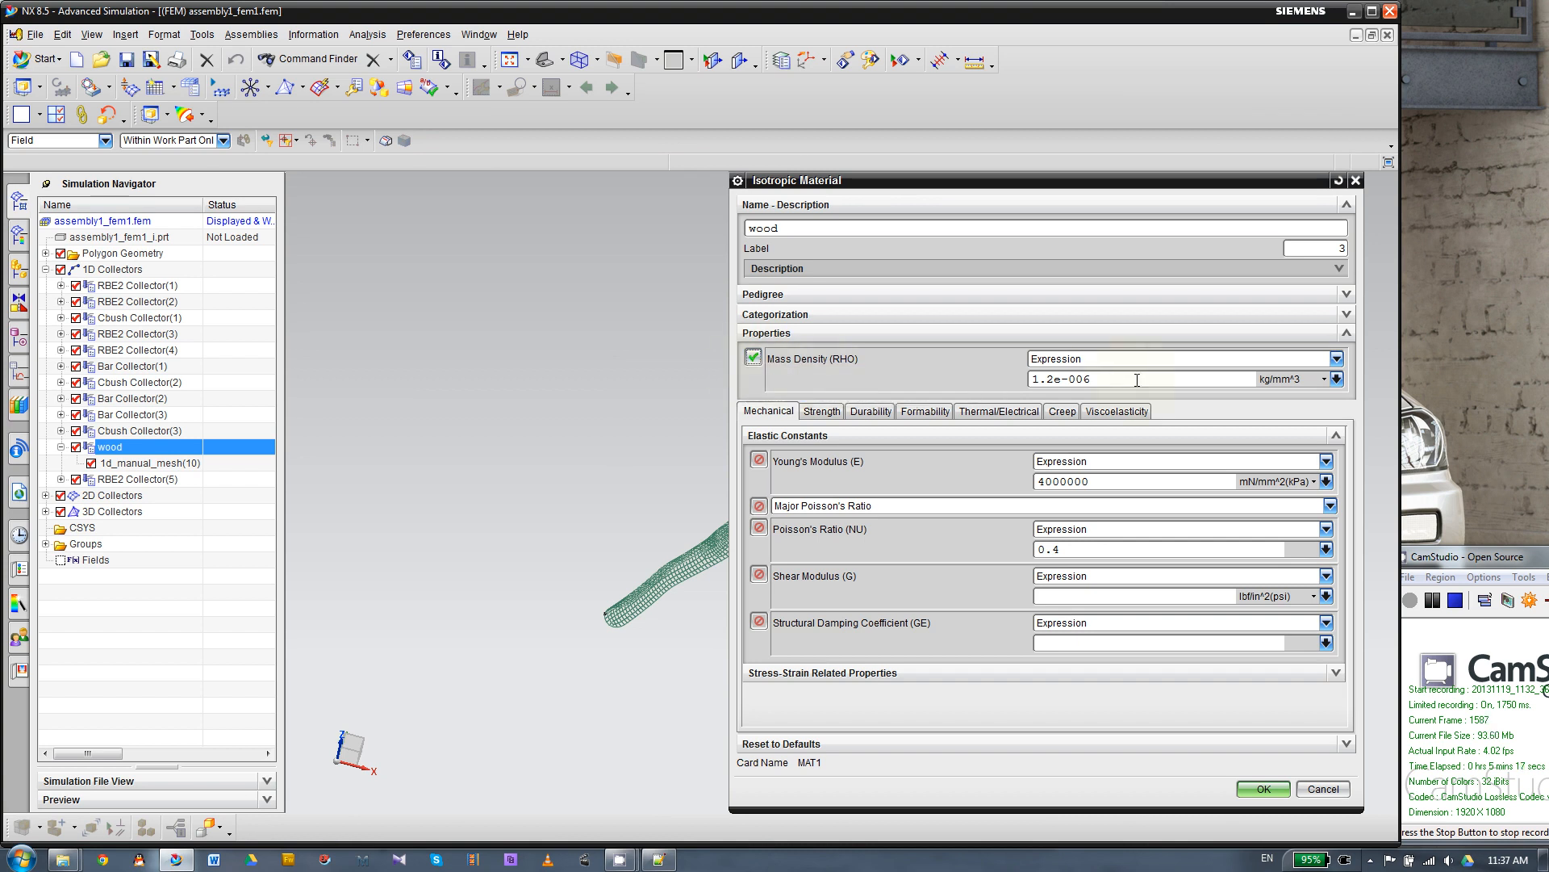
click(753, 358)
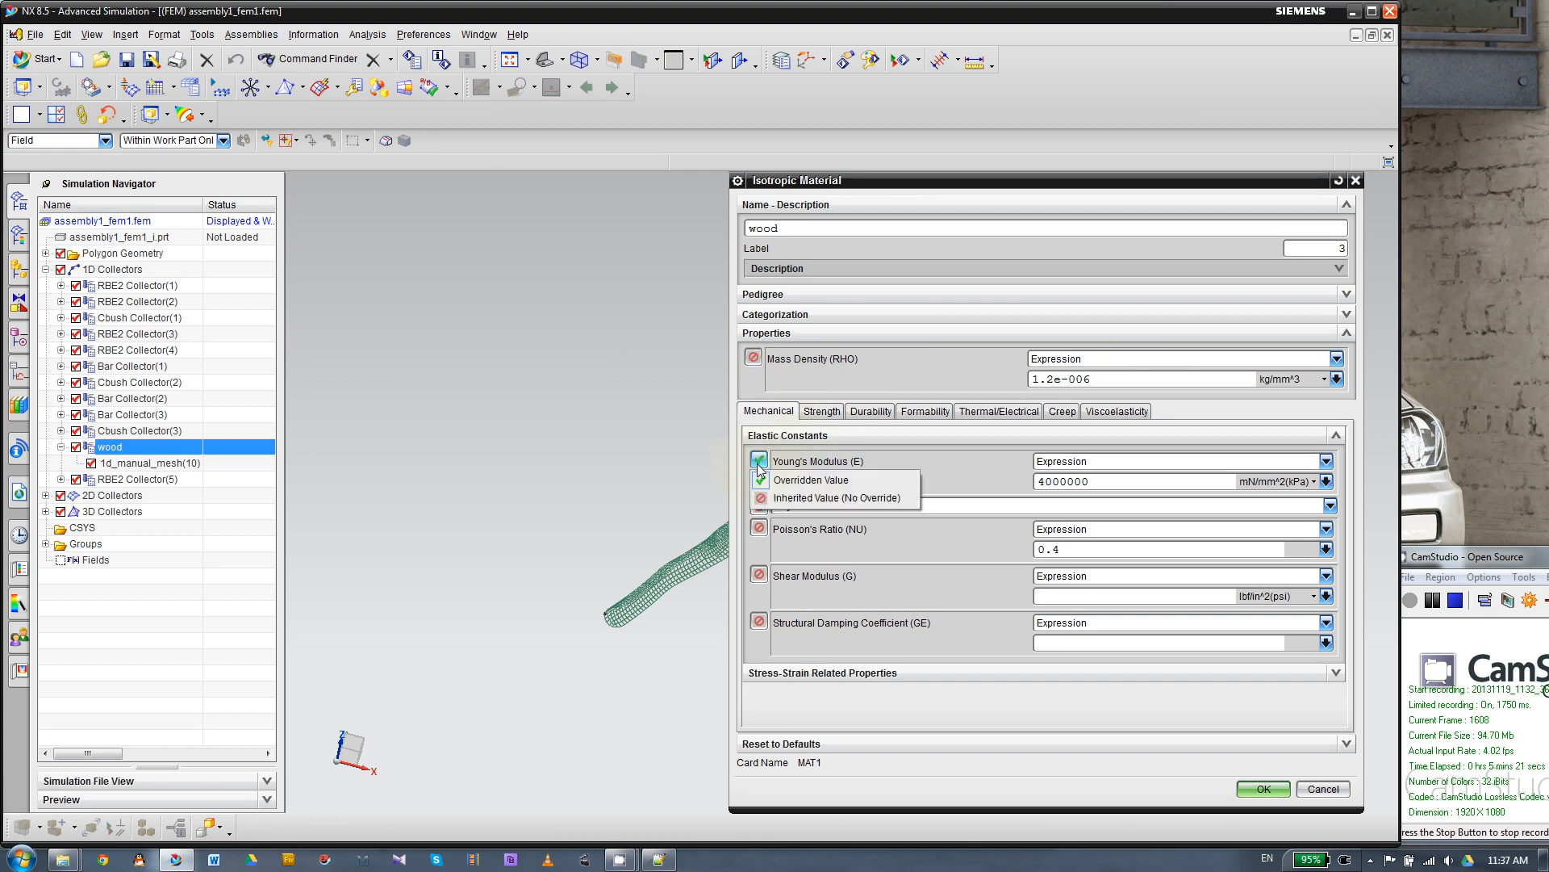
Override Young's modulus in psi, enter 4000, and confirm the material list and PBAR4 property.
click(810, 480)
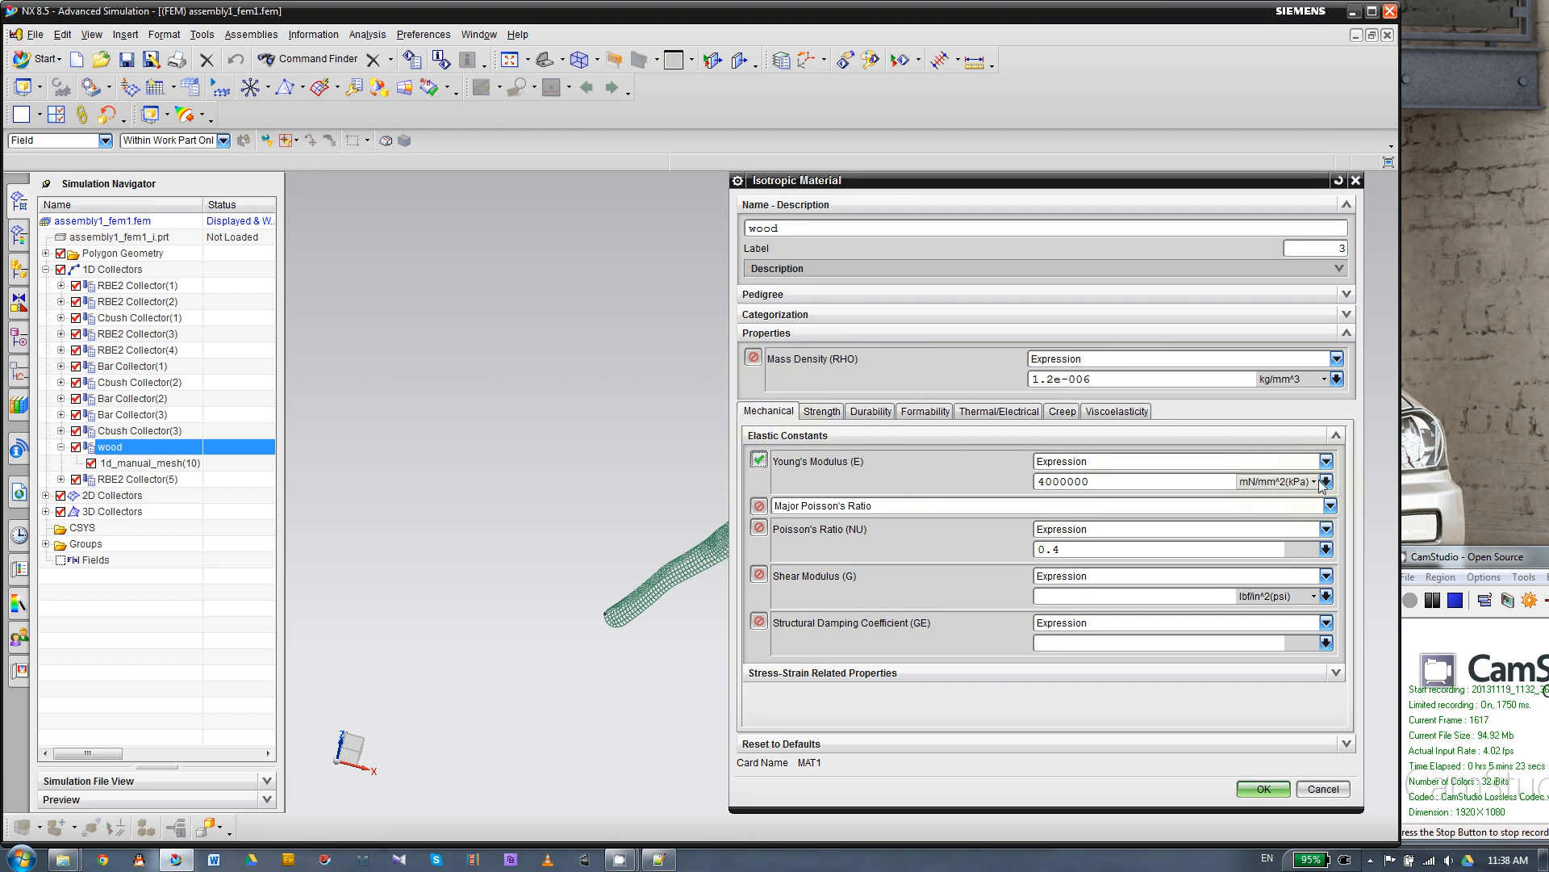
click(1326, 481)
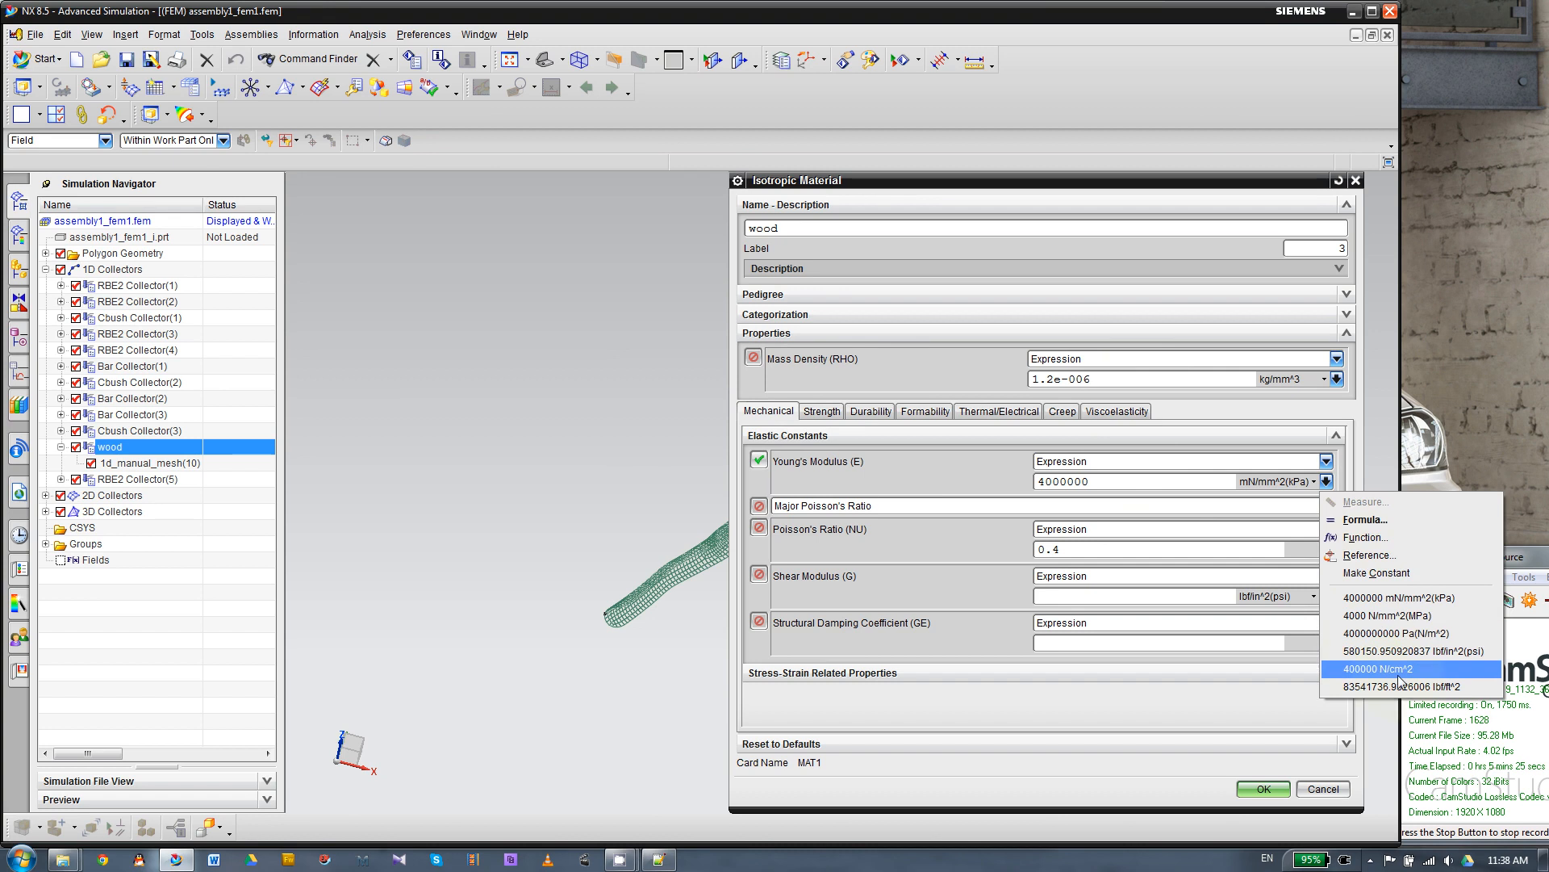
click(1415, 650)
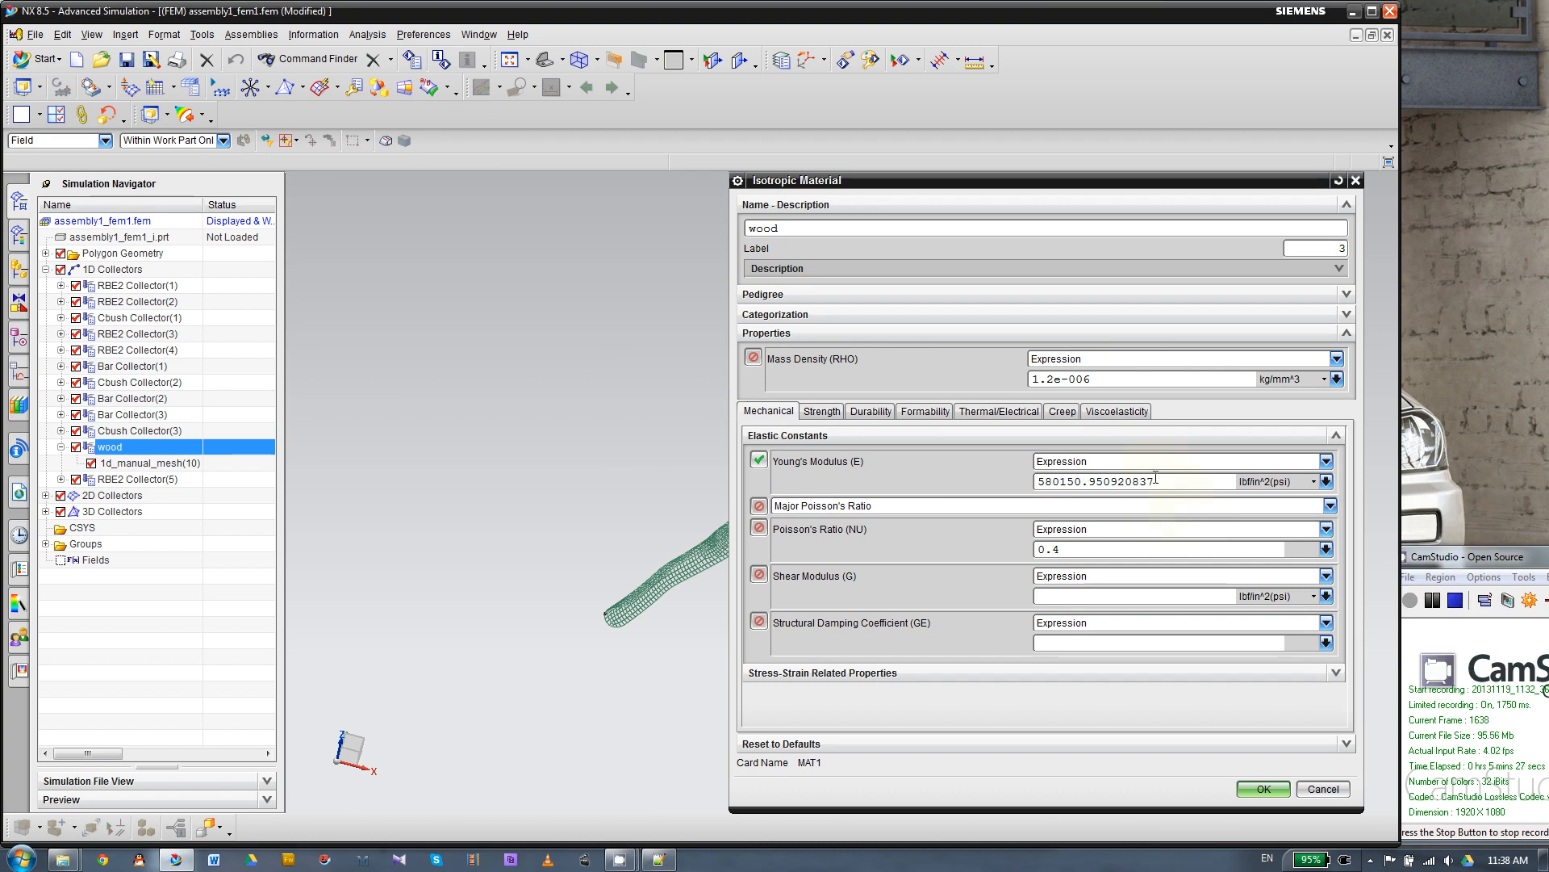
text(40)
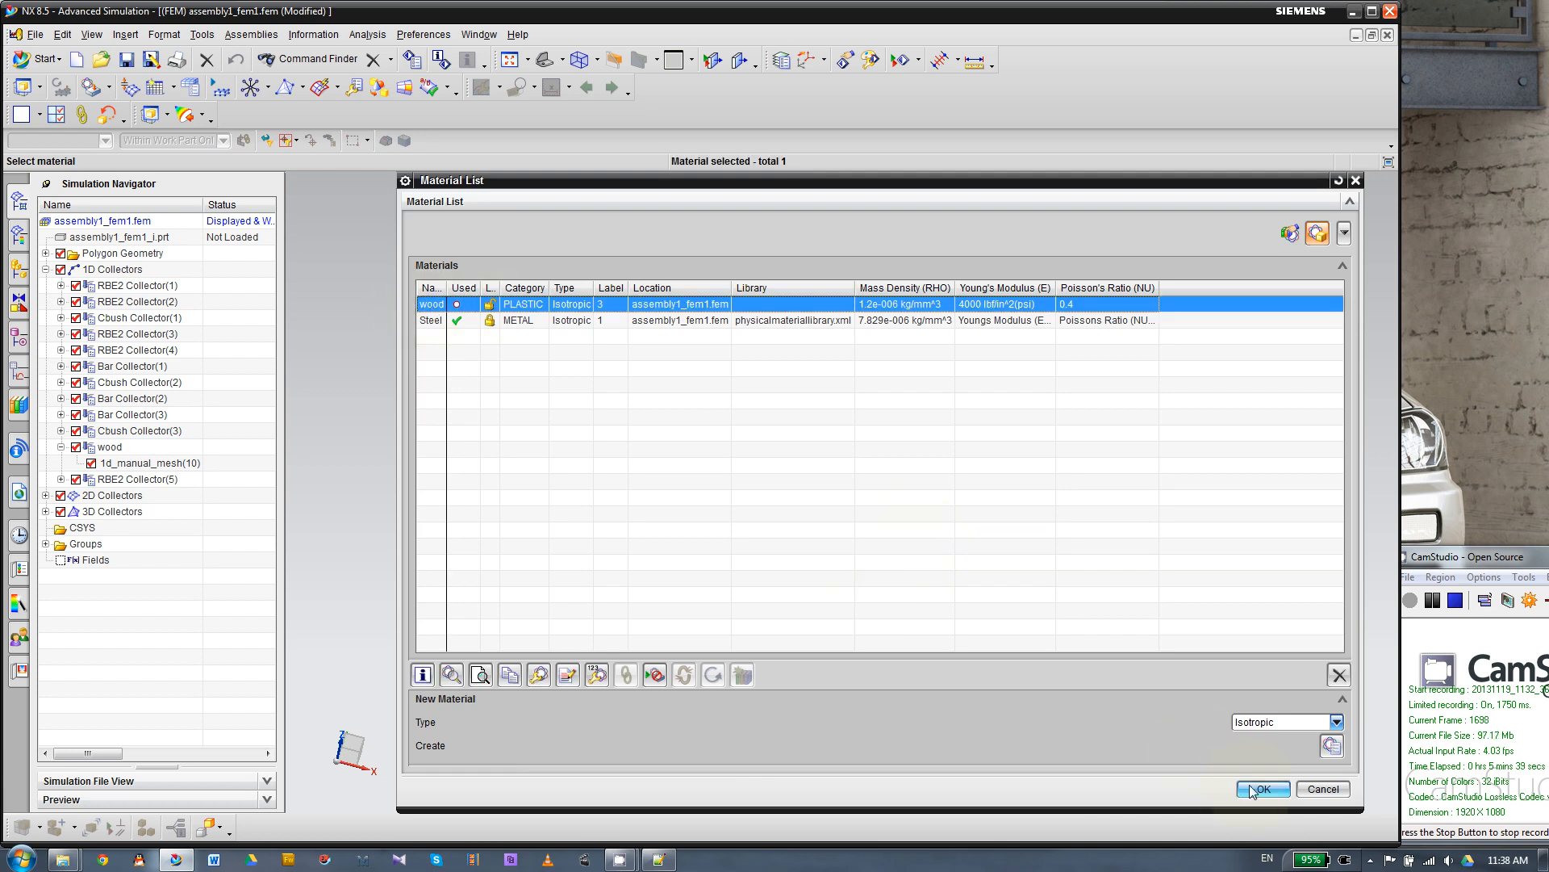
click(1262, 790)
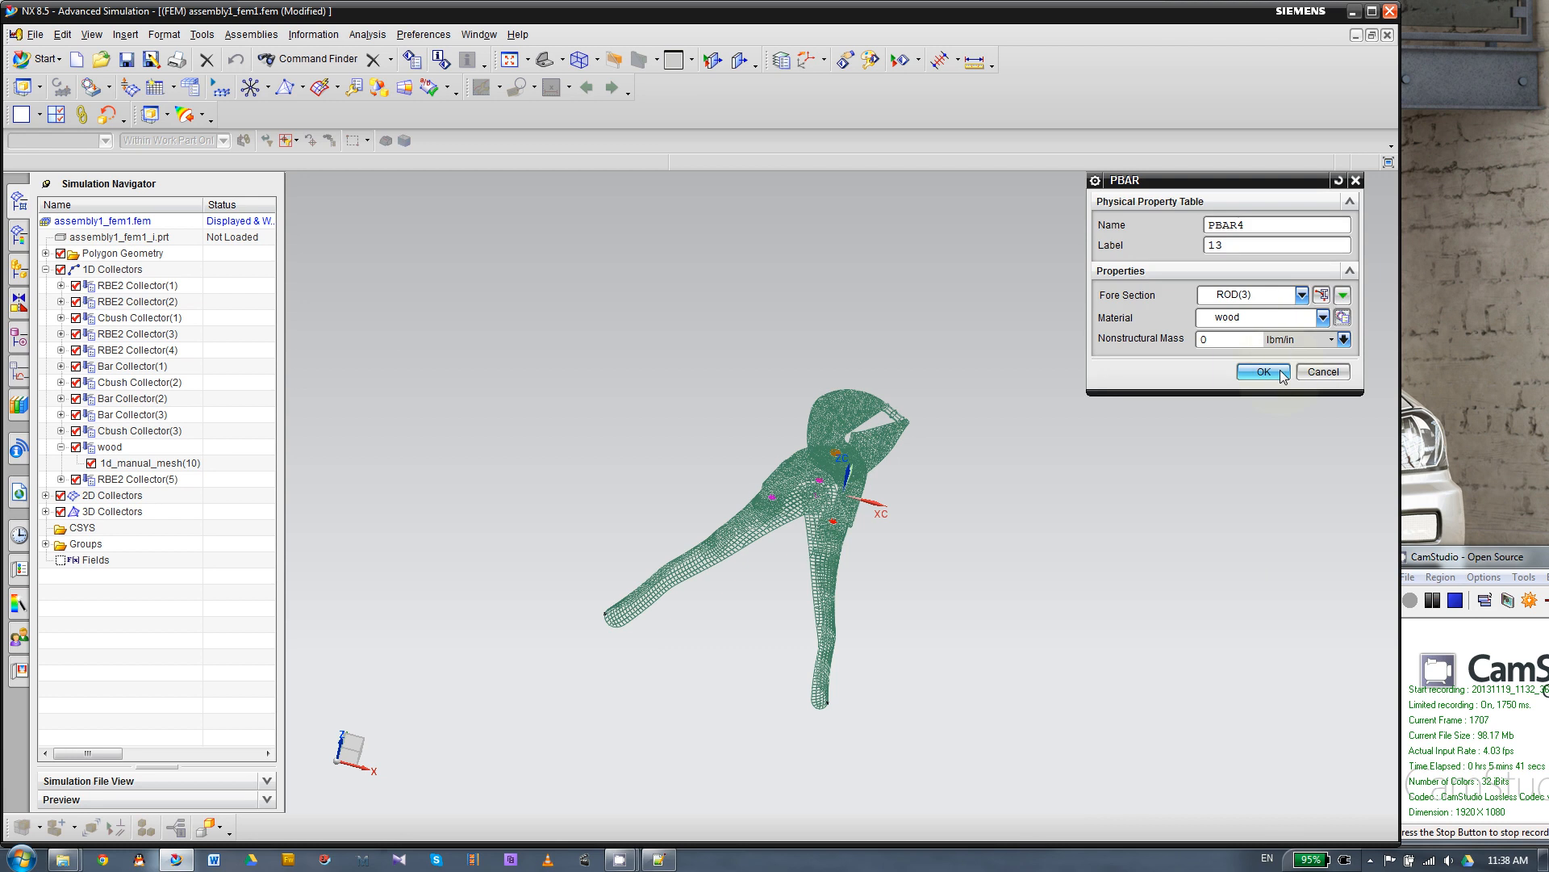
click(1262, 371)
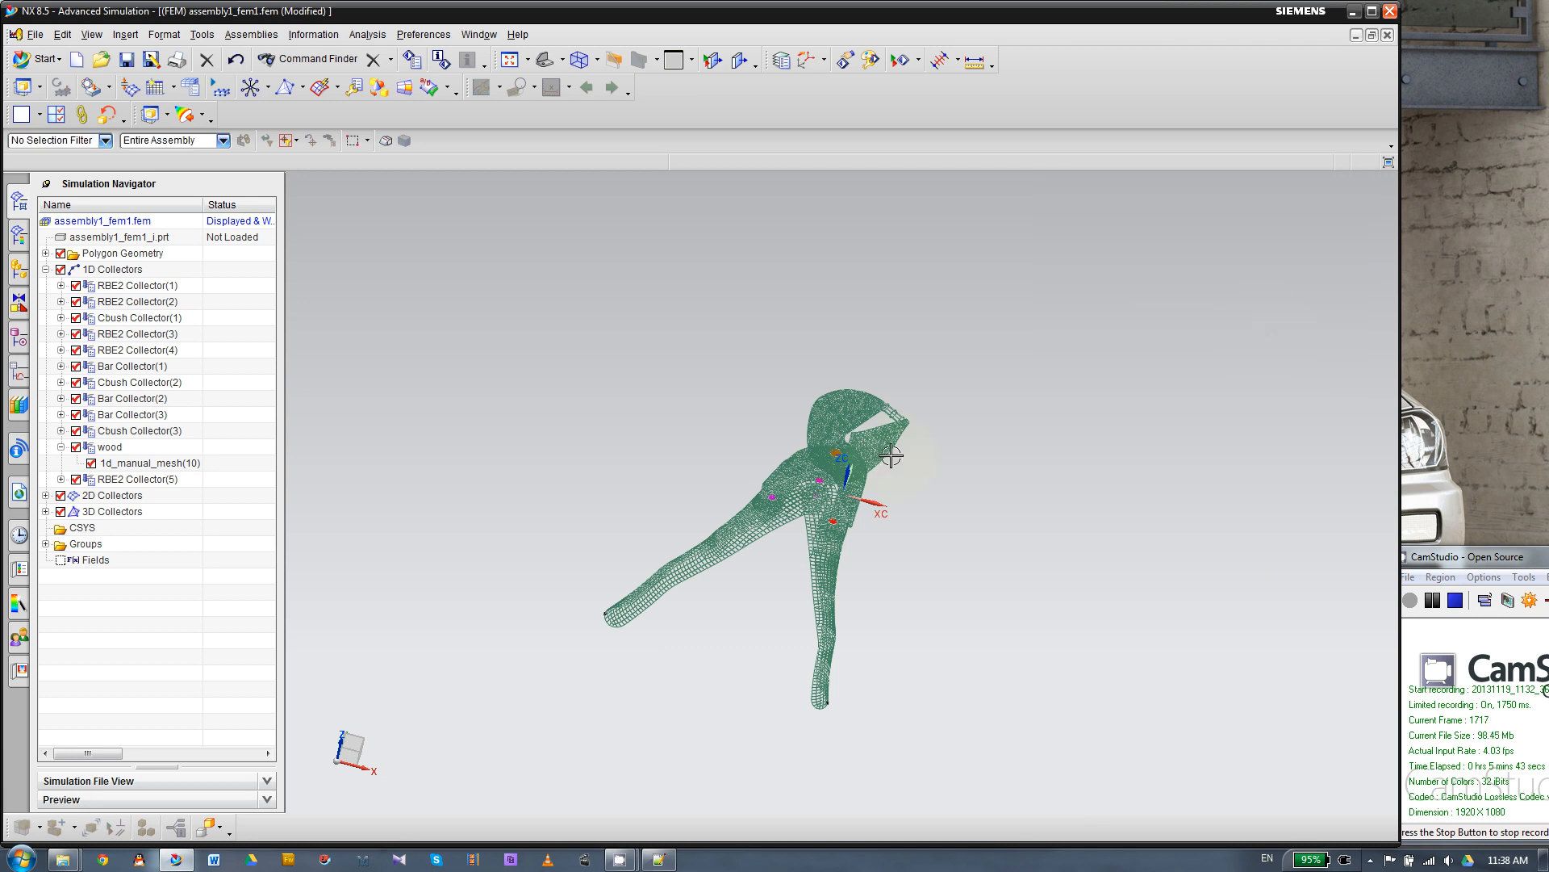
Switch the Simulation Navigator to Material View and expand the Materials group.
click(106, 447)
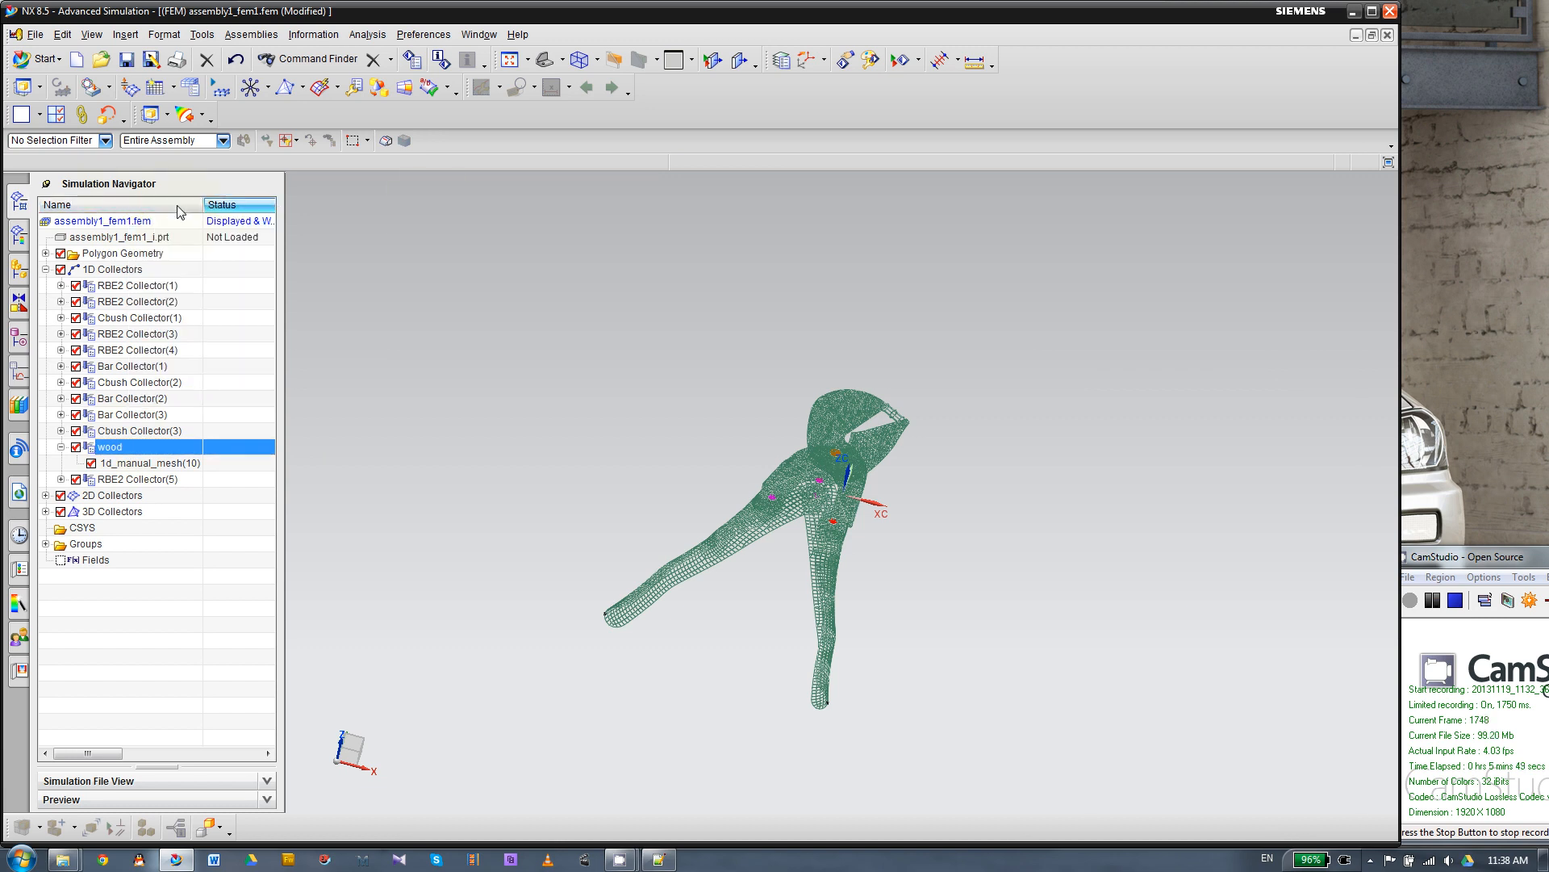
right_click(89, 210)
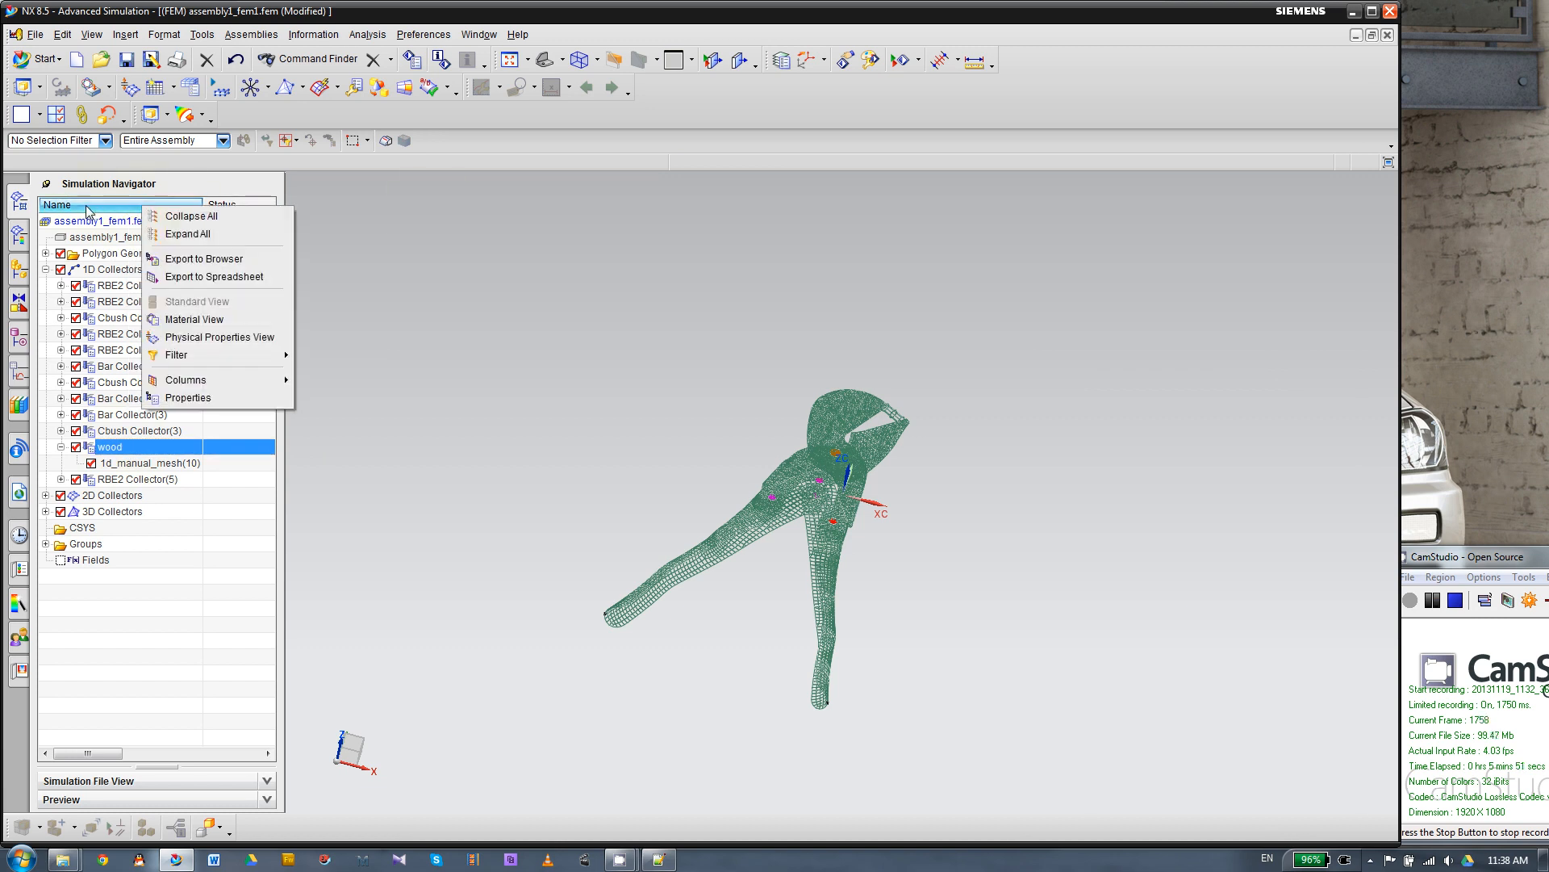
mouse_move(208, 320)
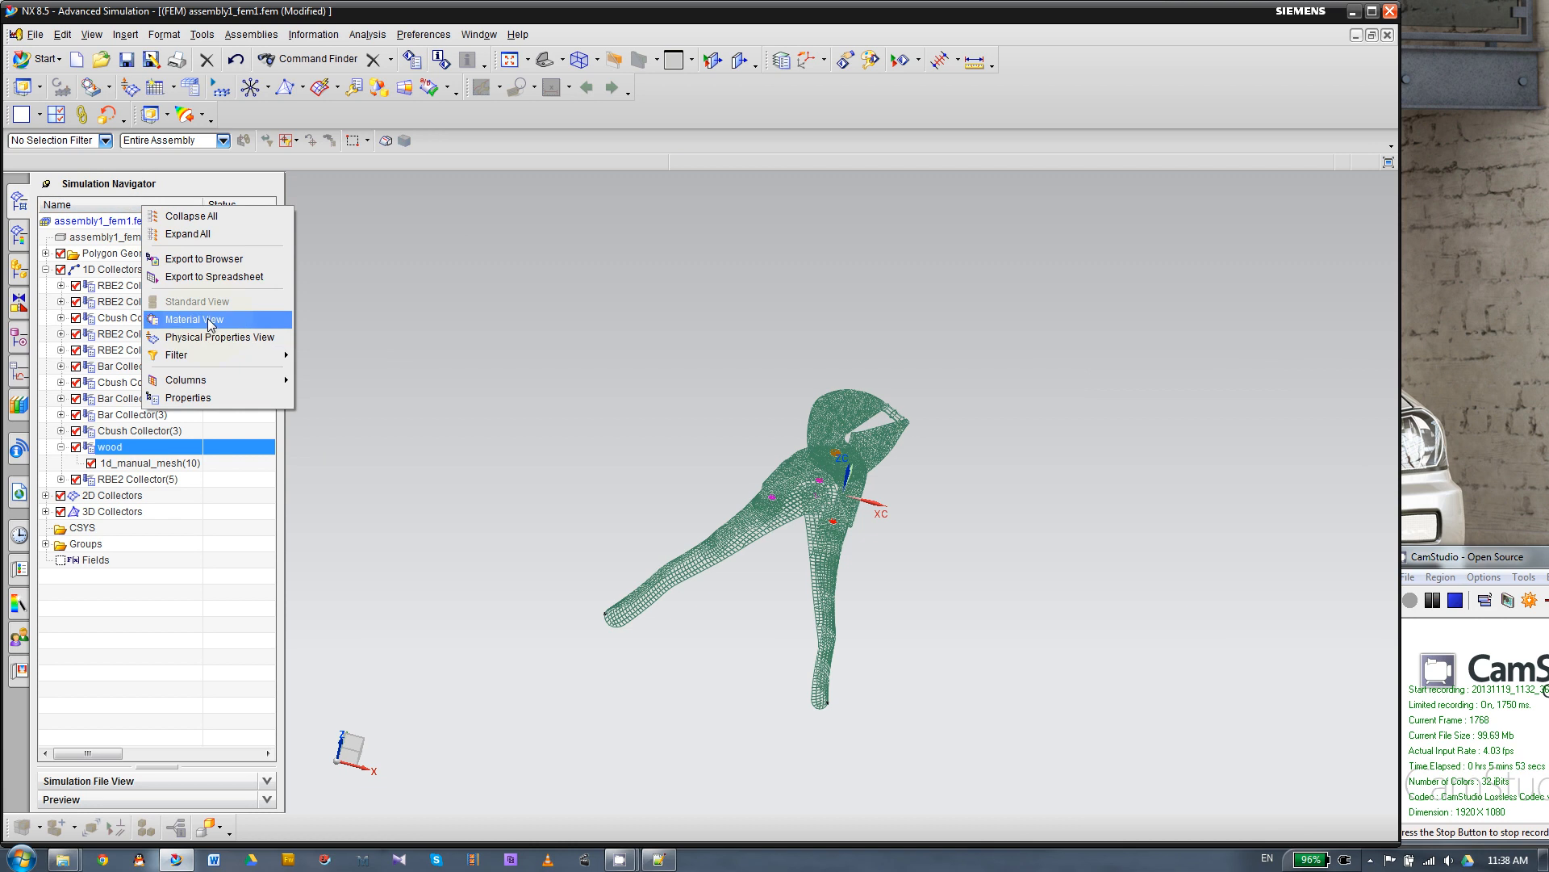
click(195, 320)
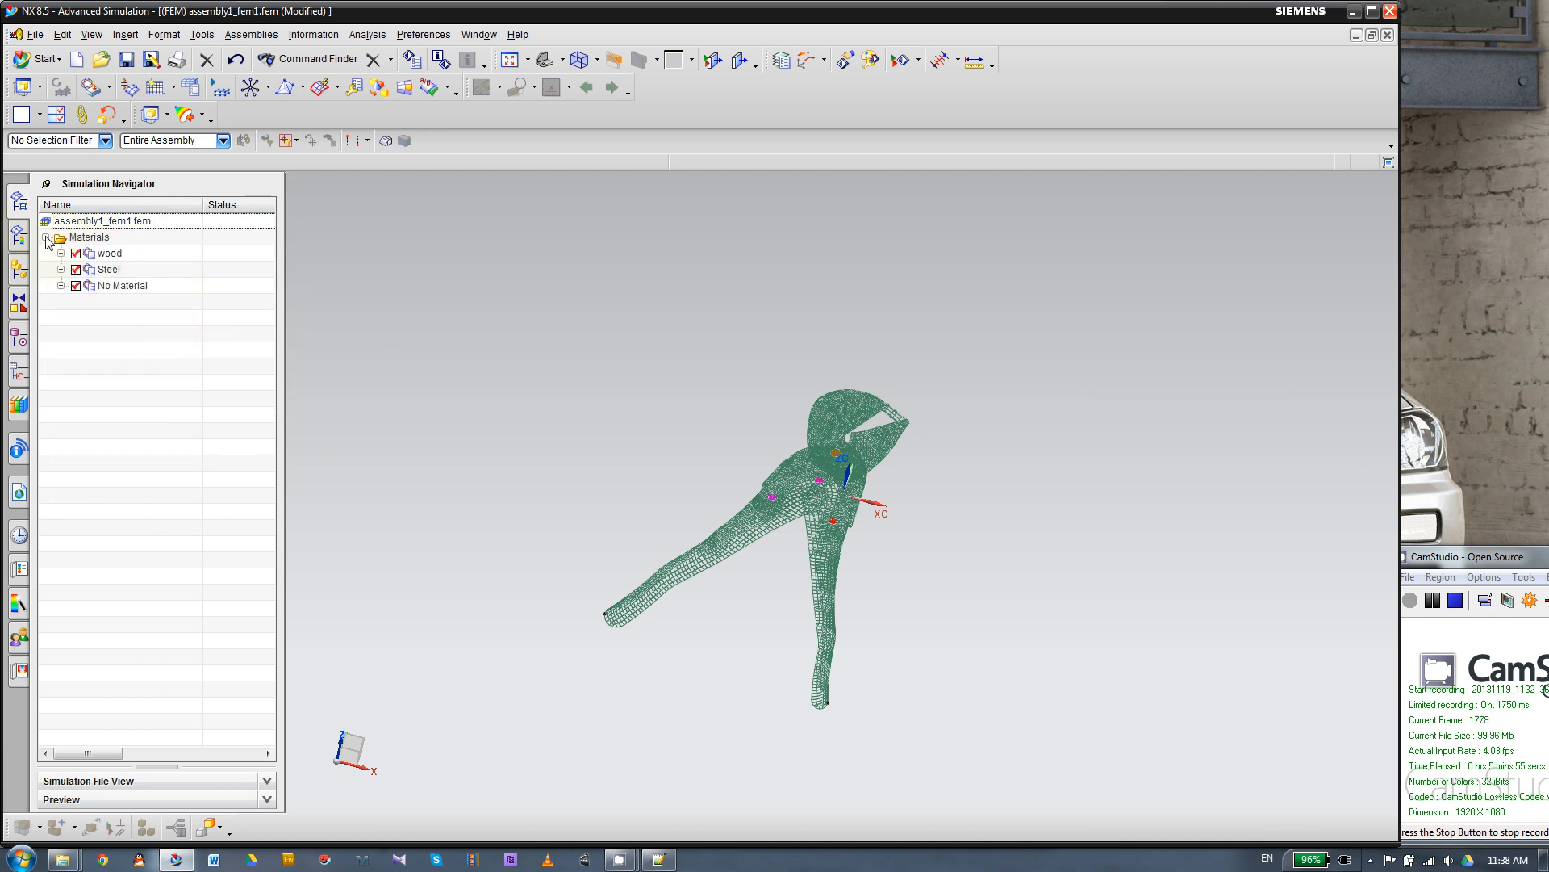
click(62, 238)
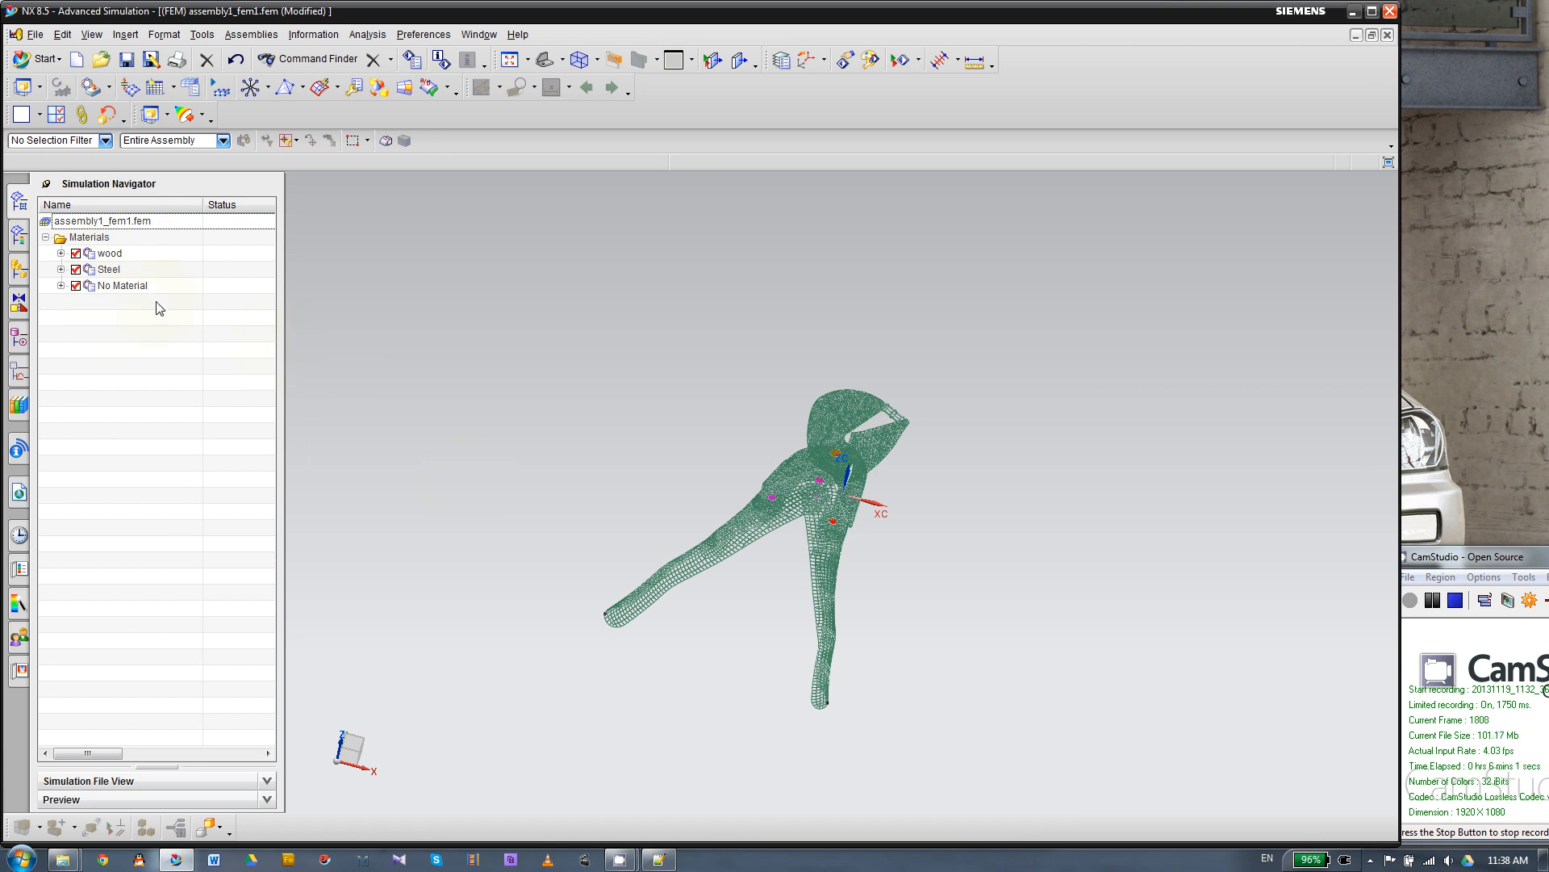
Request the Information listing for the wood material.
right_click(108, 253)
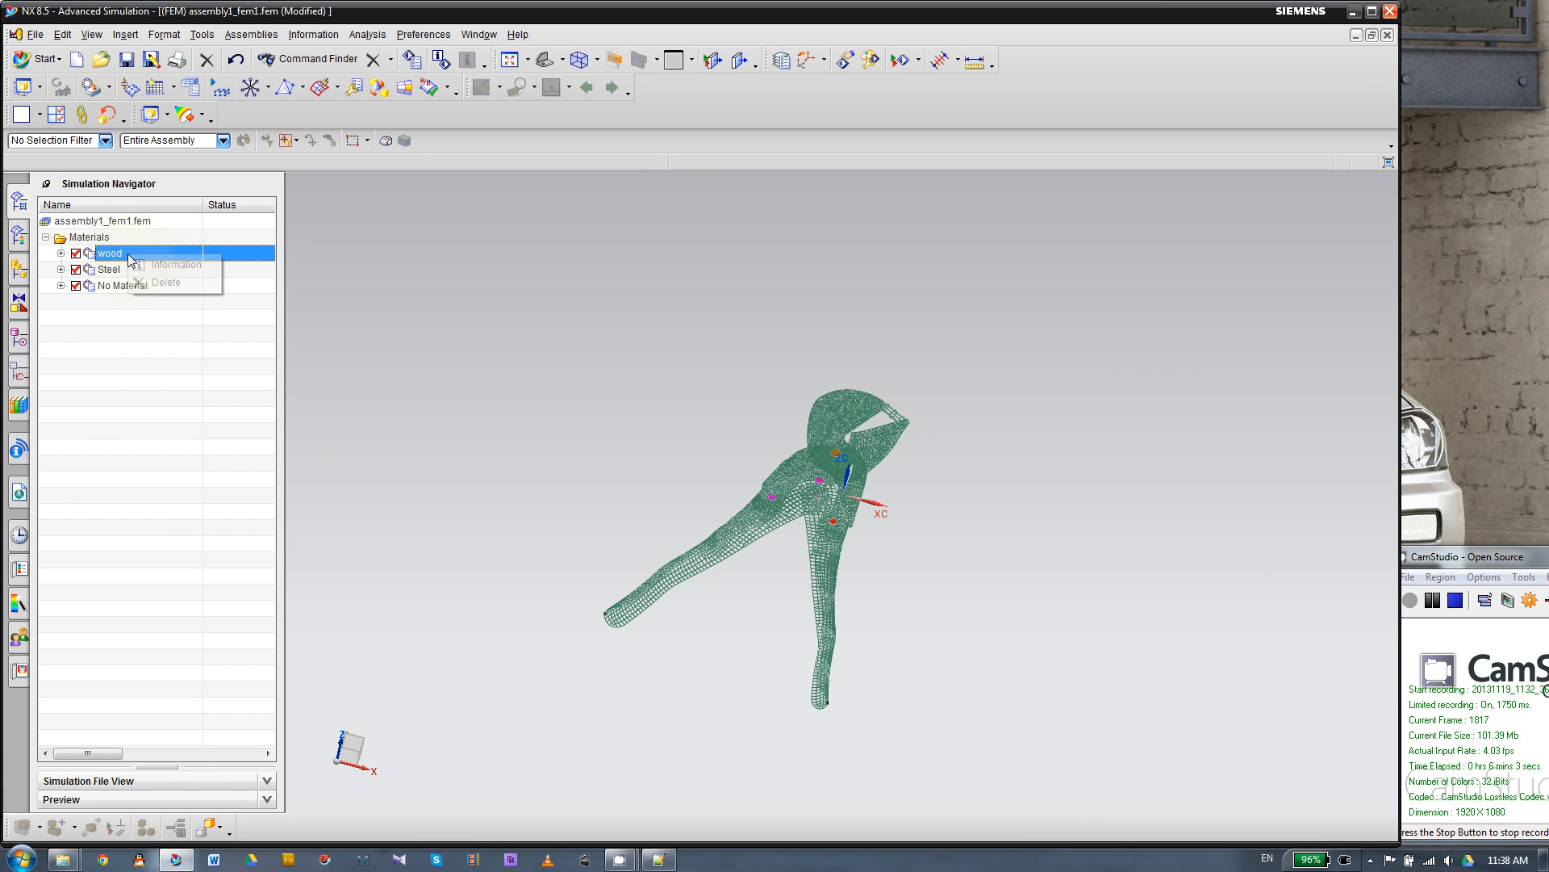
mouse_move(174, 263)
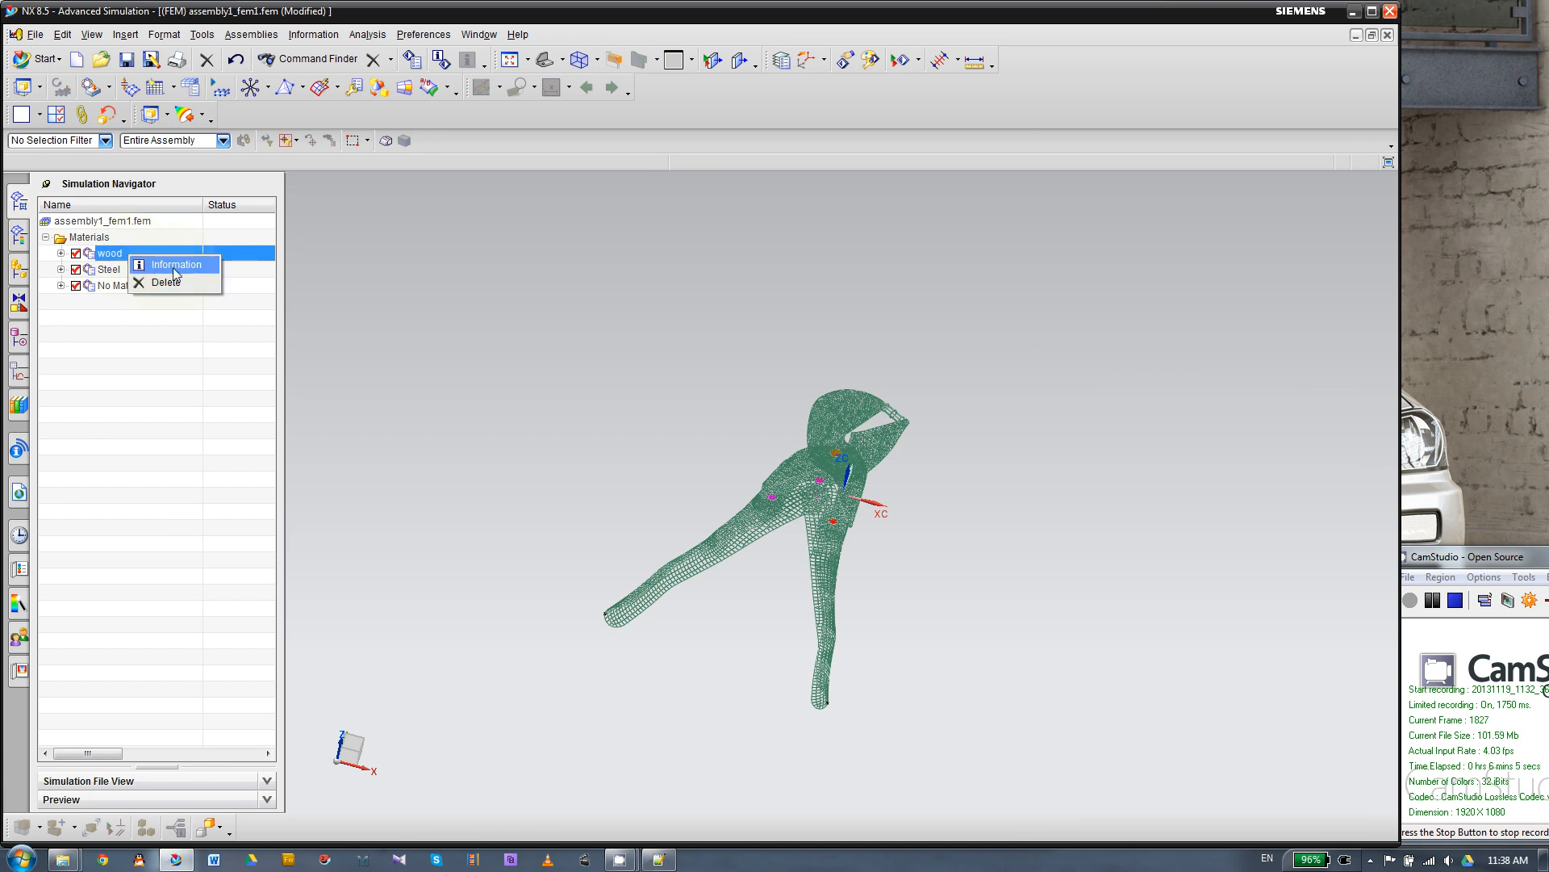
click(175, 263)
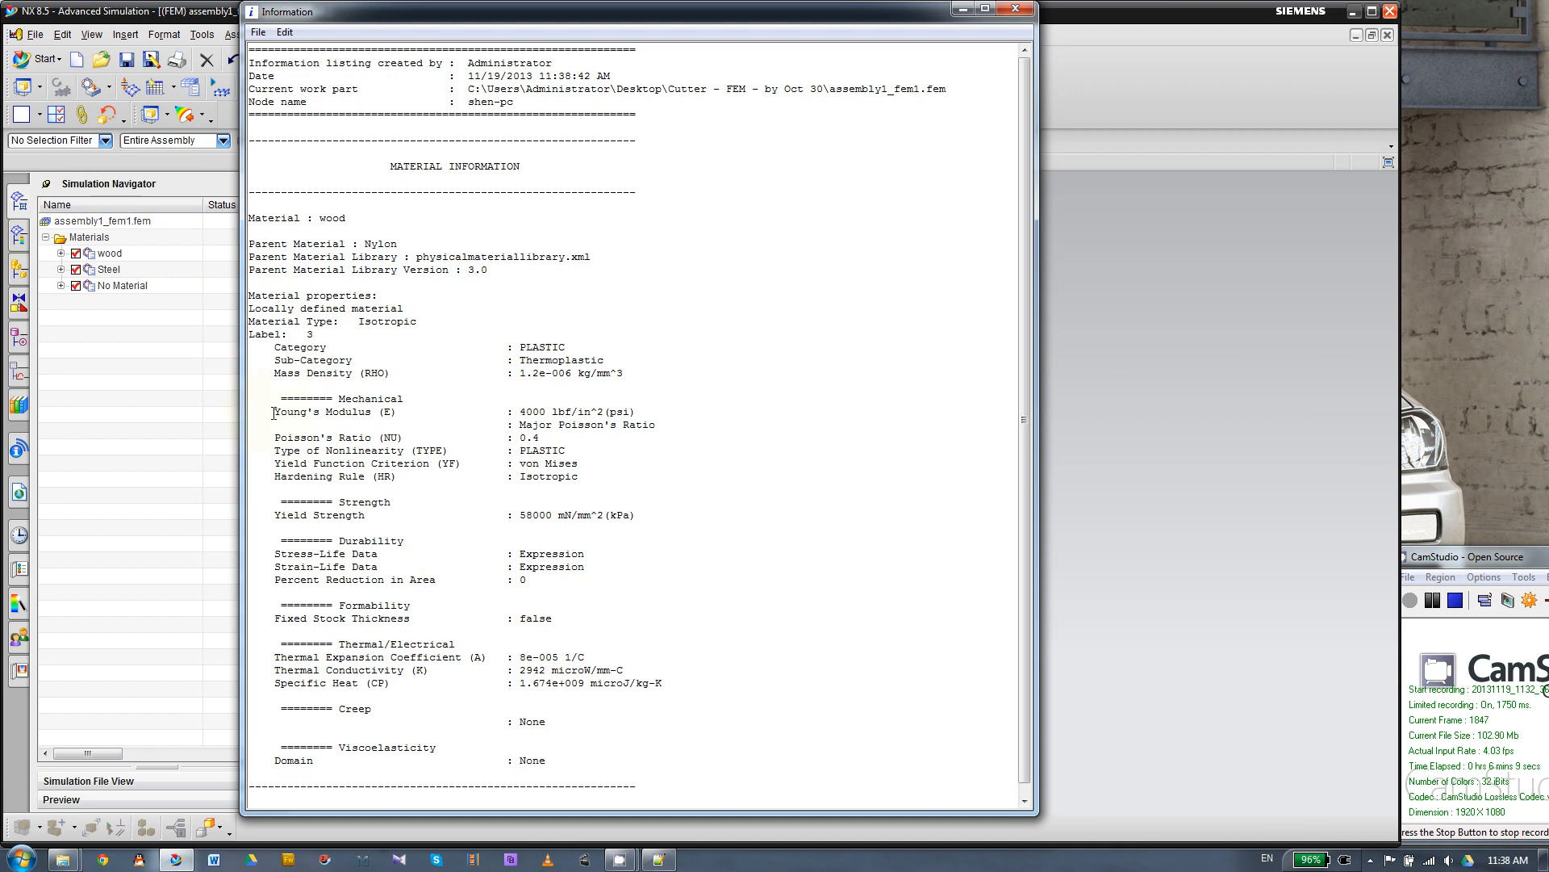
Highlight the Young's Modulus 4000 psi line, then expand Steel to show its Solid, ThinShell and Bar collectors.
triple_click(445, 412)
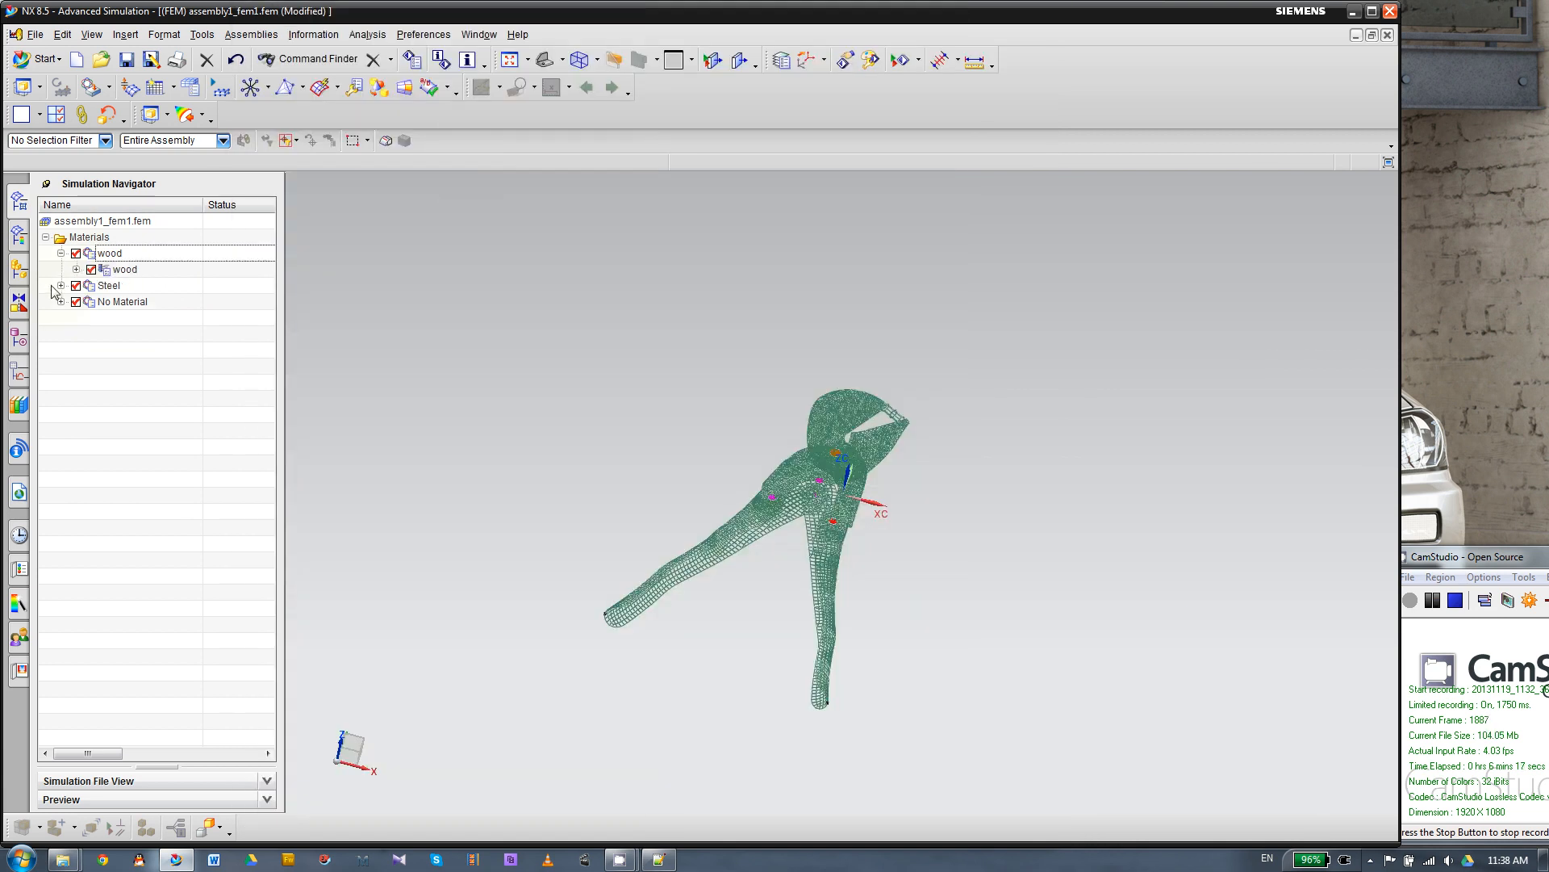
click(60, 285)
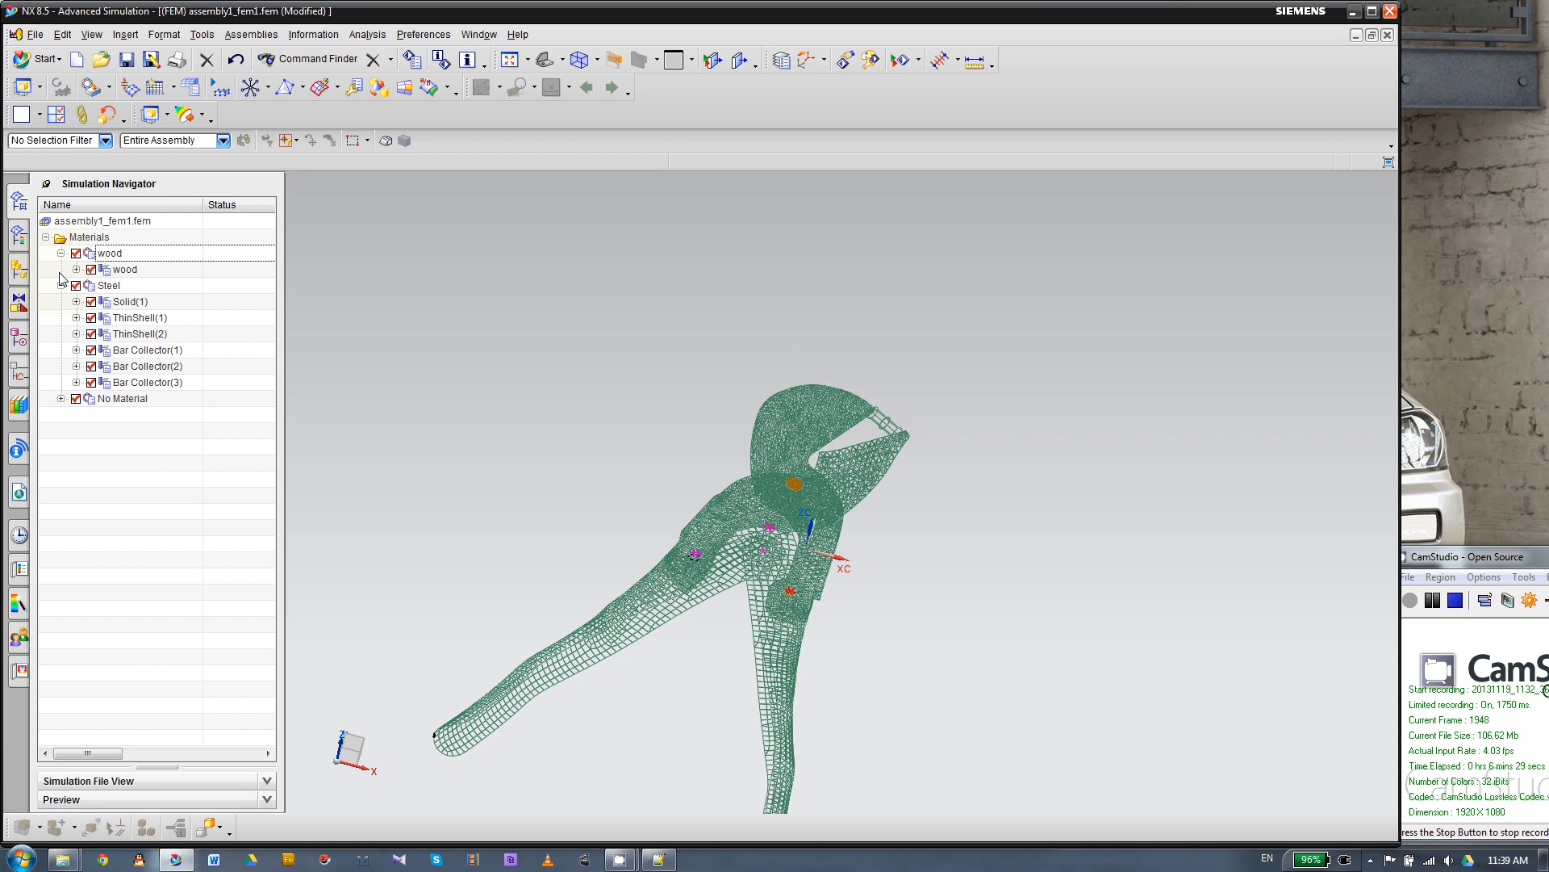
click(61, 285)
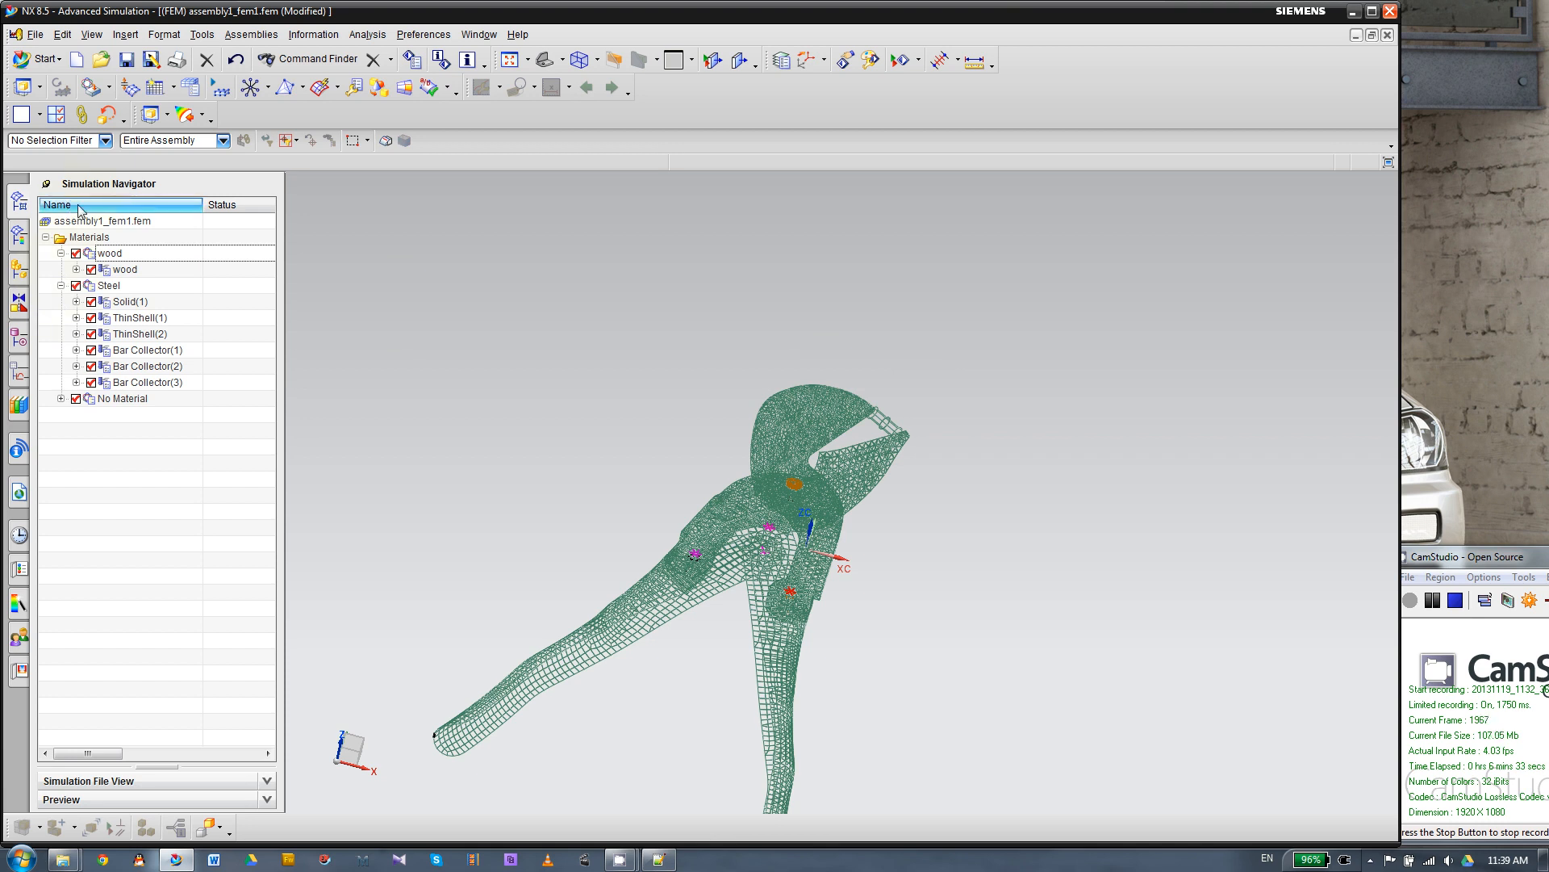
Switch the navigator to Standard View, then orbit and zoom the pliers mesh into an upright front view.
right_click(79, 205)
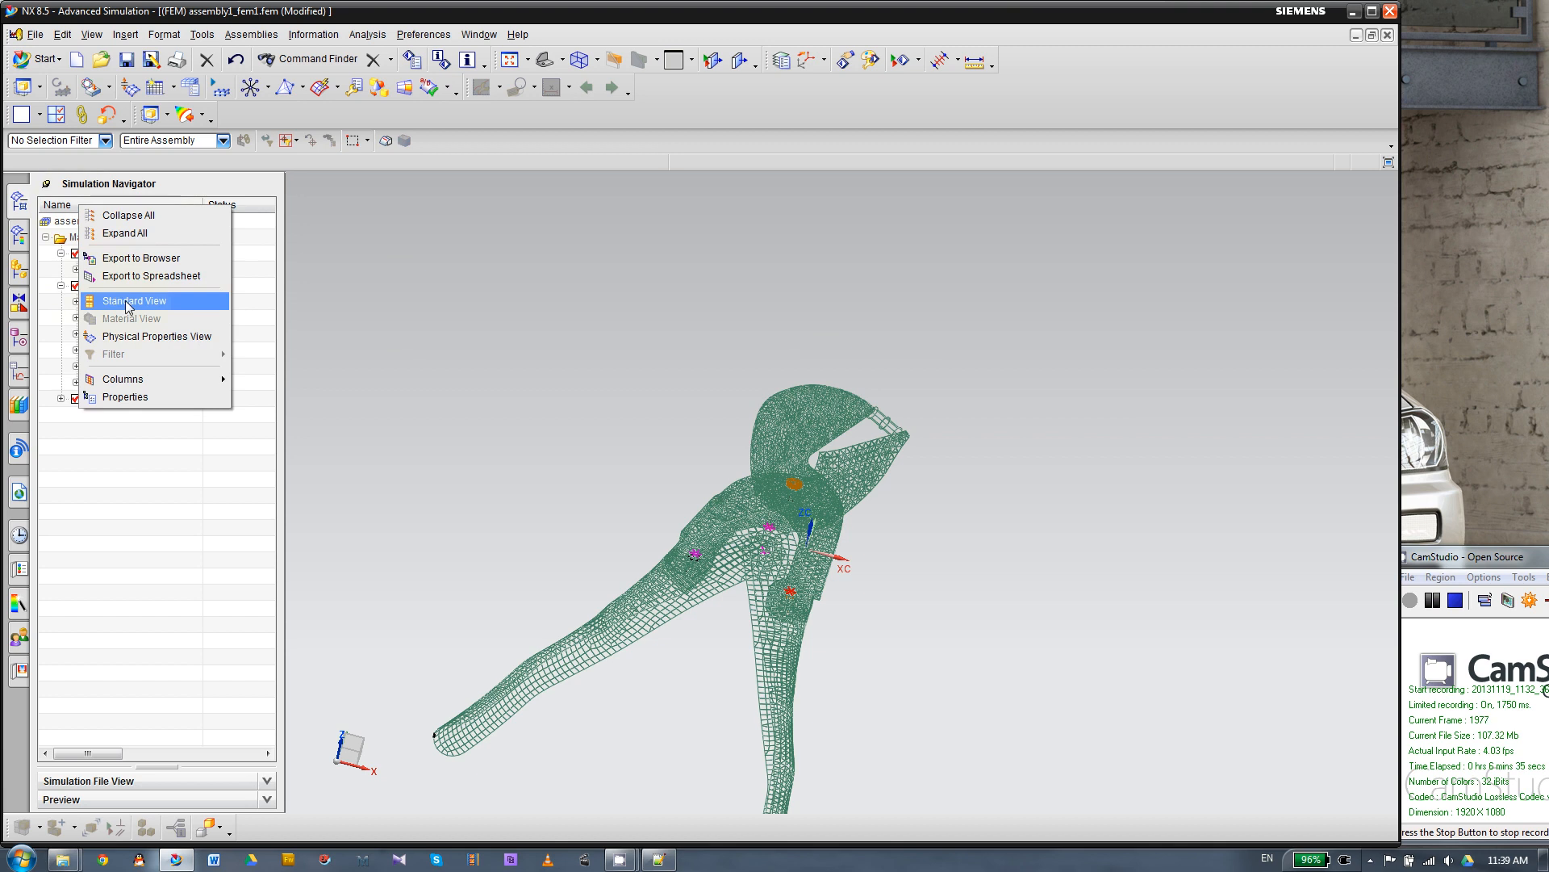
click(134, 301)
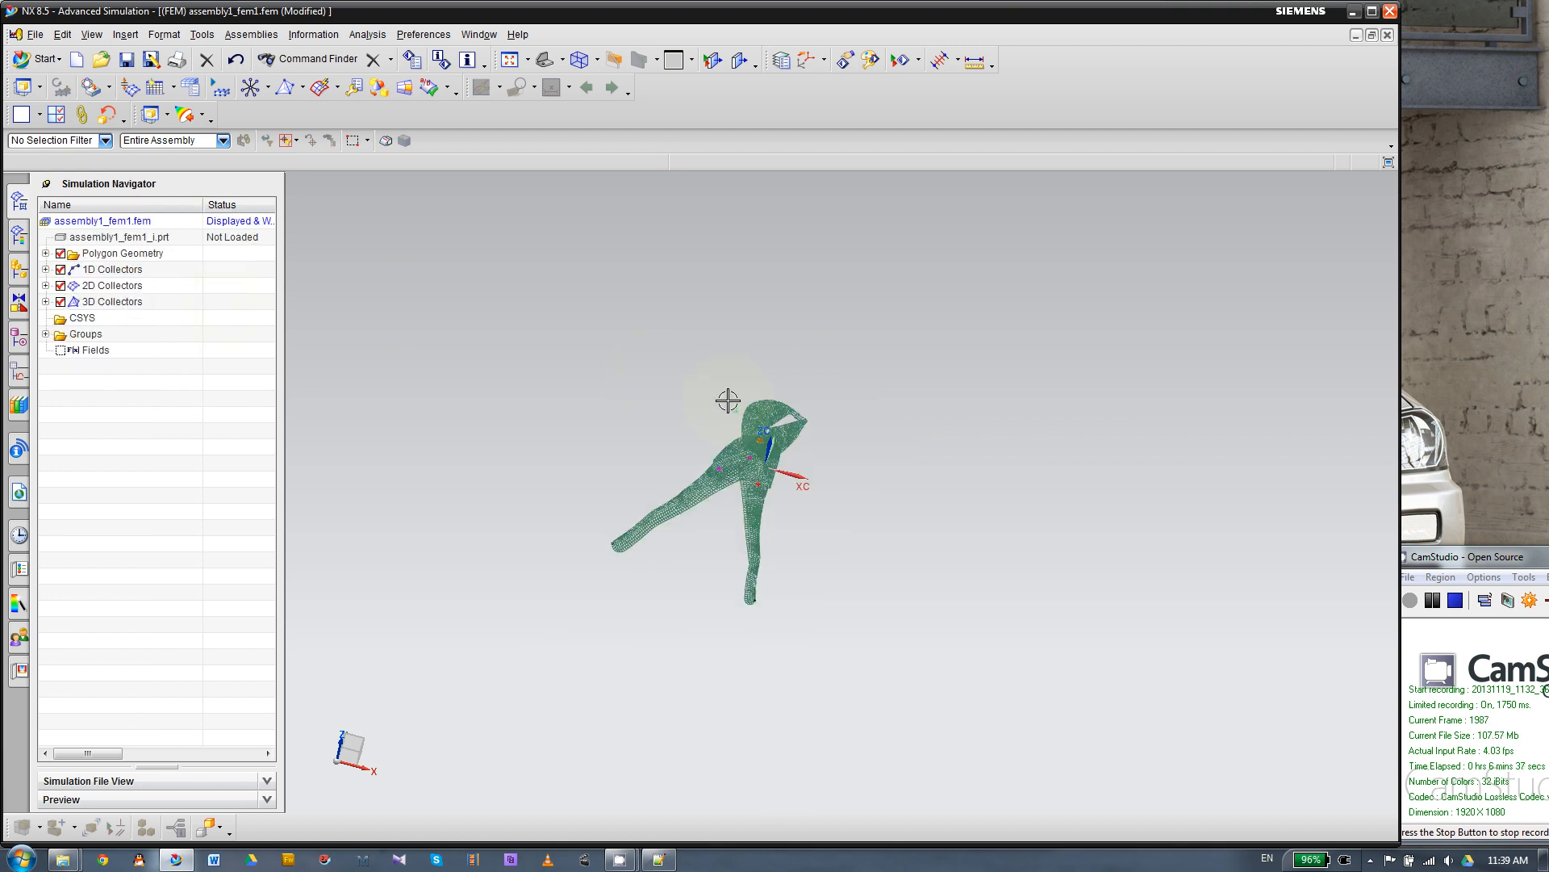
drag(728, 400, 673, 393)
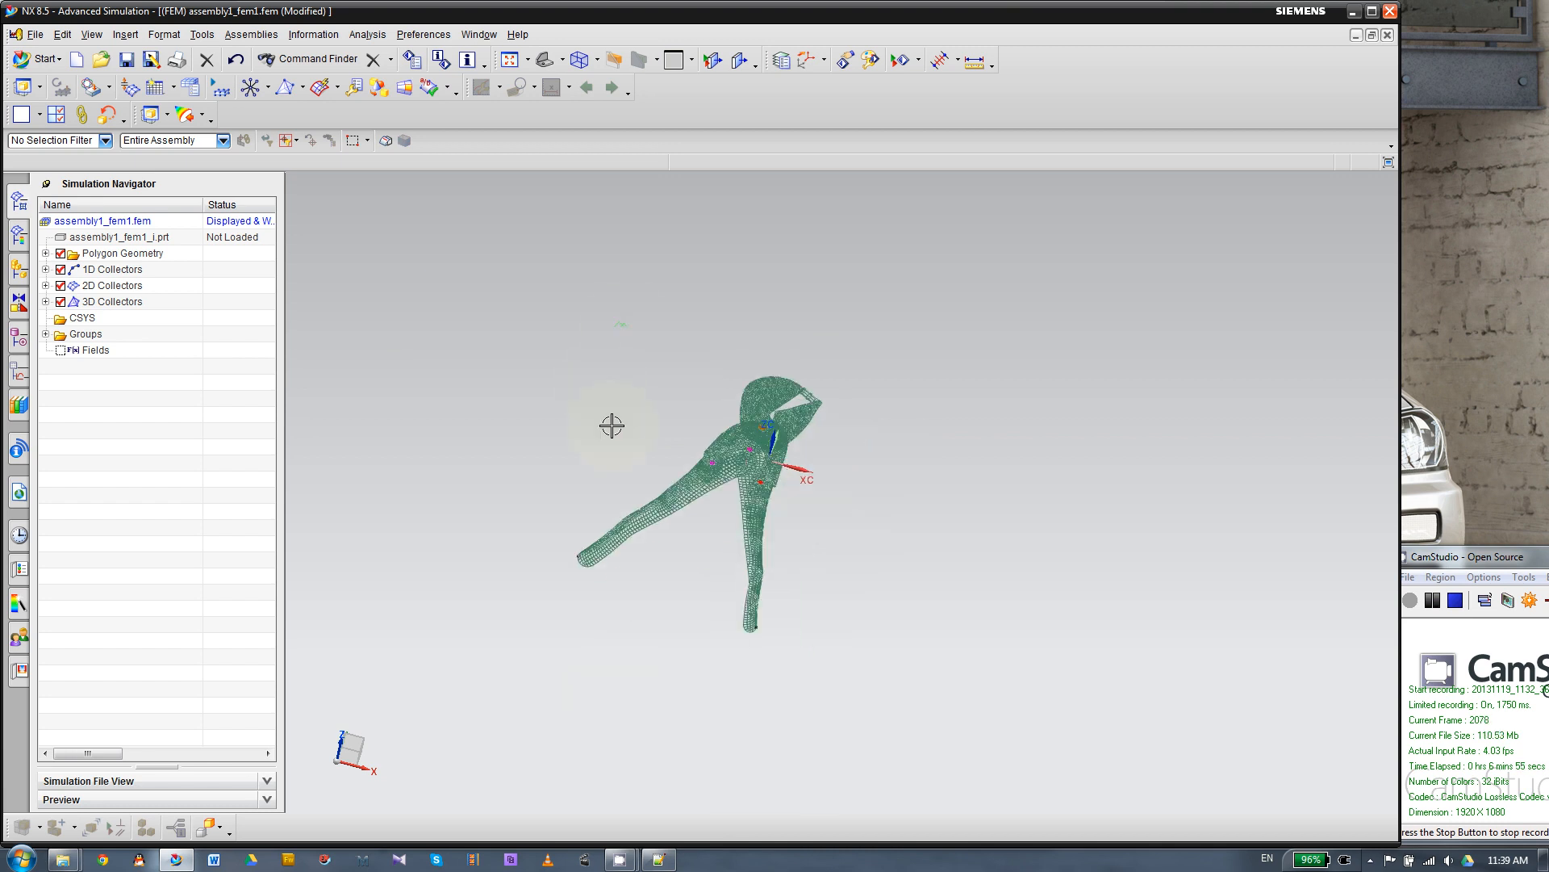
drag(610, 424, 577, 431)
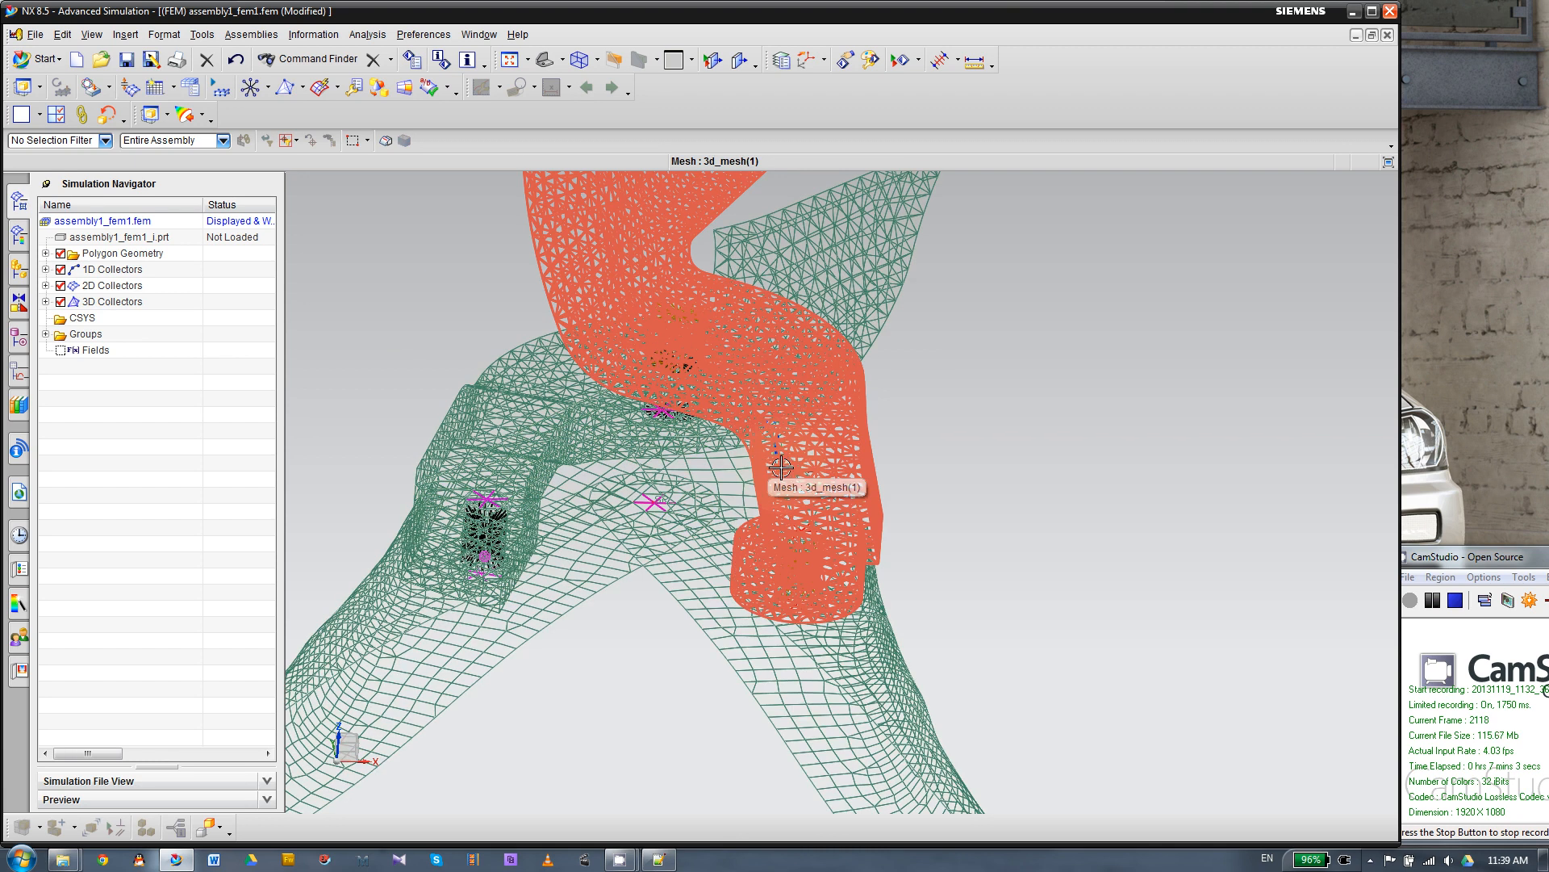
drag(781, 466, 1028, 456)
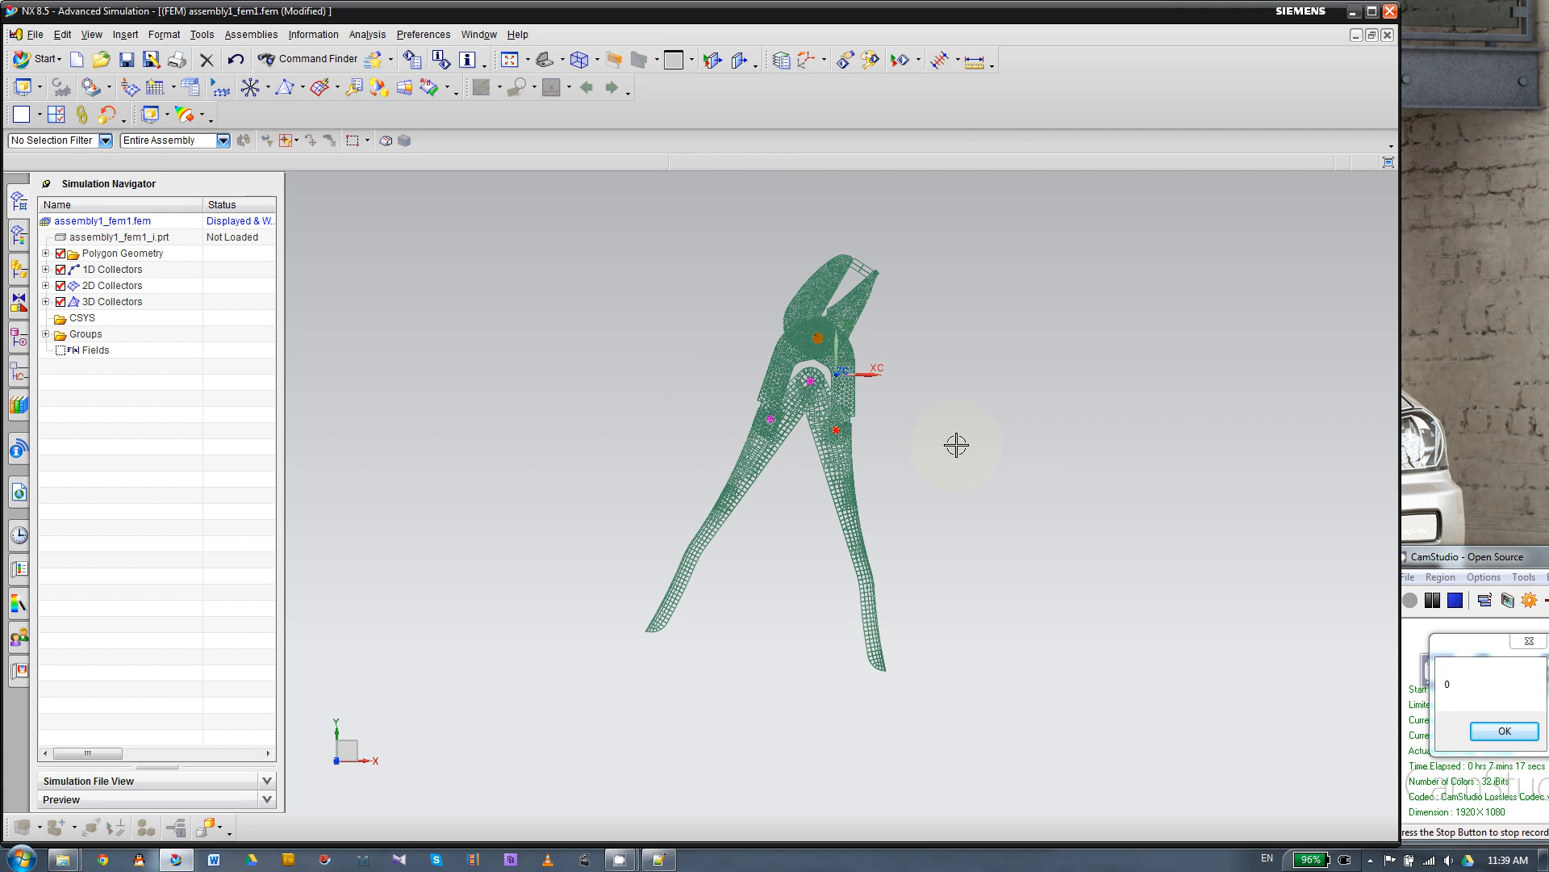
mouse_move(788, 592)
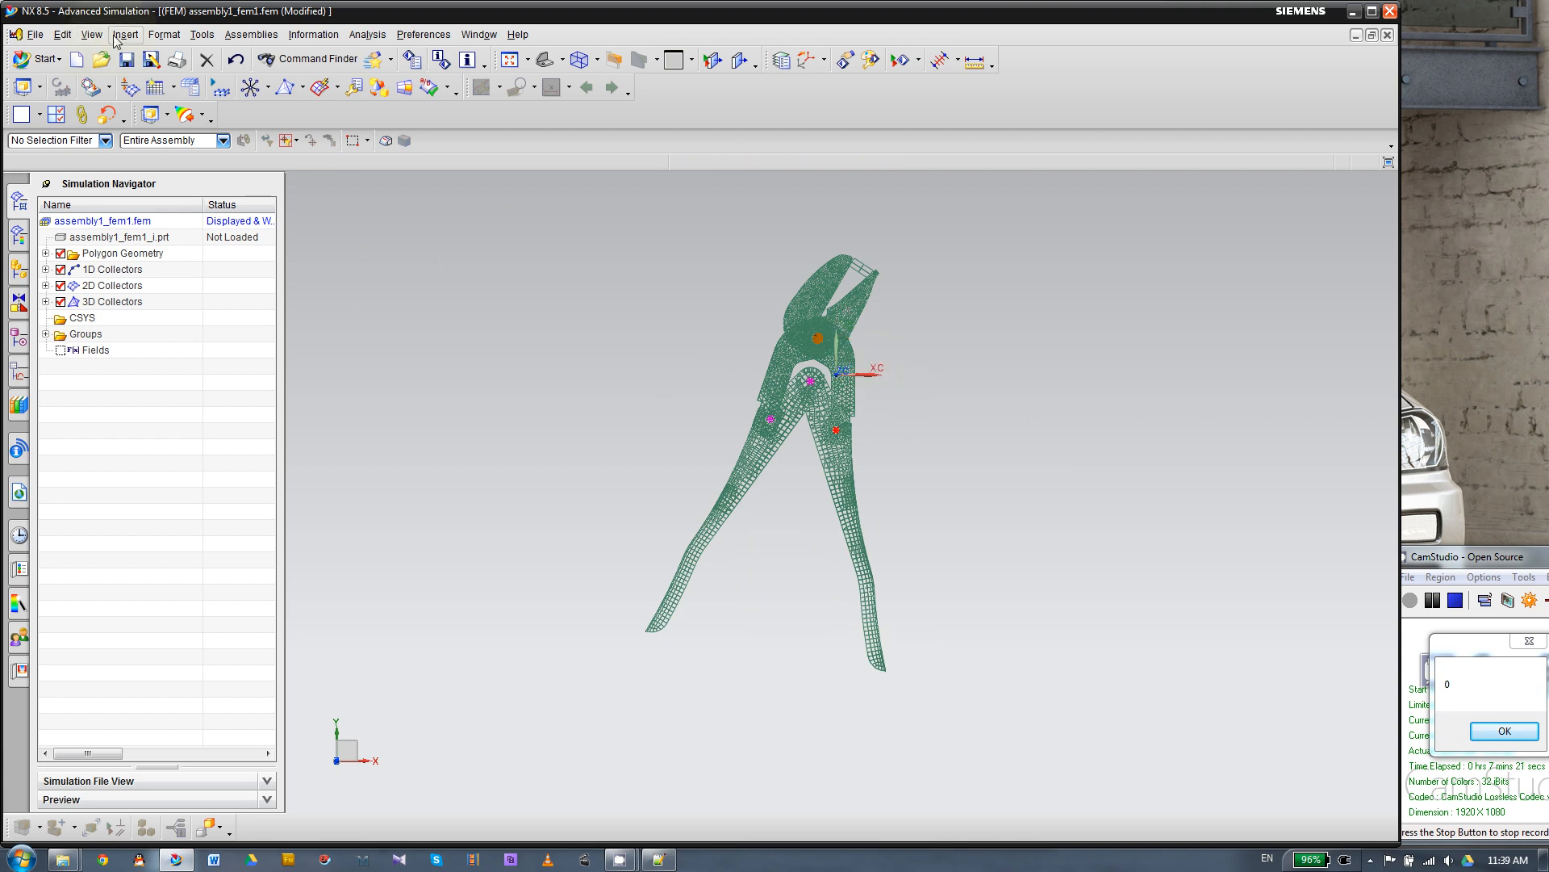
Start Insert > Model Preparation > Coordinate System and list the CSYS construction types.
click(125, 33)
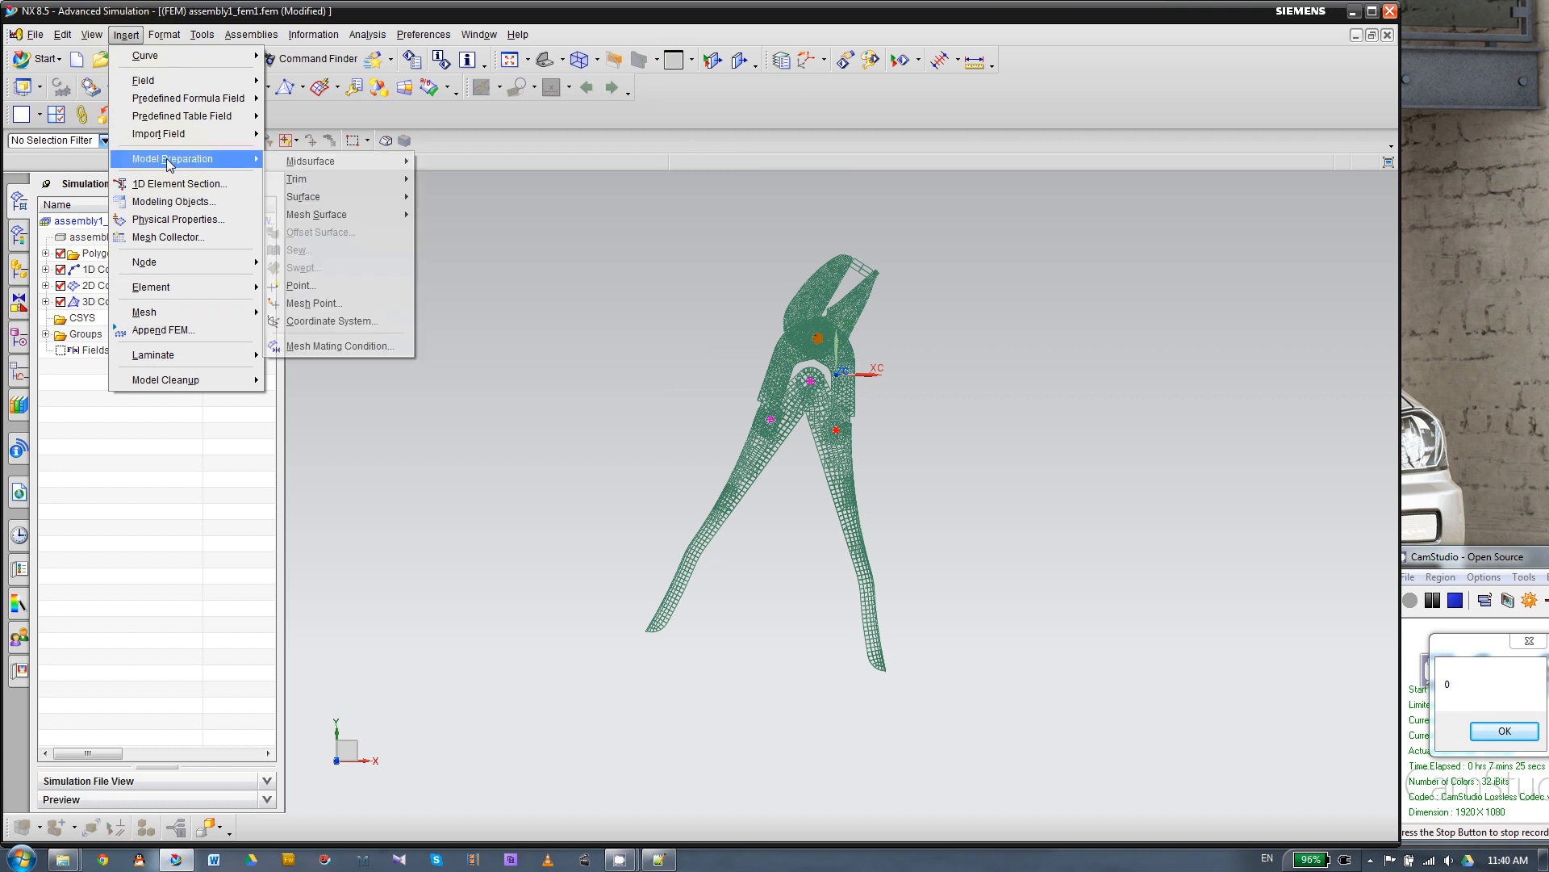
mouse_move(144, 55)
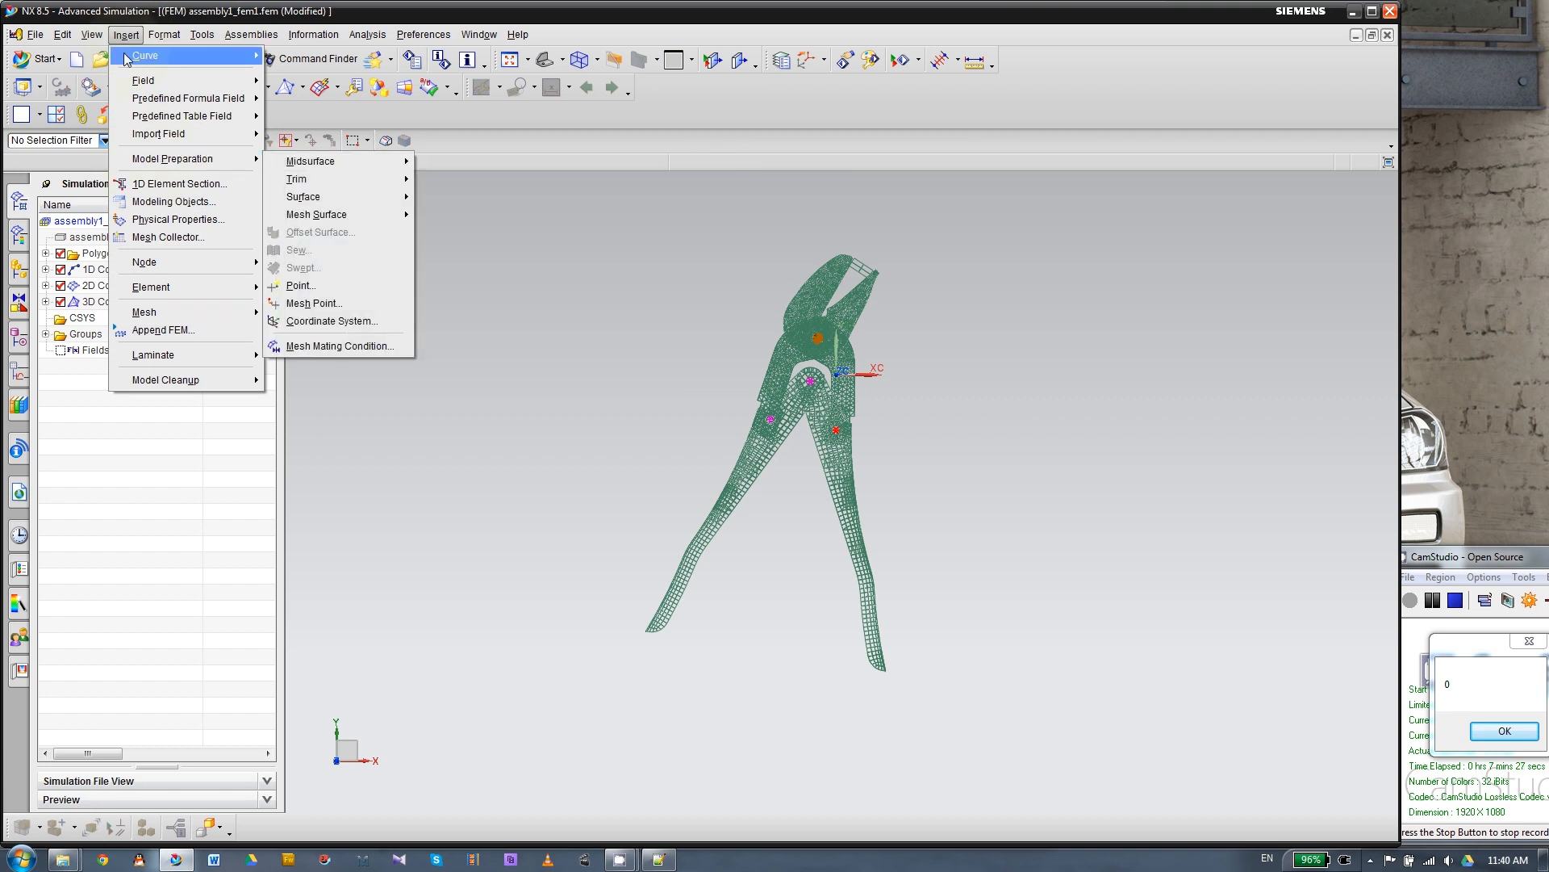
mouse_move(172, 159)
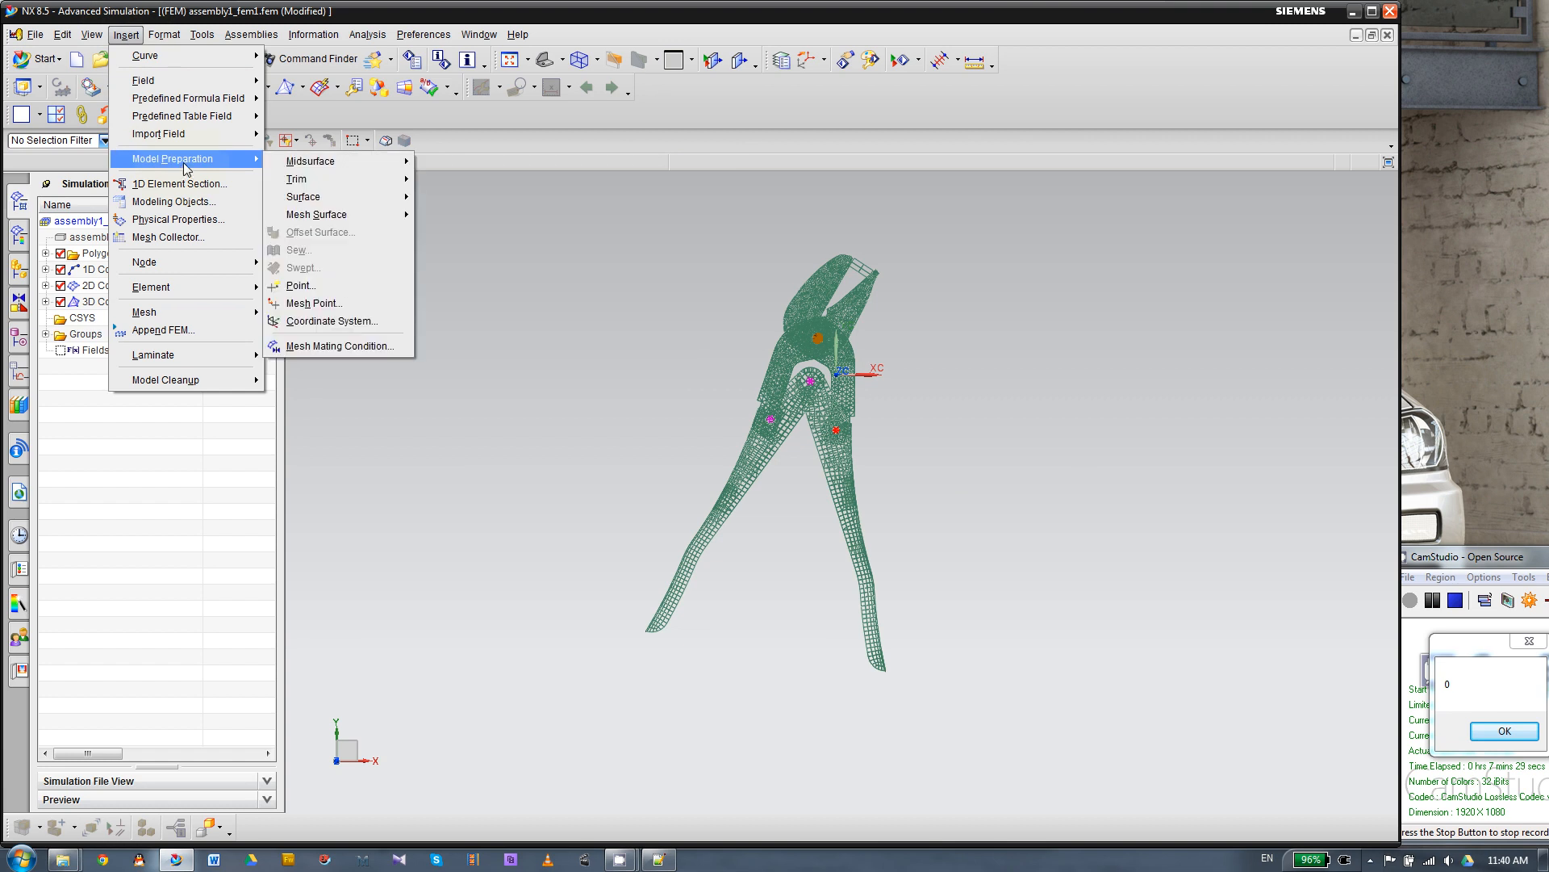
mouse_move(331, 319)
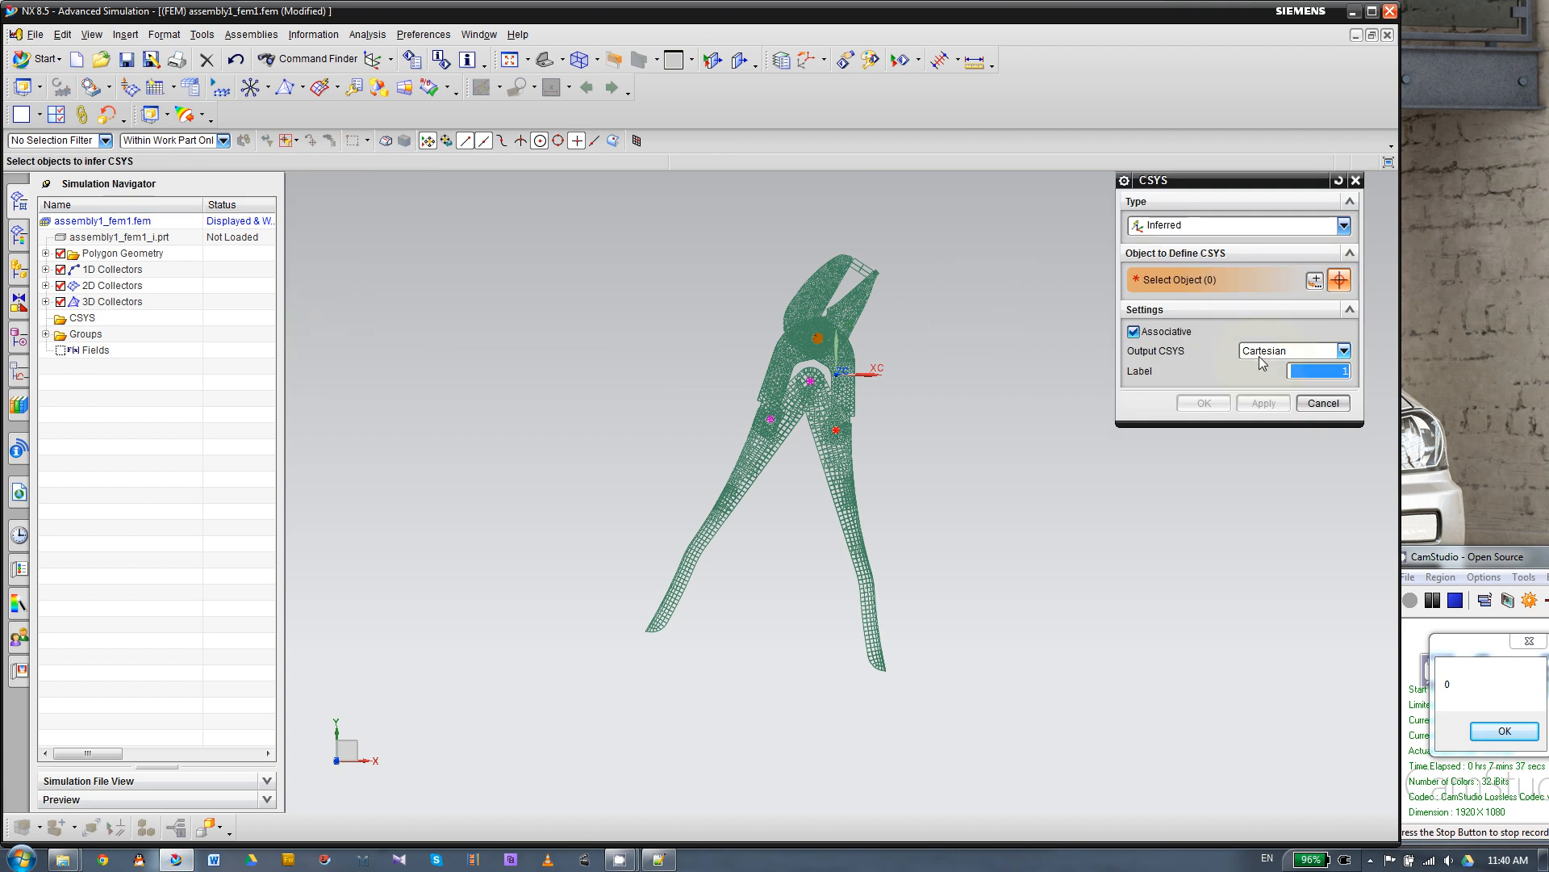
click(1343, 226)
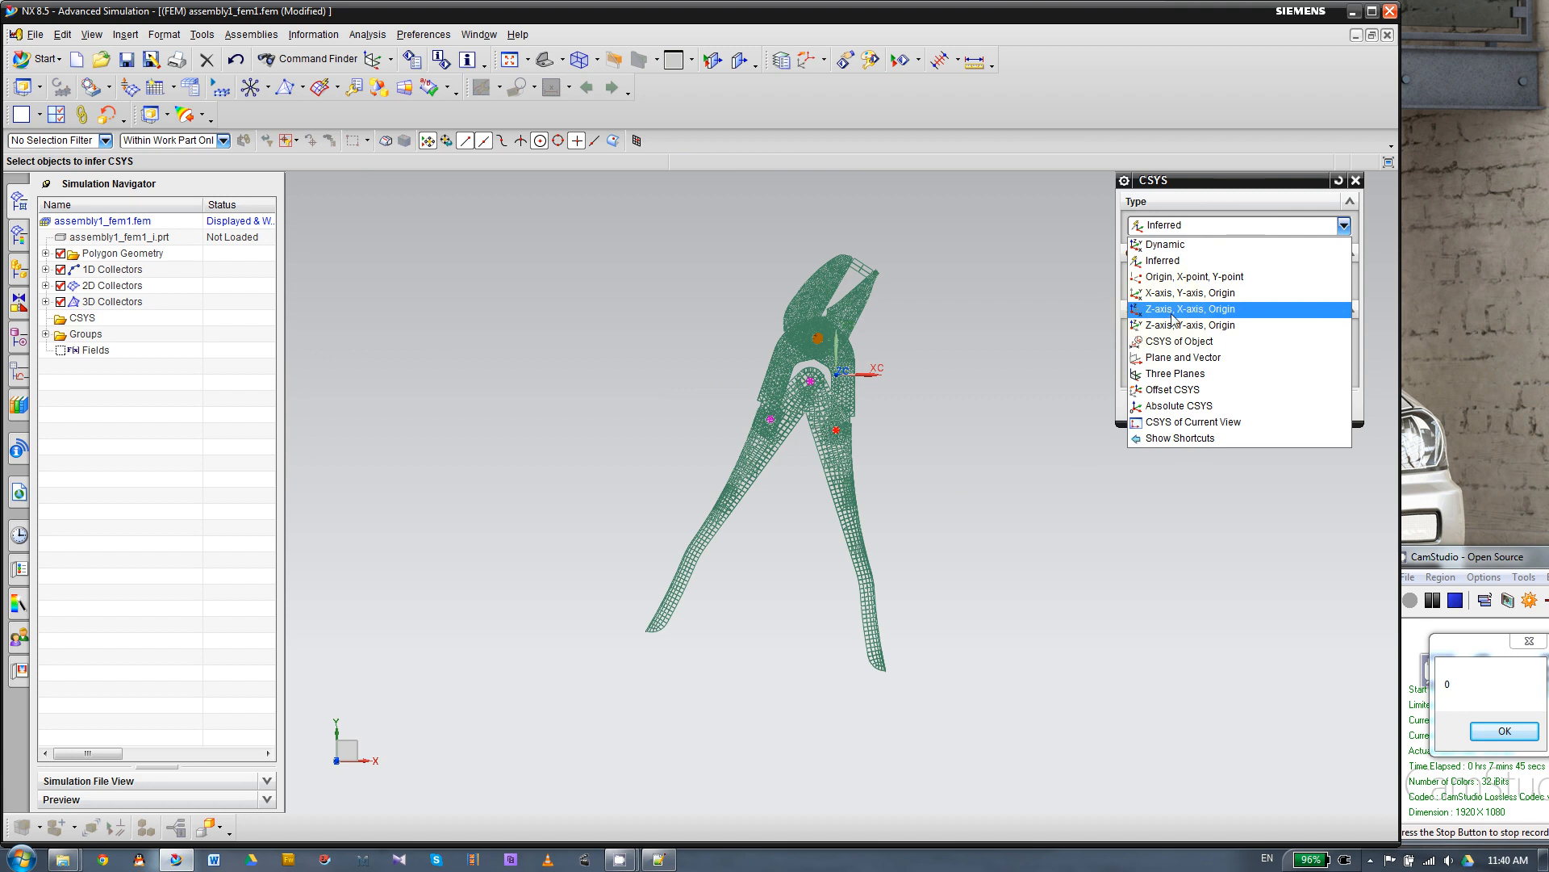
mouse_move(1179, 321)
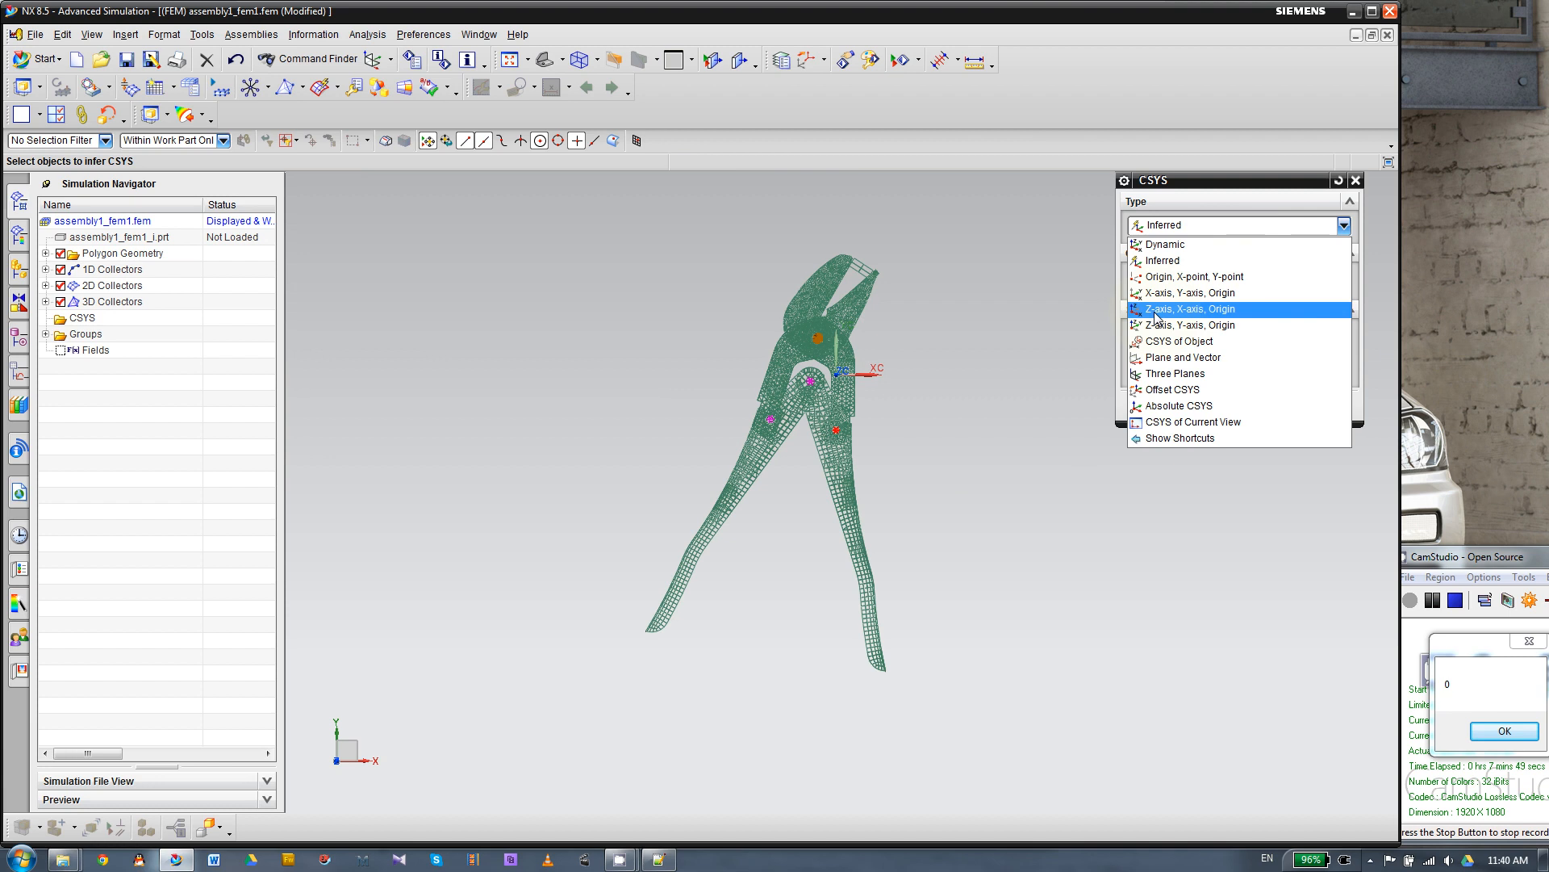
mouse_move(1196, 318)
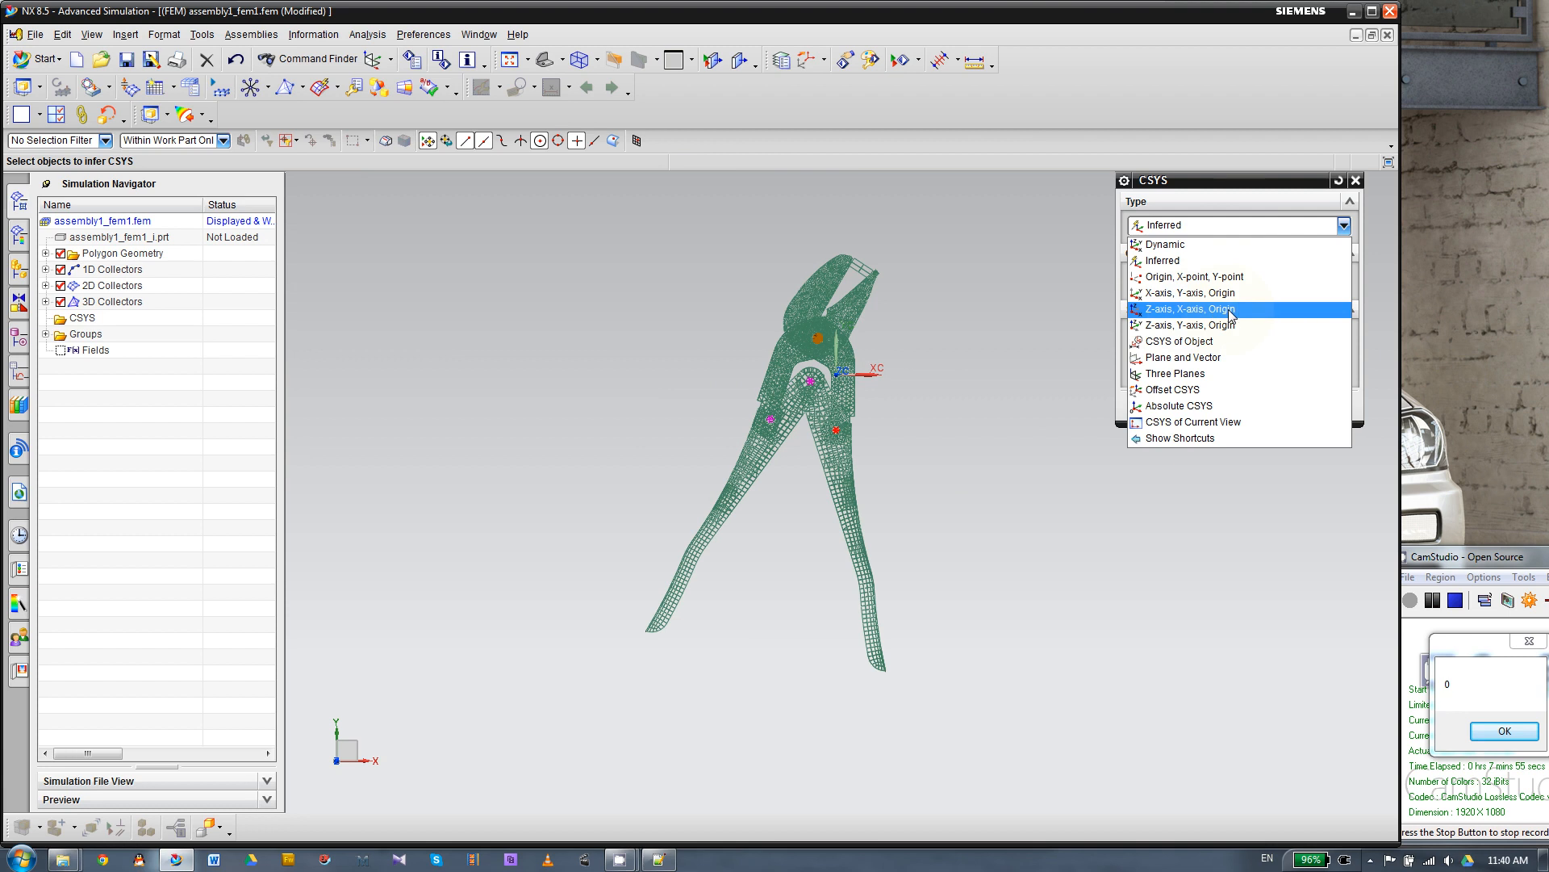
Choose the Z-axis, X-axis, Origin type and begin specifying the origin point between the spiders.
click(1190, 308)
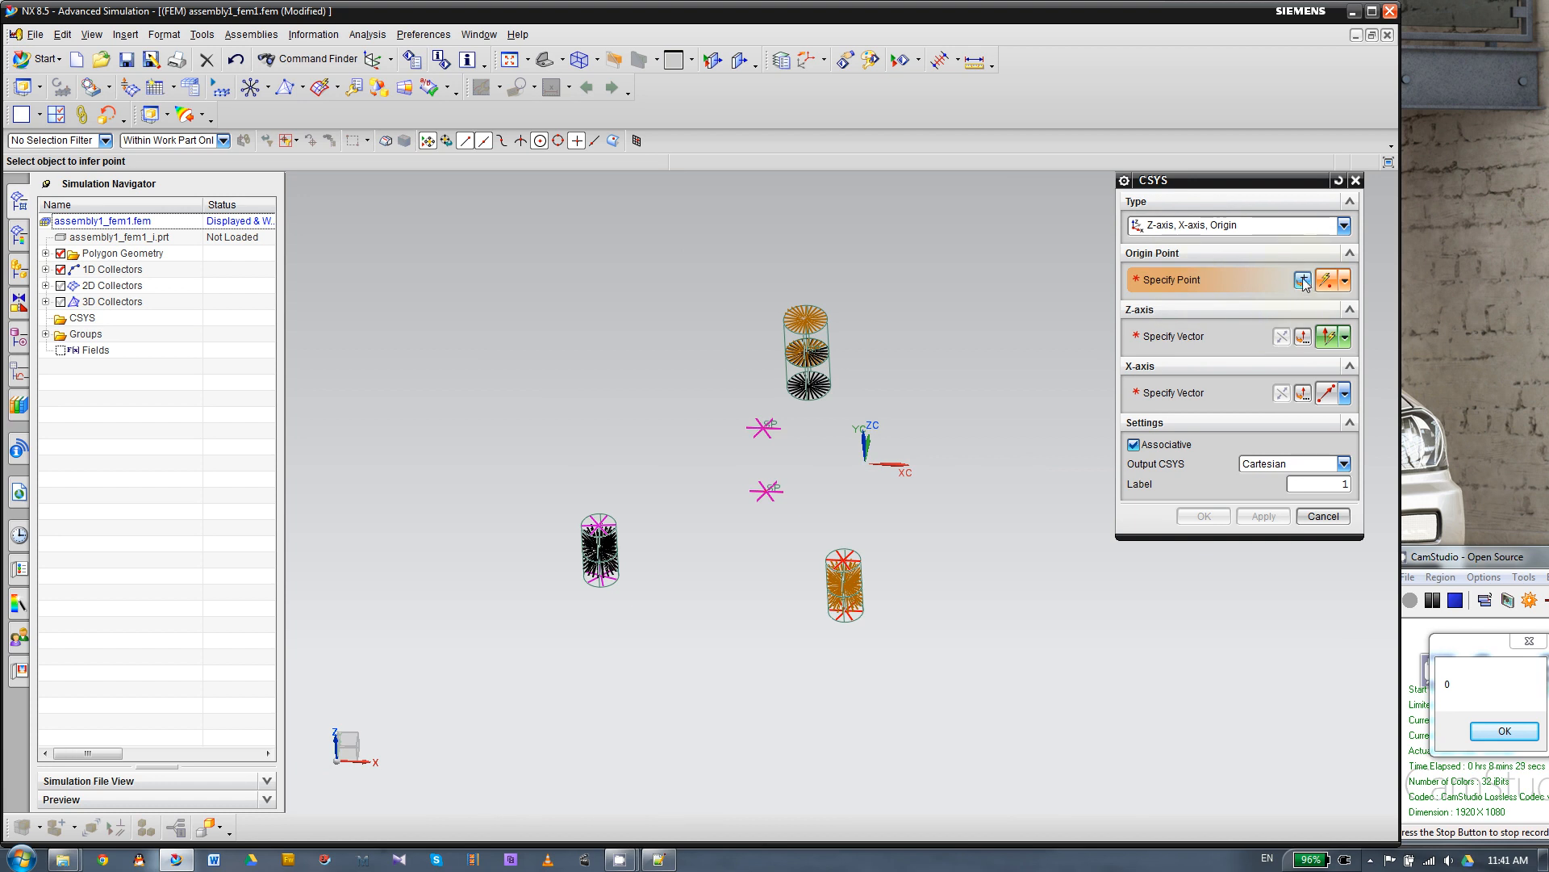
click(1303, 279)
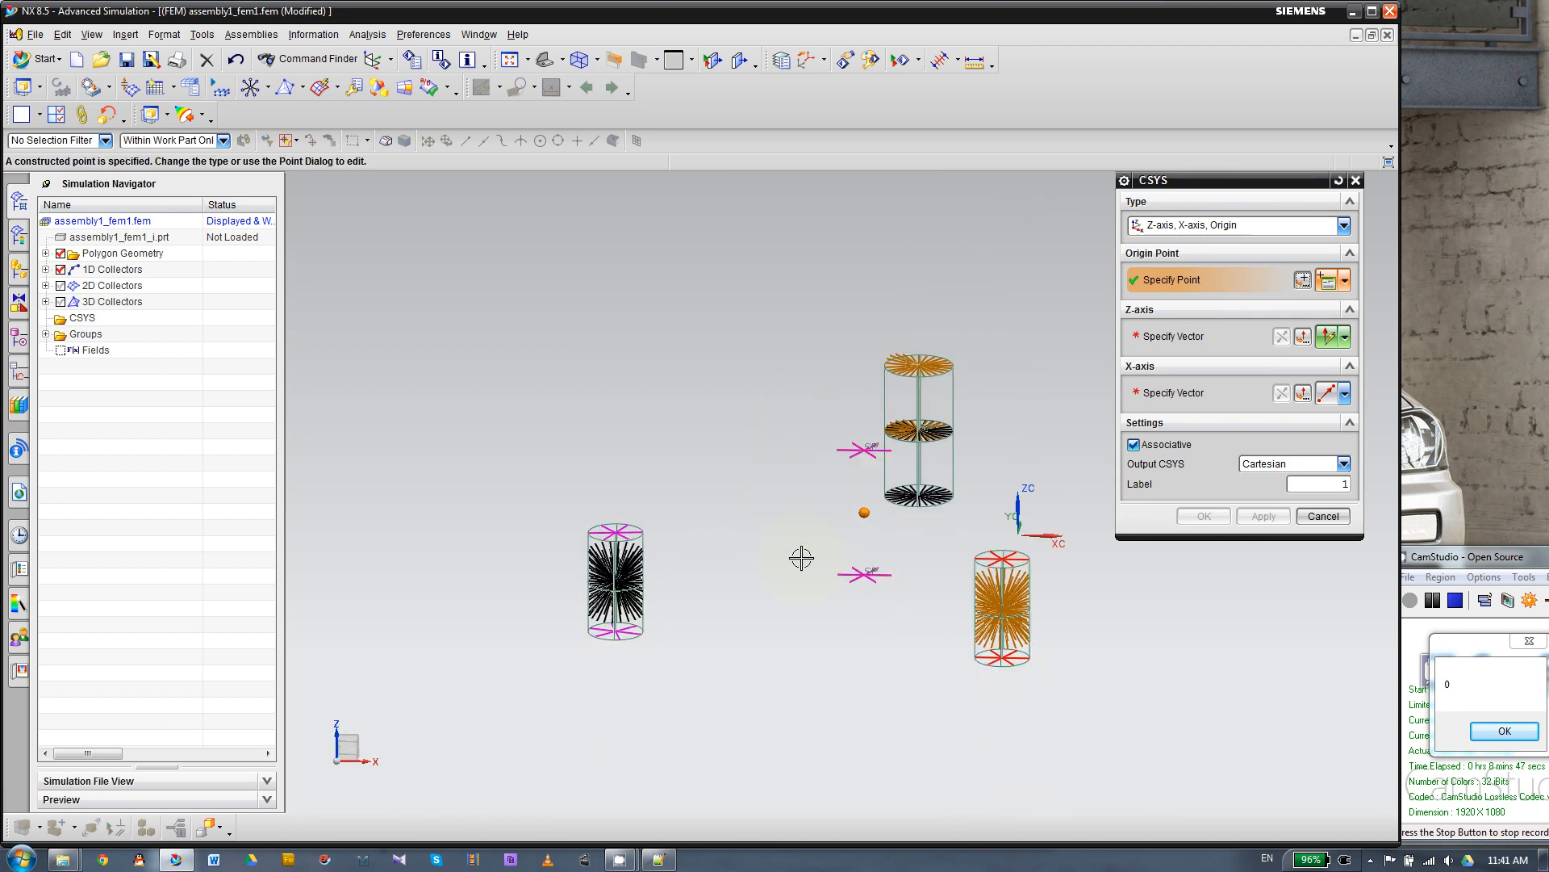
mouse_move(773, 499)
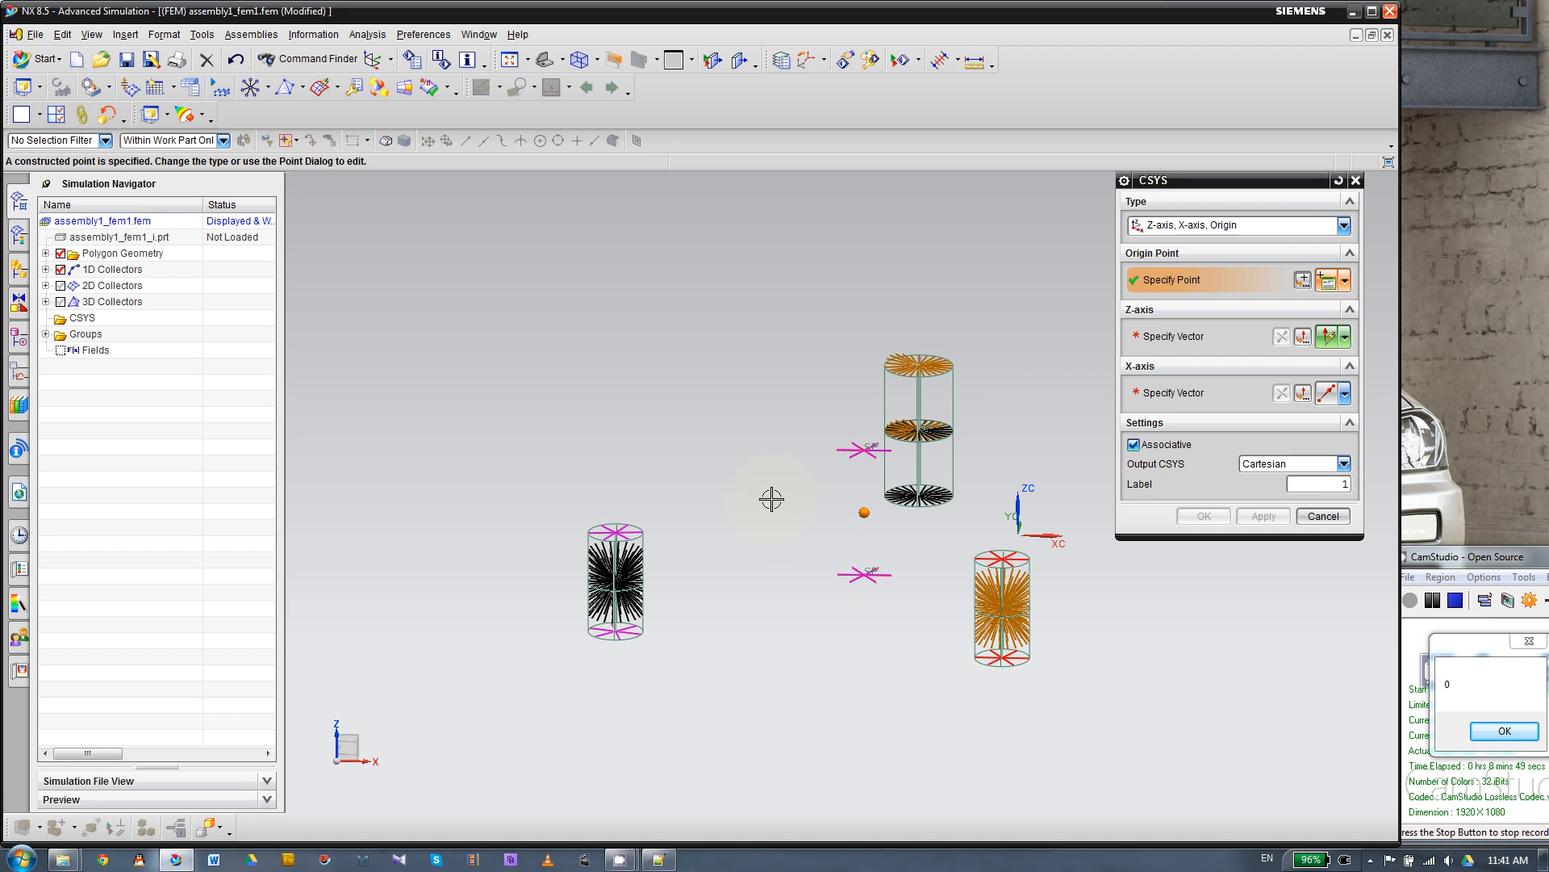
mouse_move(815, 549)
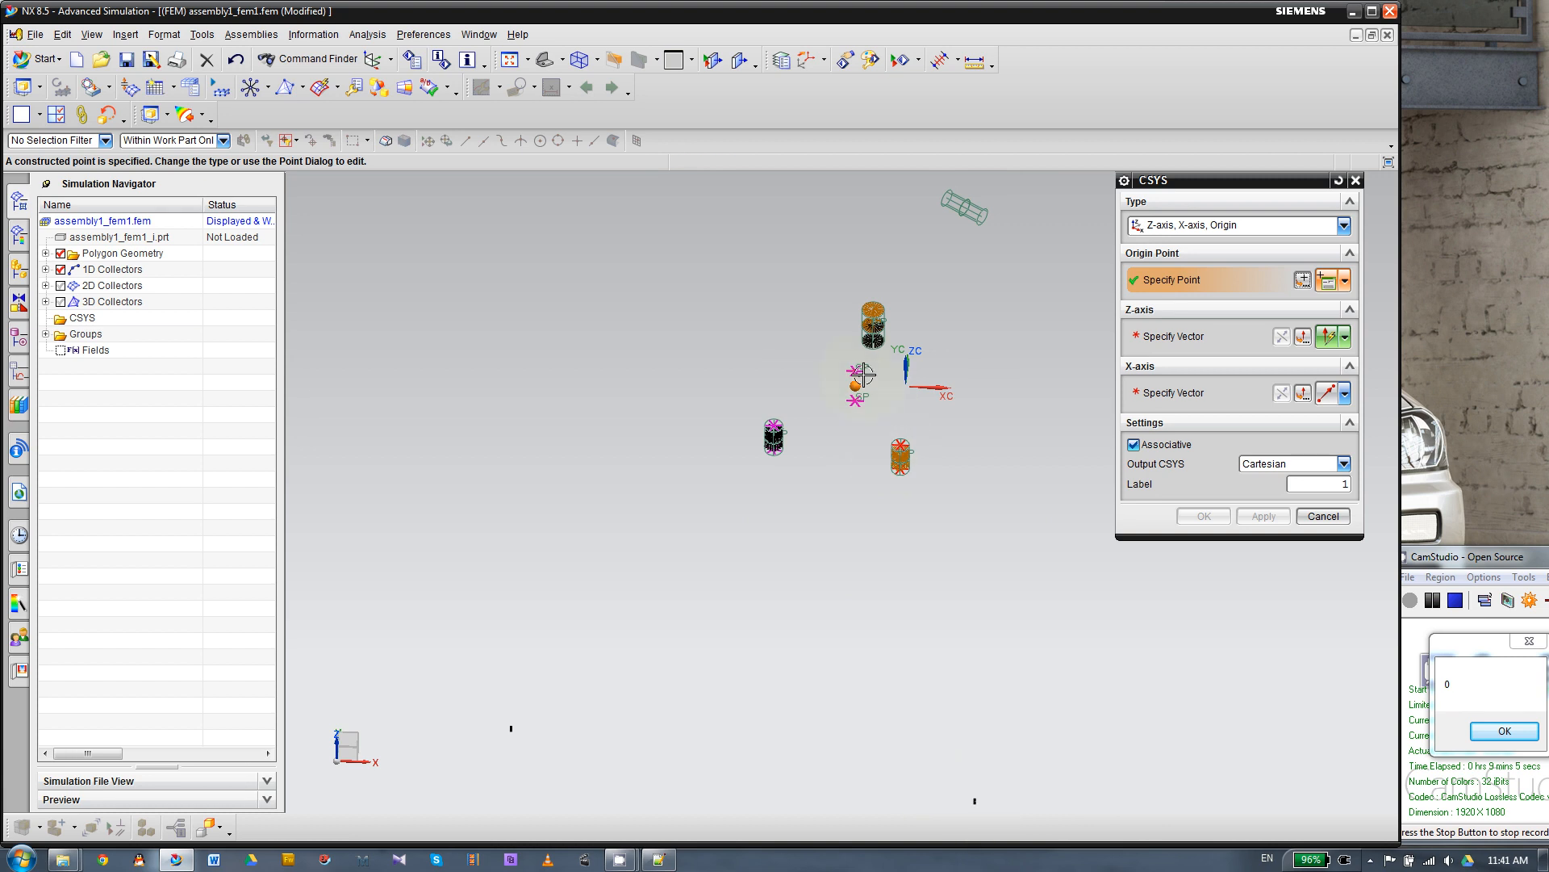
mouse_move(975, 799)
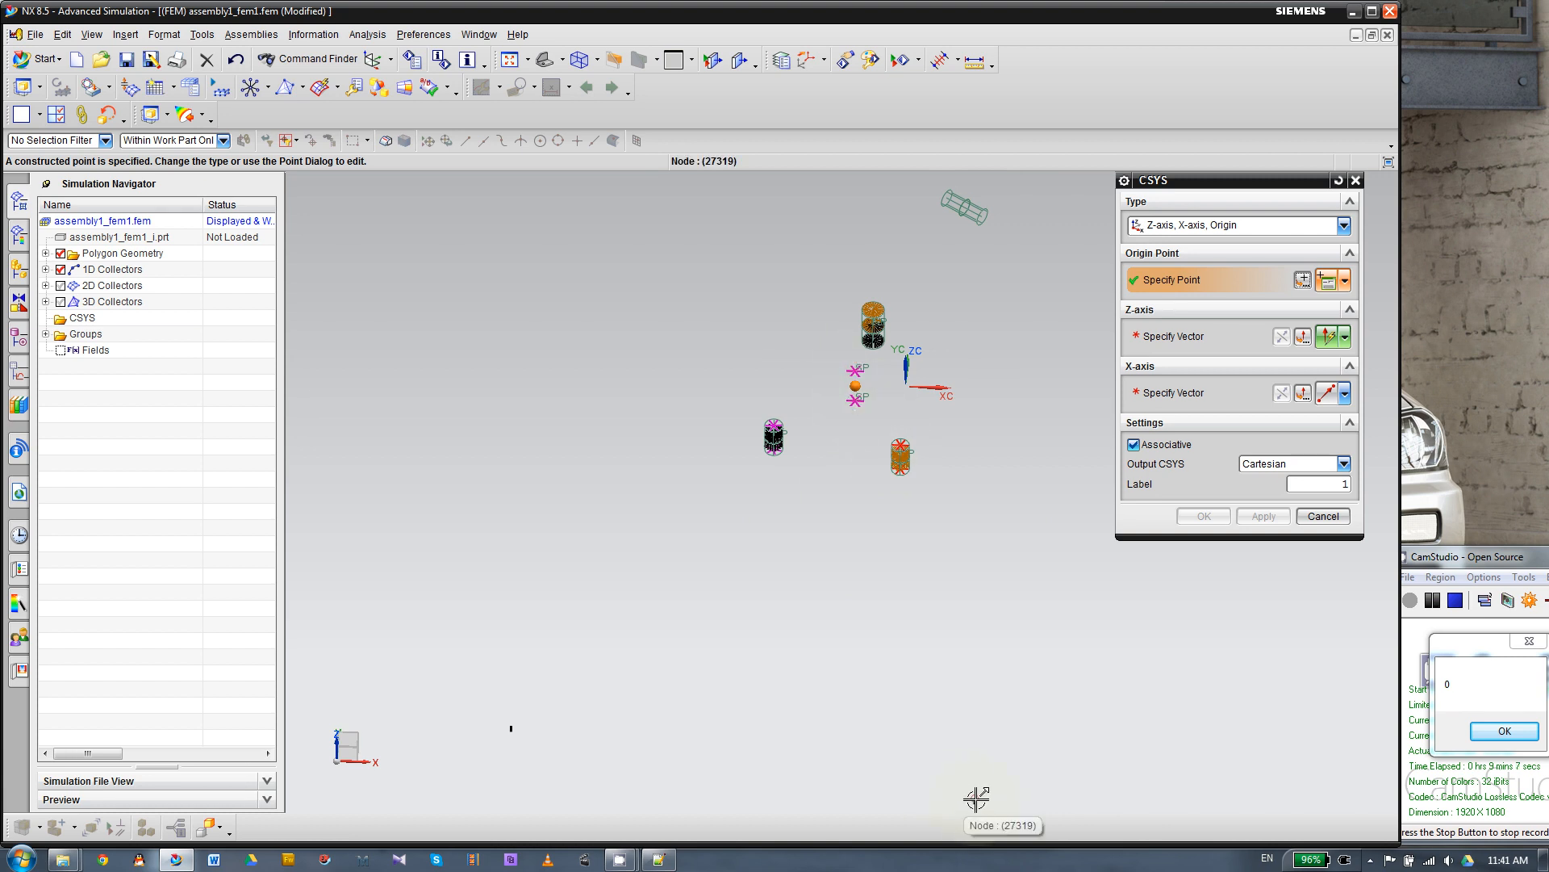